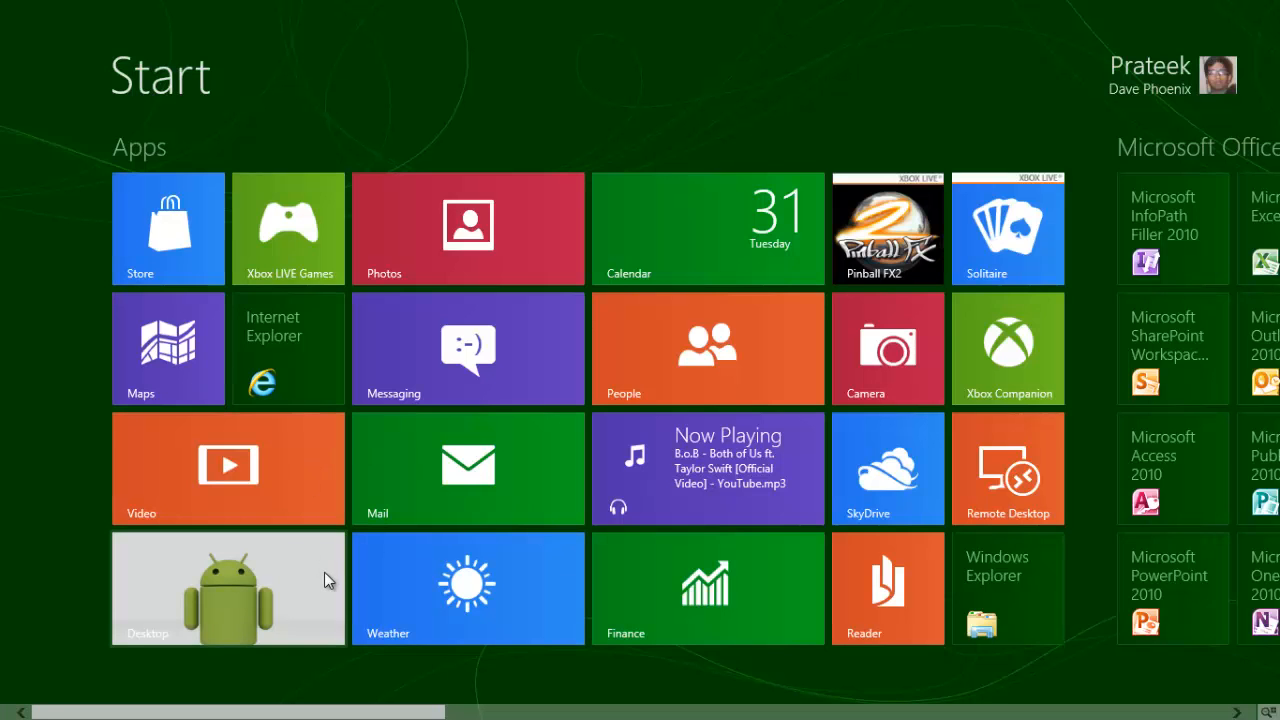
# Switch from the Windows 8 Start screen to the desktop via the Desktop tile.
pyautogui.click(228, 588)
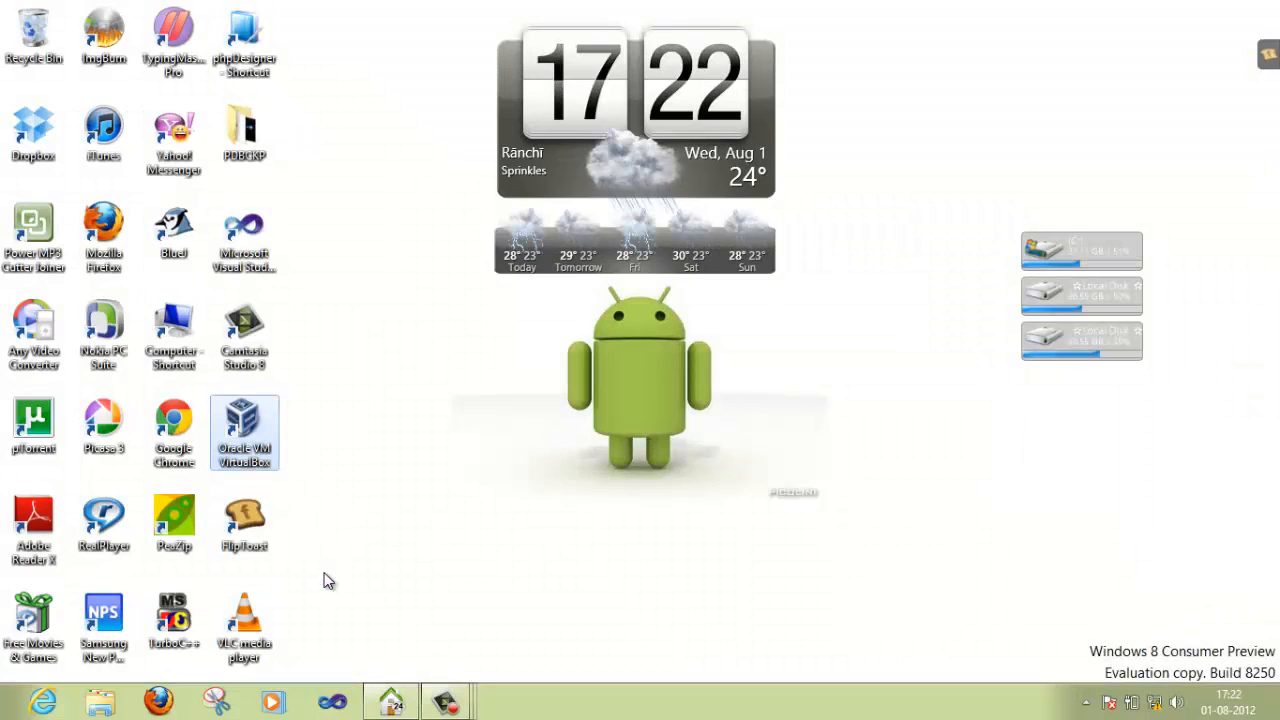
pyautogui.moveTo(264, 444)
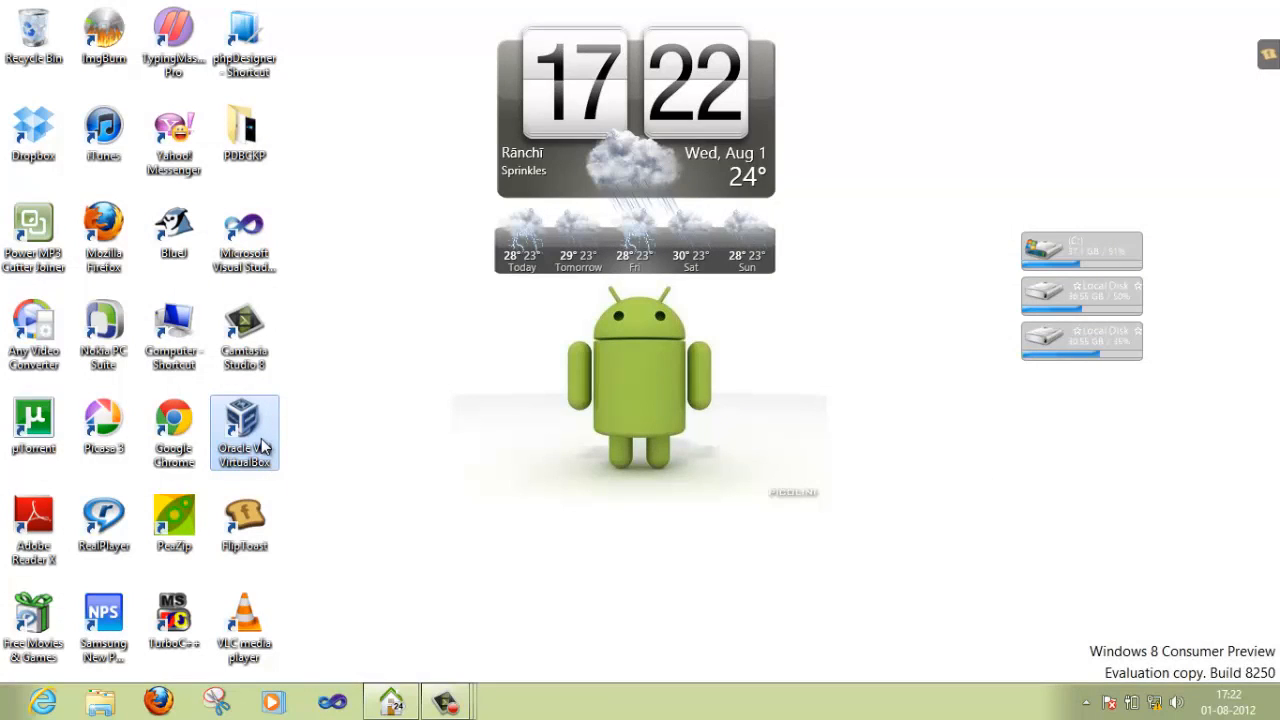
# Launch VirtualBox Manager from its desktop shortcut and move its window to the right.
pyautogui.doubleClick(244, 432)
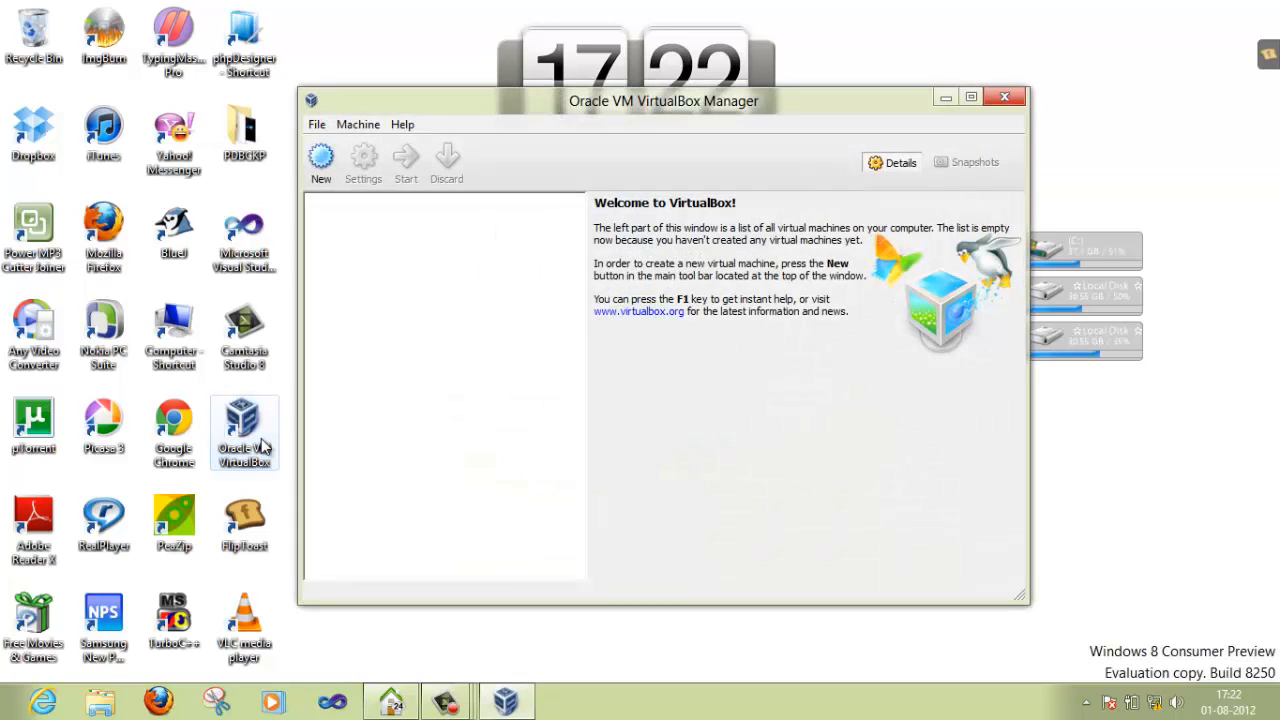
pyautogui.moveTo(620, 104)
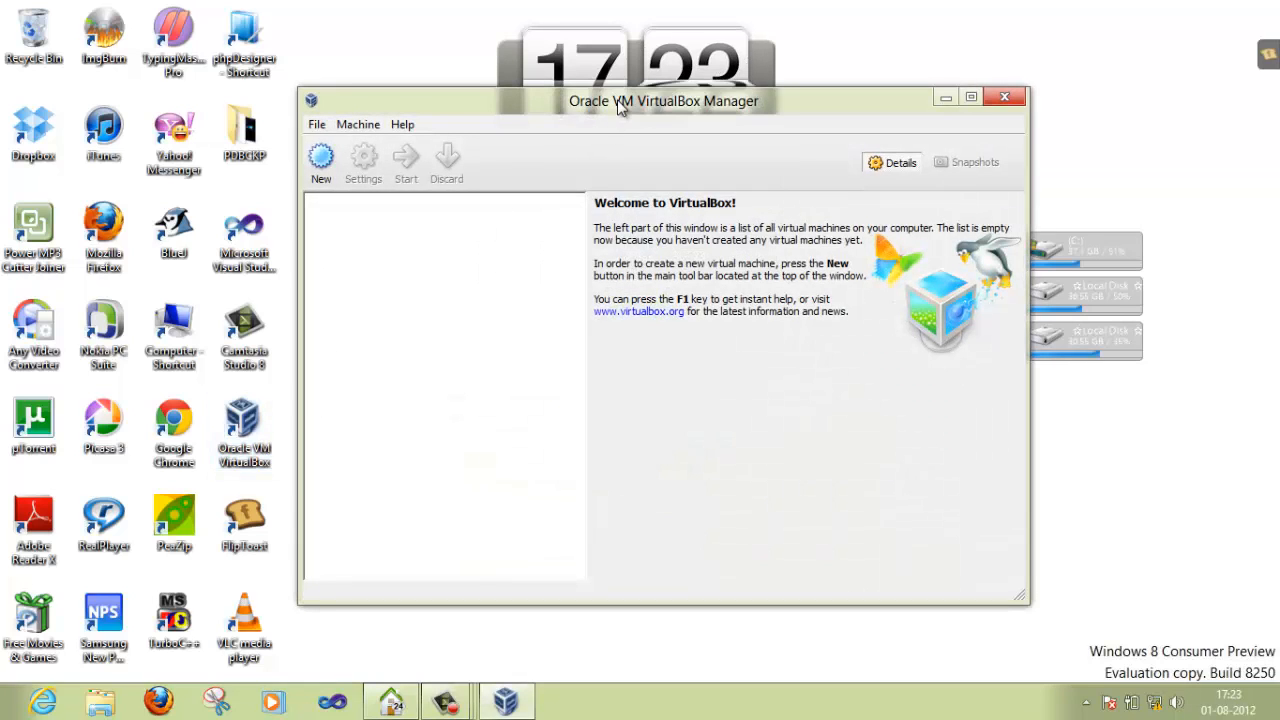
pyautogui.moveTo(664, 100); pyautogui.dragTo(814, 140)
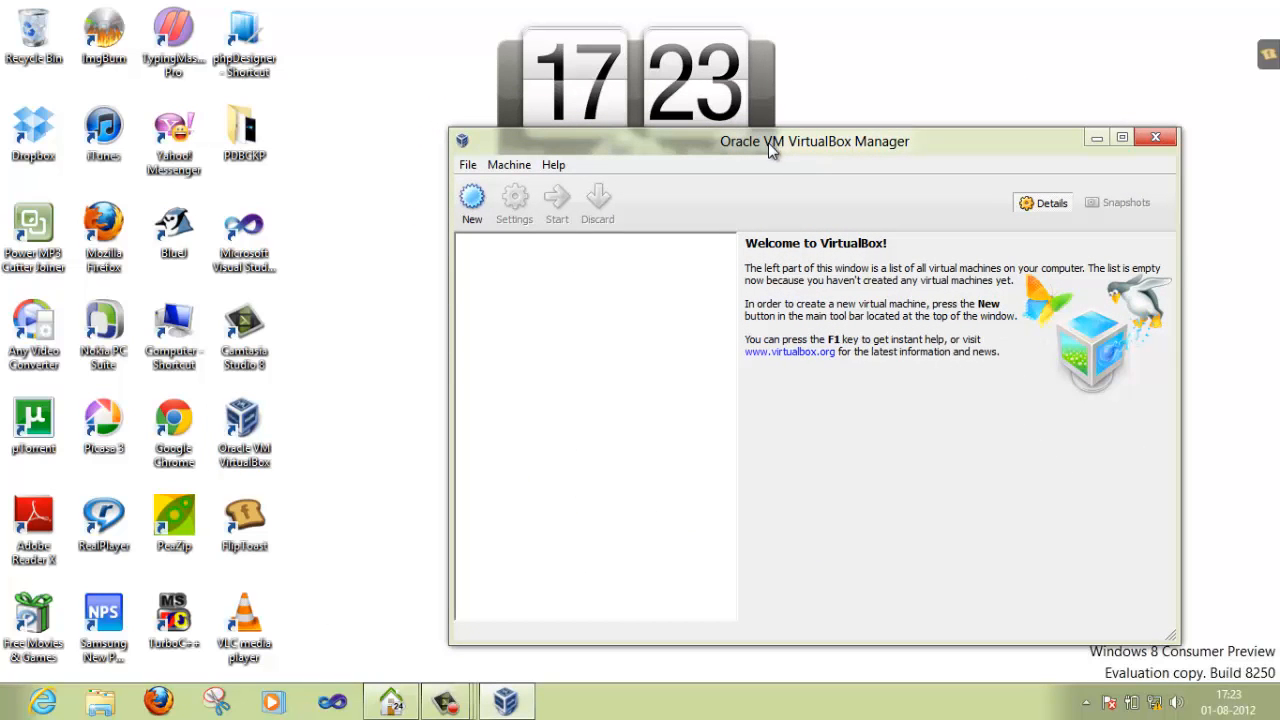
pyautogui.moveTo(784, 362)
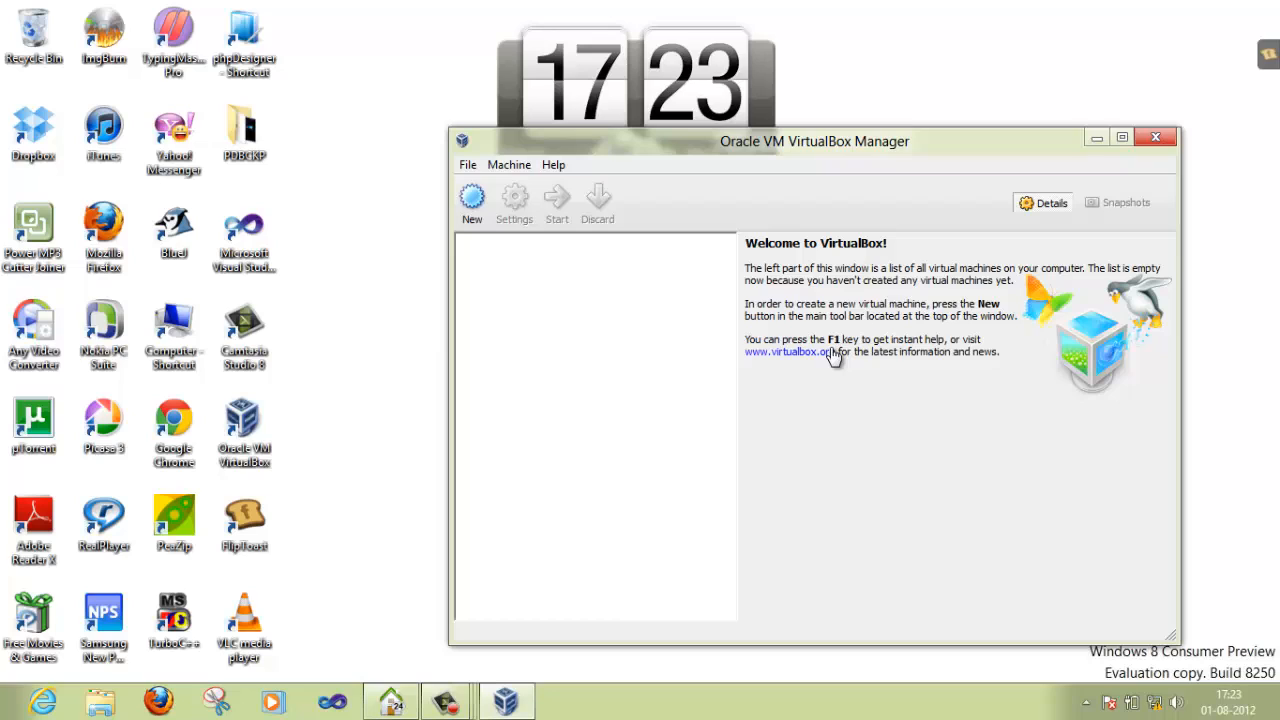
pyautogui.moveTo(1088, 196)
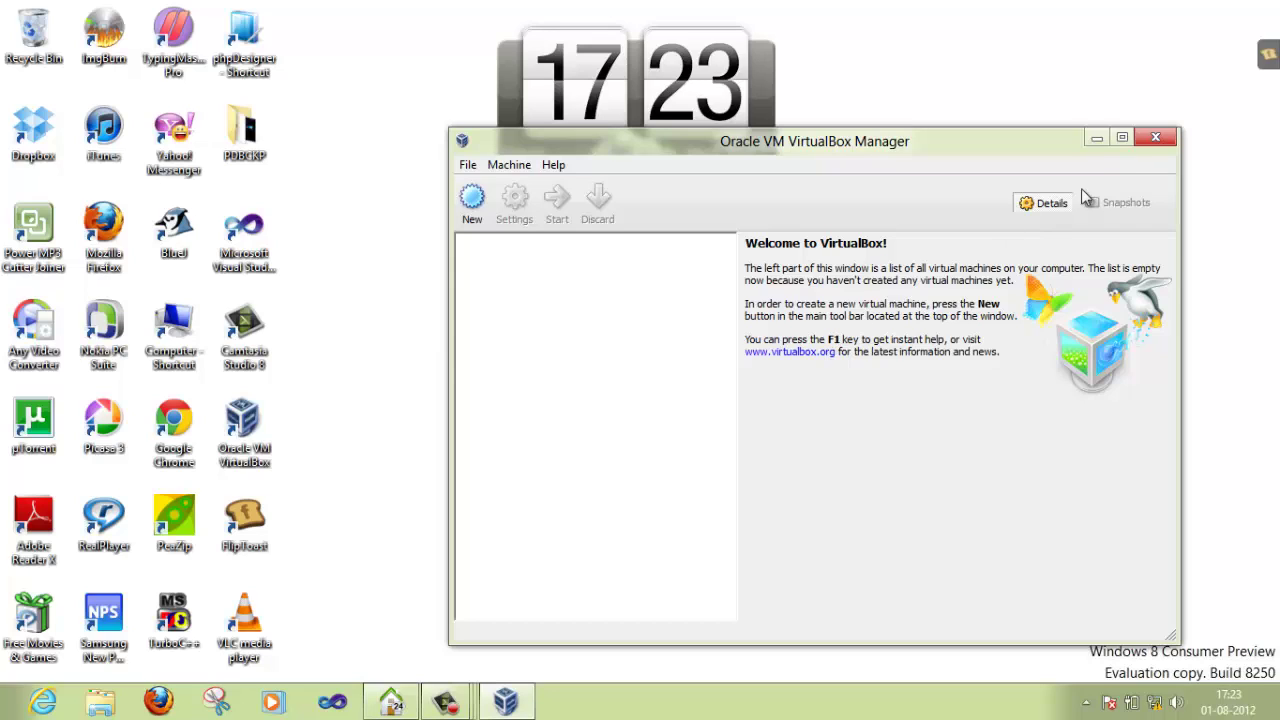
pyautogui.moveTo(1096, 138)
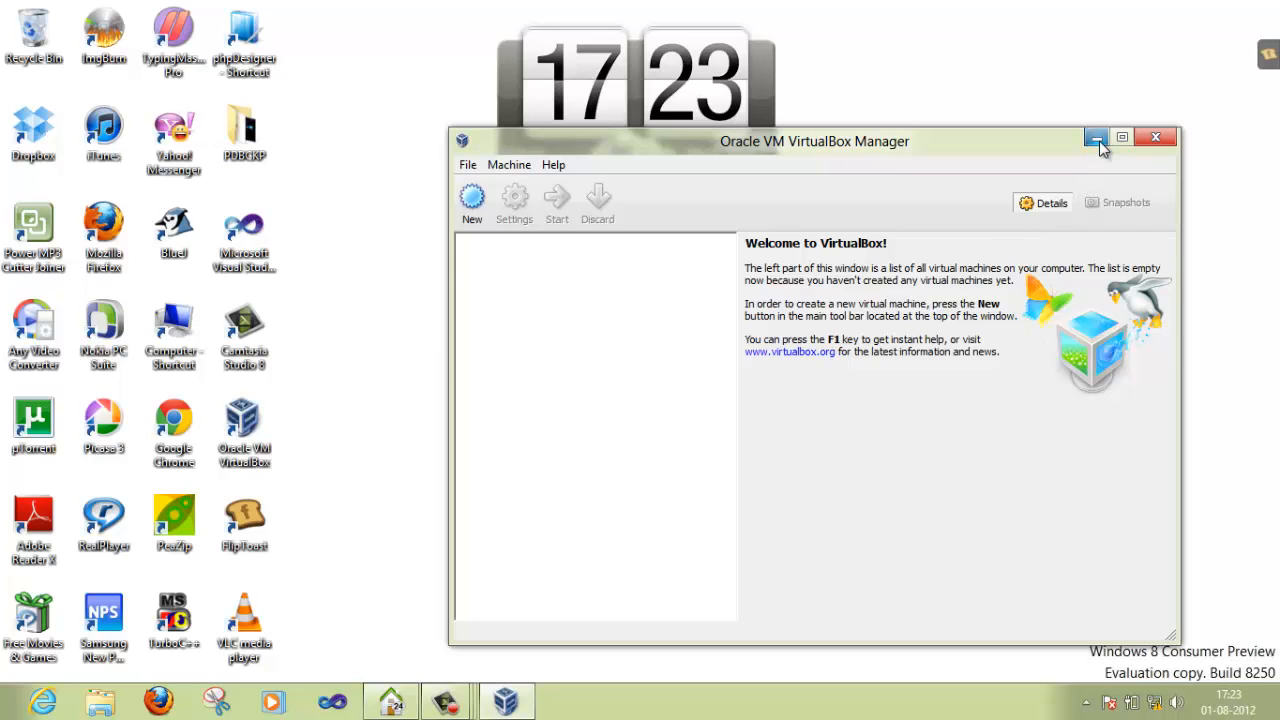
pyautogui.moveTo(1096, 136)
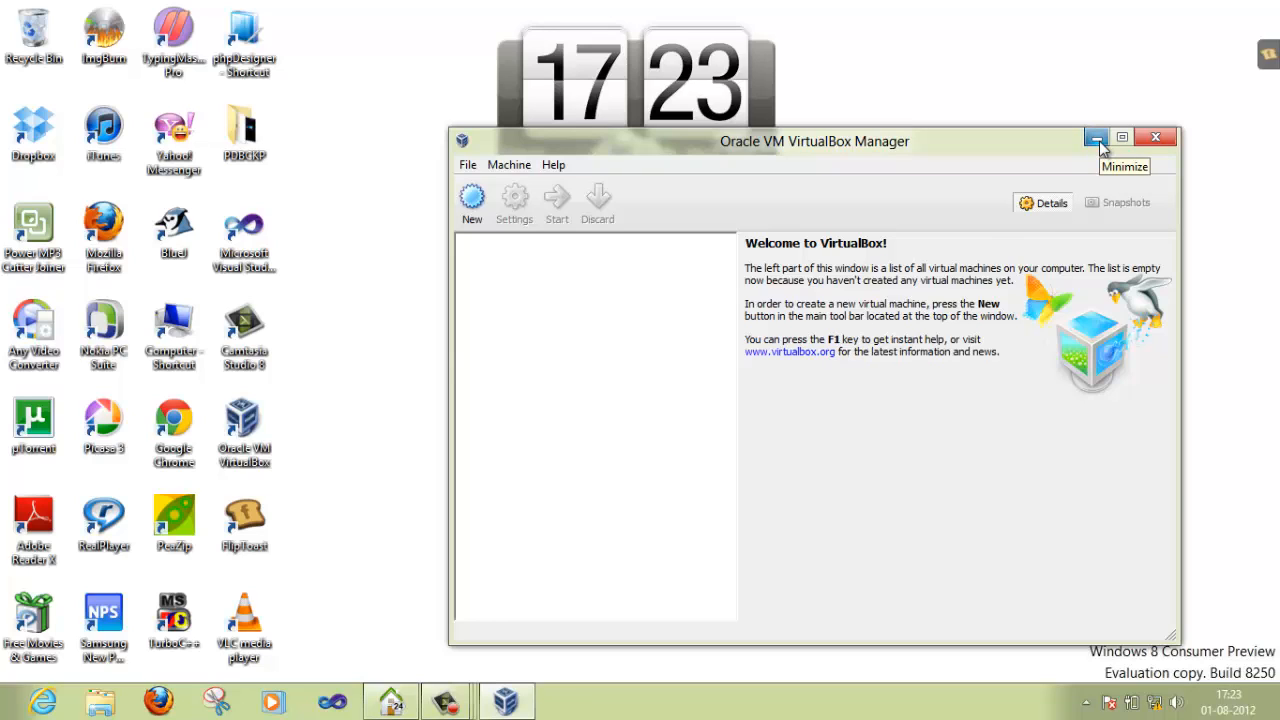
pyautogui.moveTo(1096, 136)
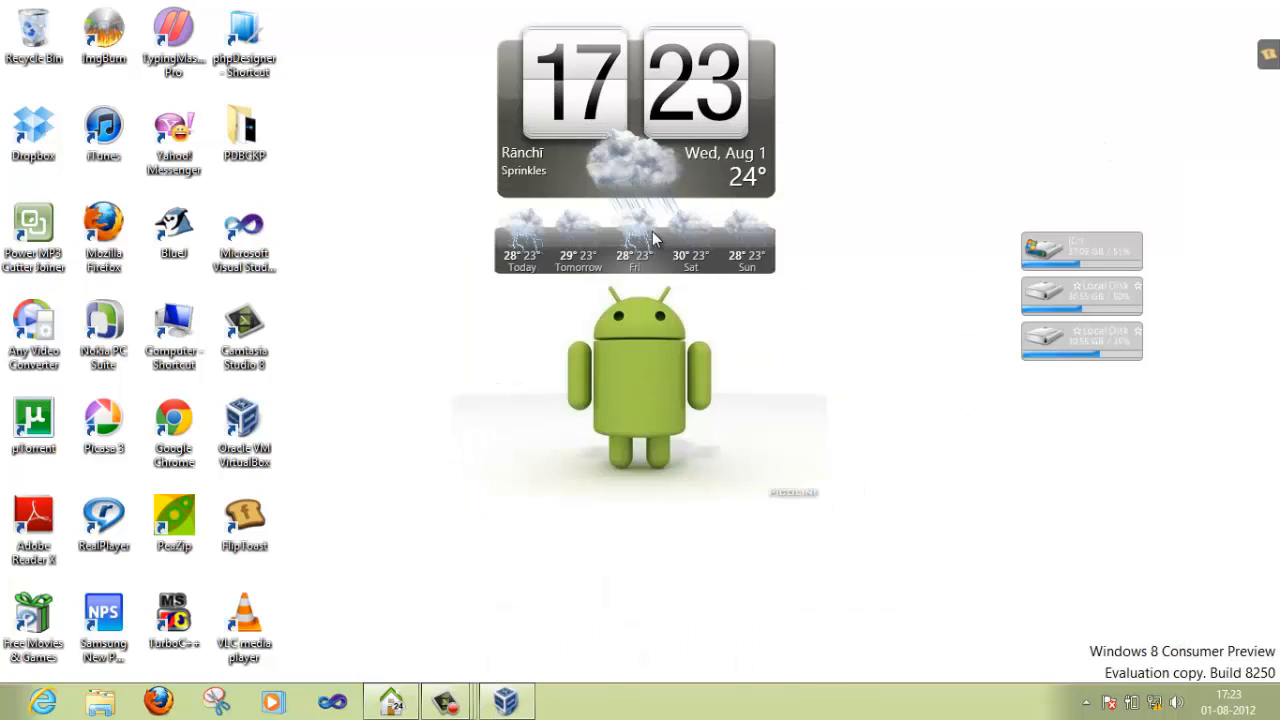
pyautogui.moveTo(100, 700)
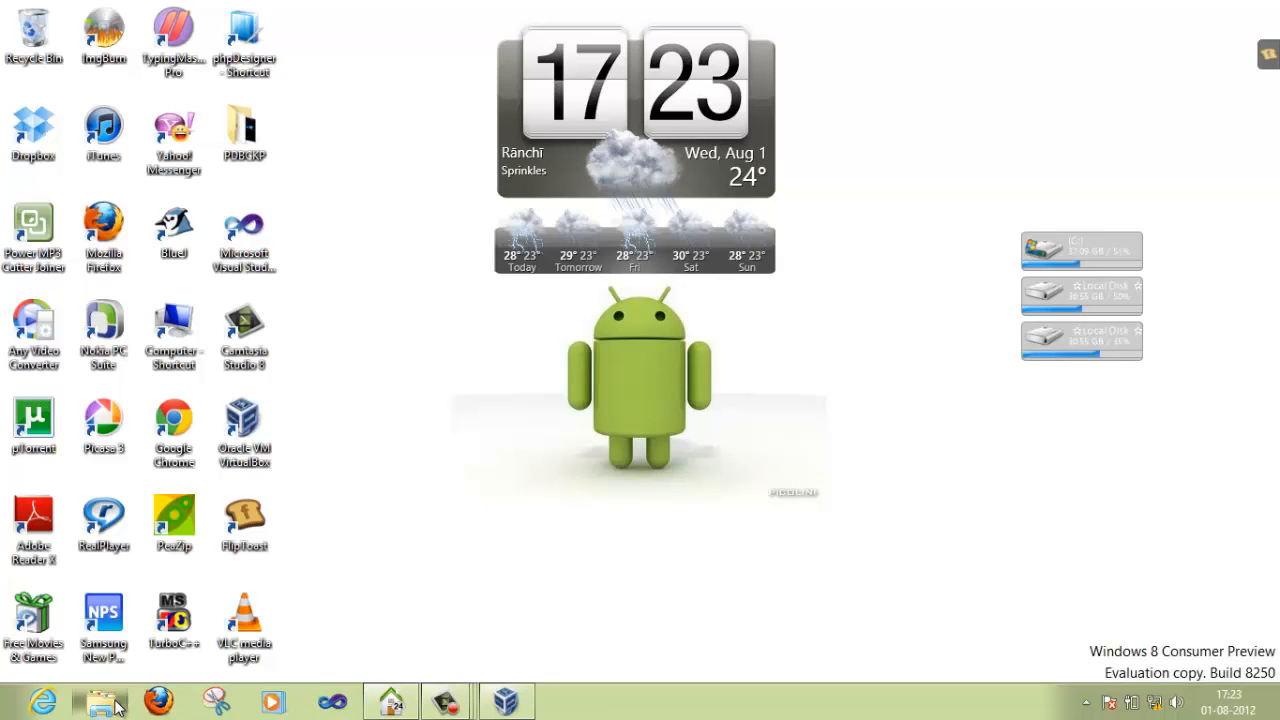
# In Downloads, extract Android-v4.7z into a new folder using PeaZip's Extract here.
pyautogui.click(98, 700)
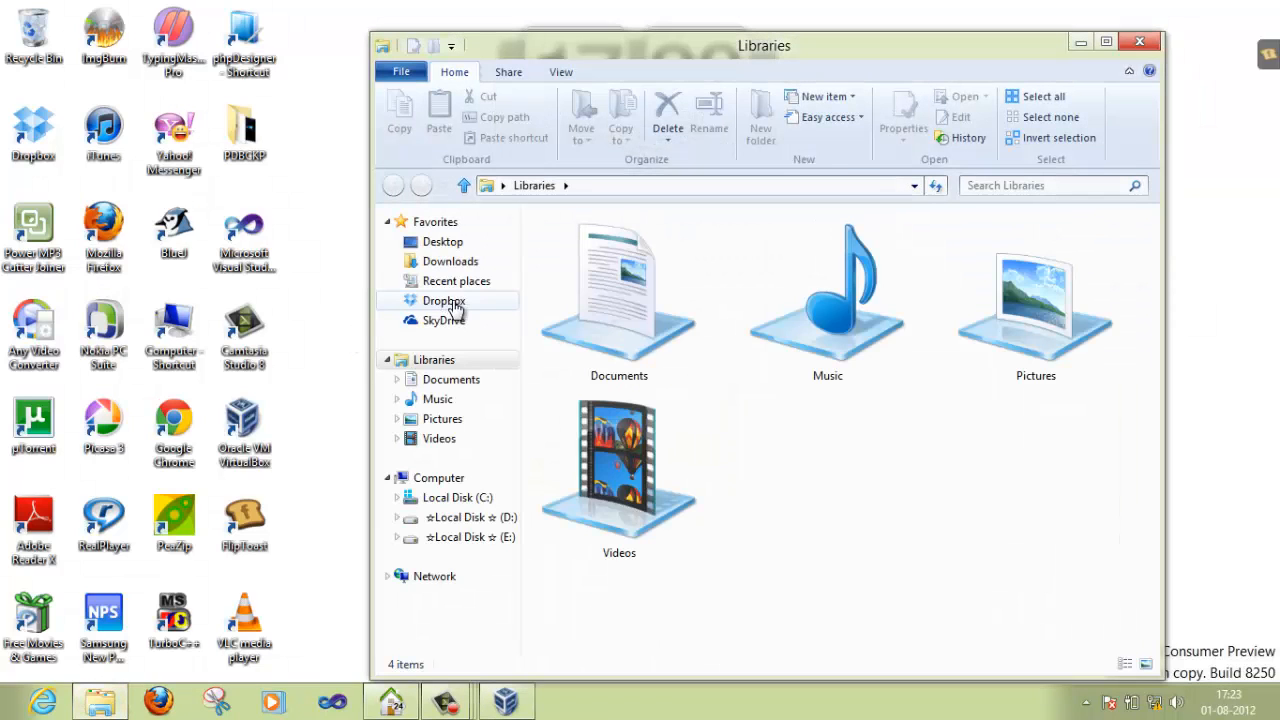
pyautogui.moveTo(450, 260)
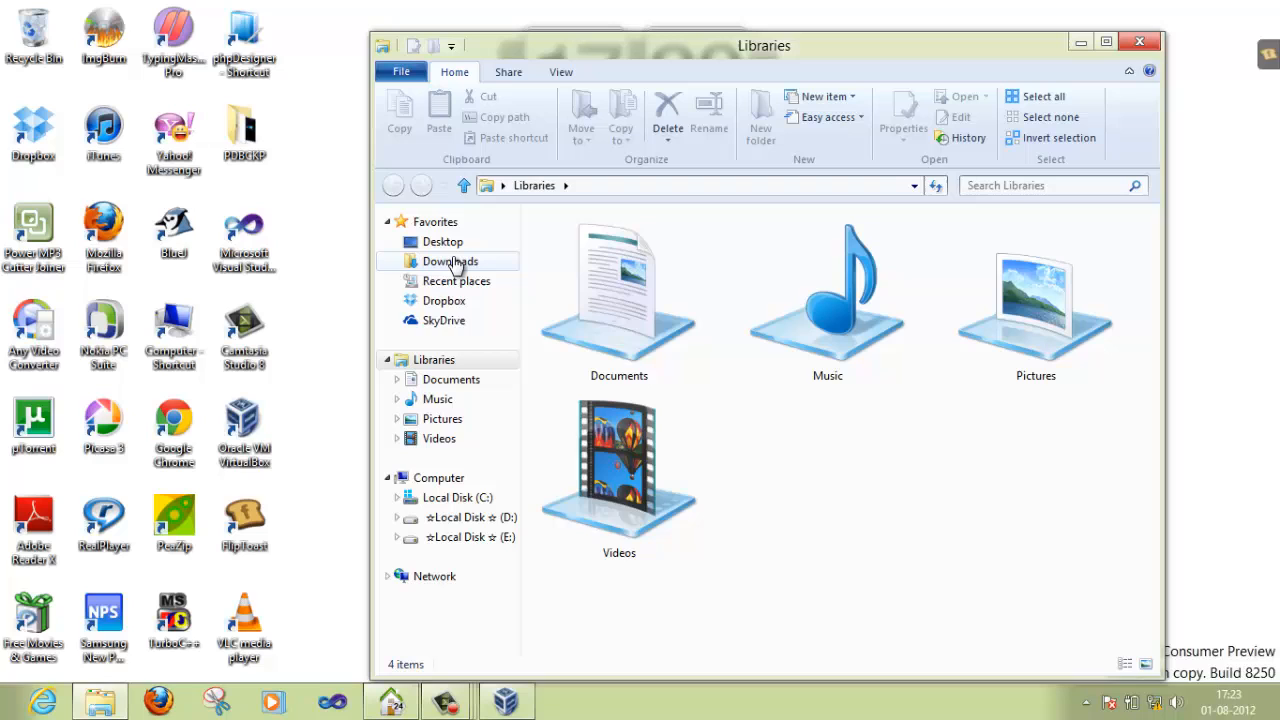
pyautogui.click(450, 260)
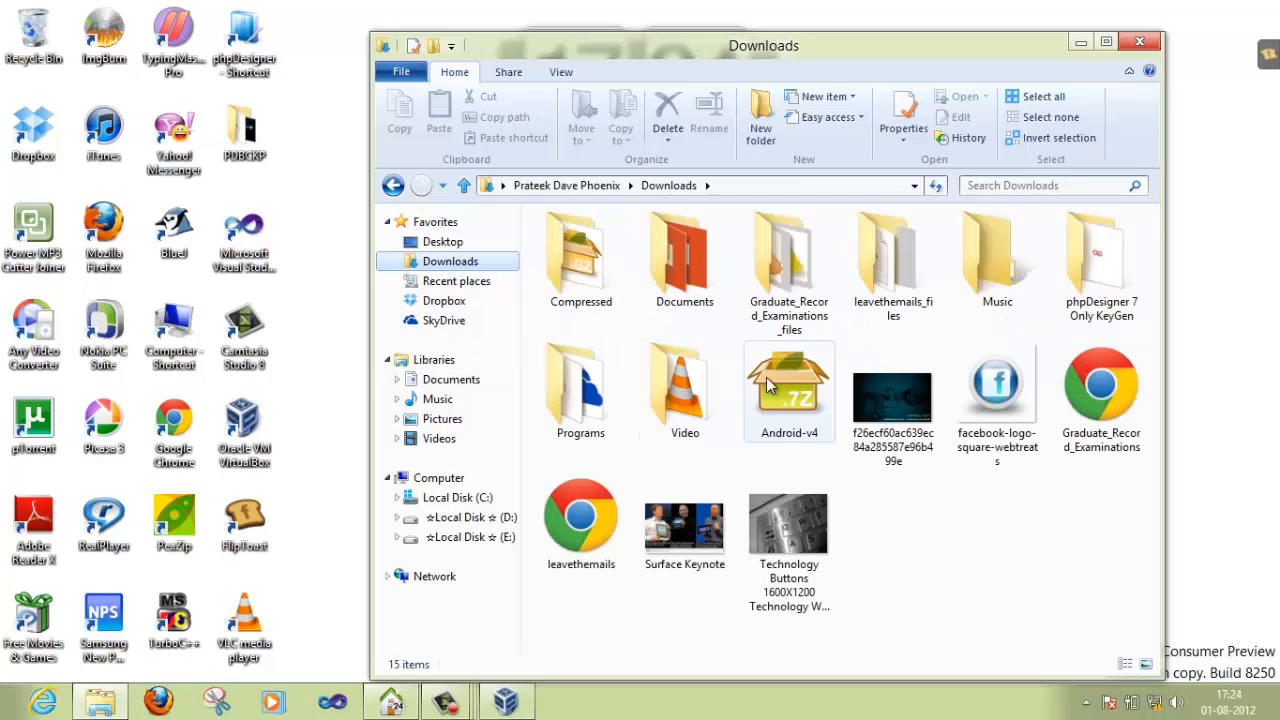
pyautogui.click(788, 384)
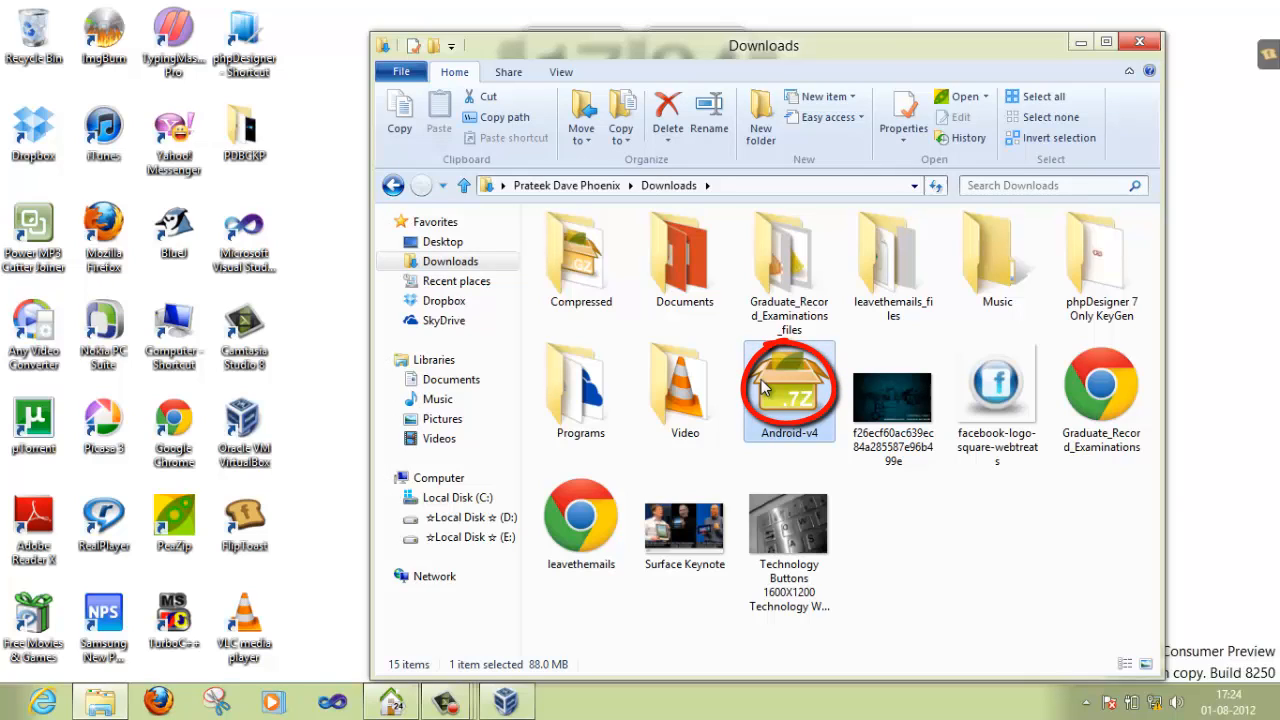
pyautogui.rightClick(788, 390)
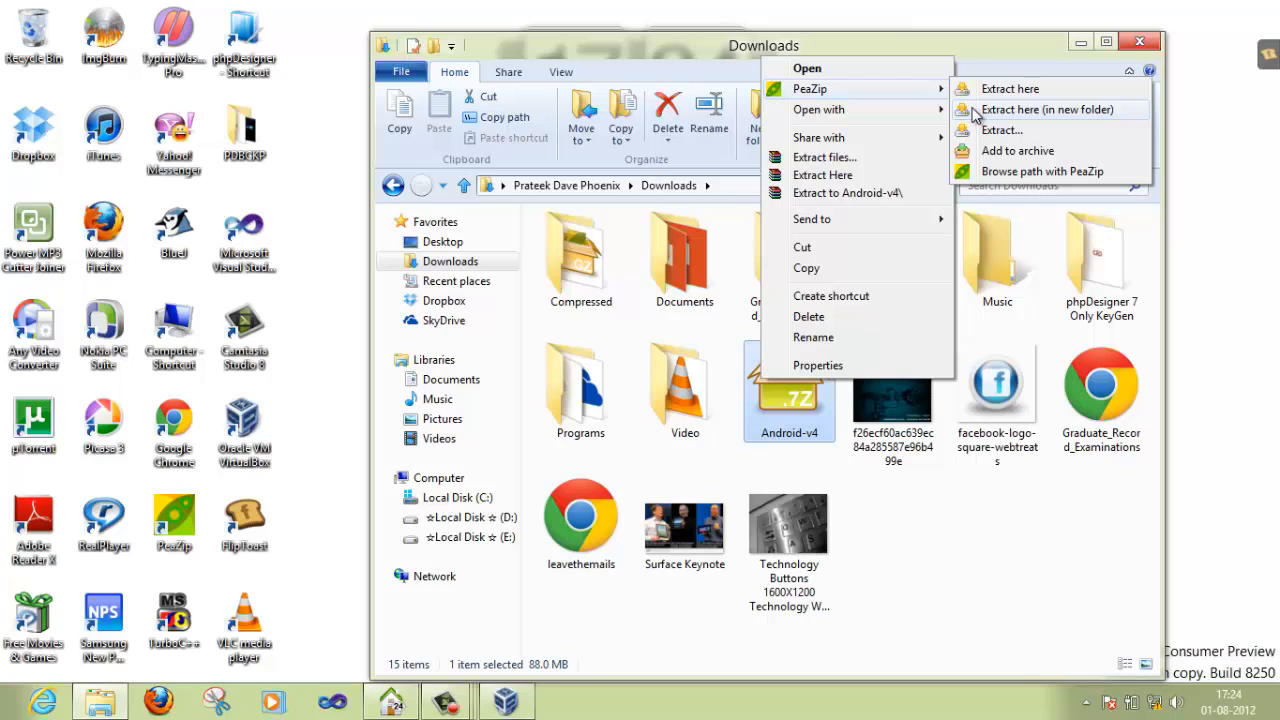
pyautogui.click(1010, 88)
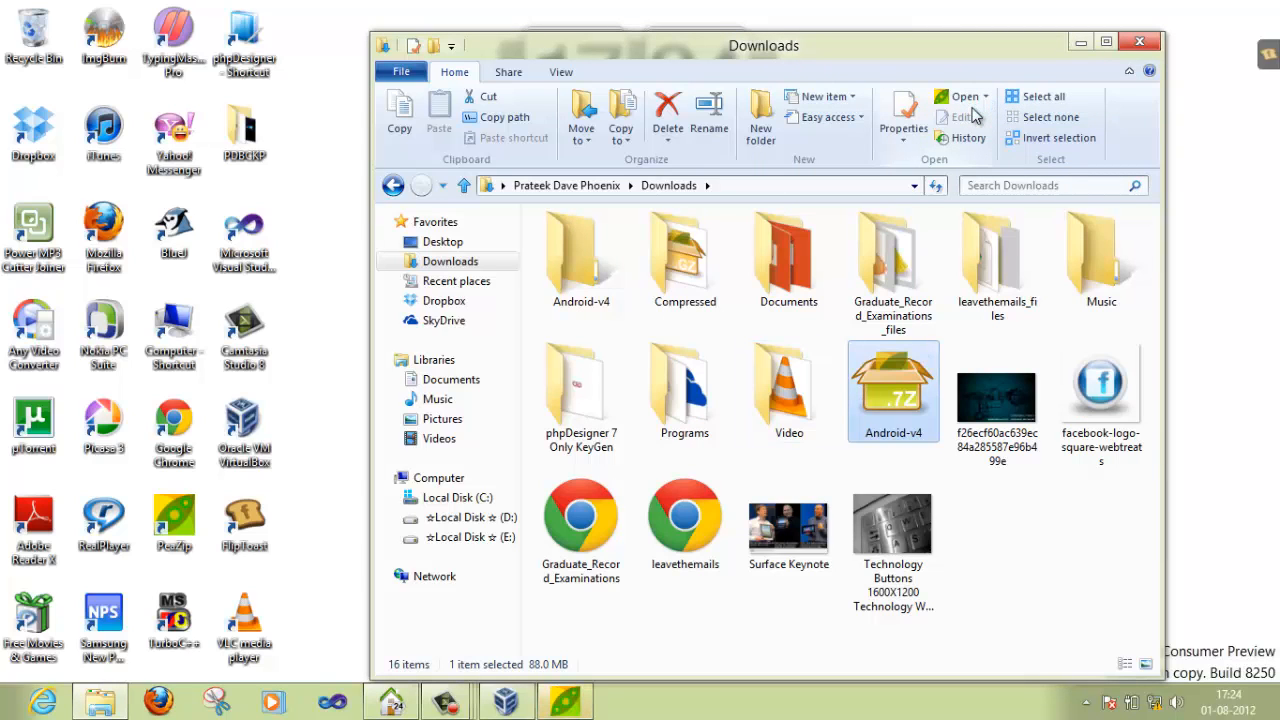
pyautogui.moveTo(872, 376)
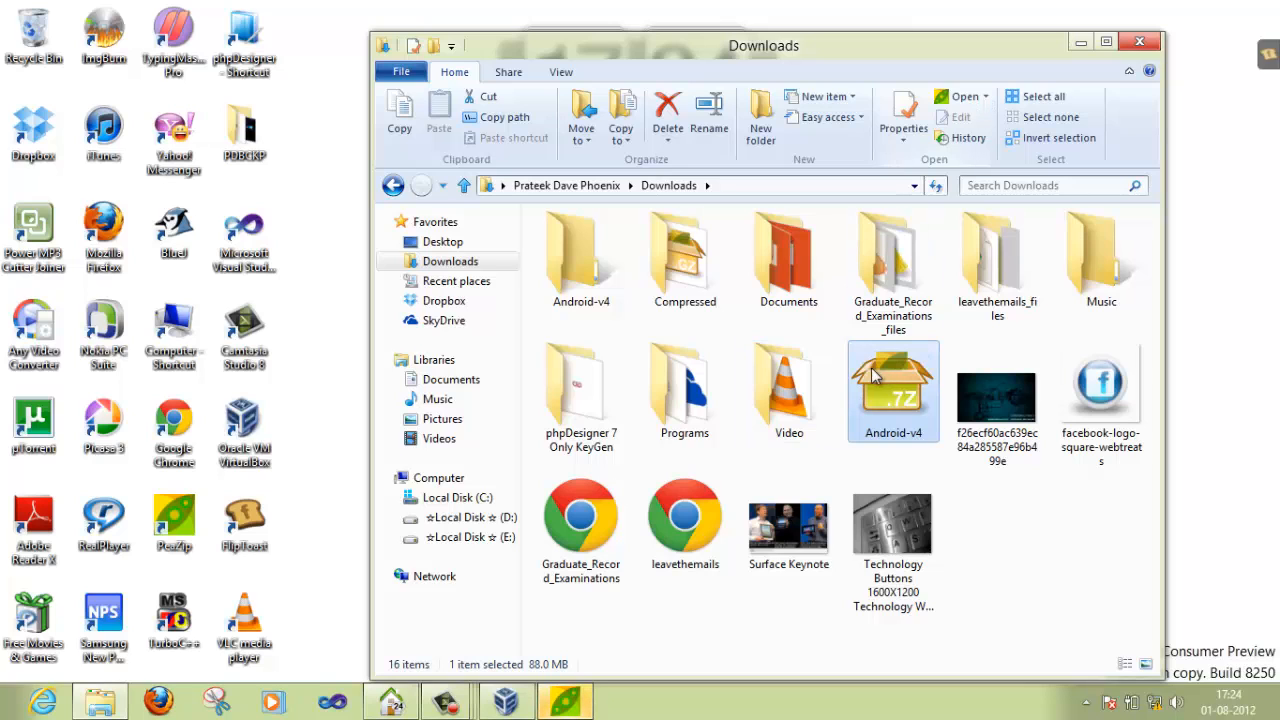
# Bring up the PeaZip extraction progress window and move it aside until it completes.
pyautogui.doubleClick(892, 390)
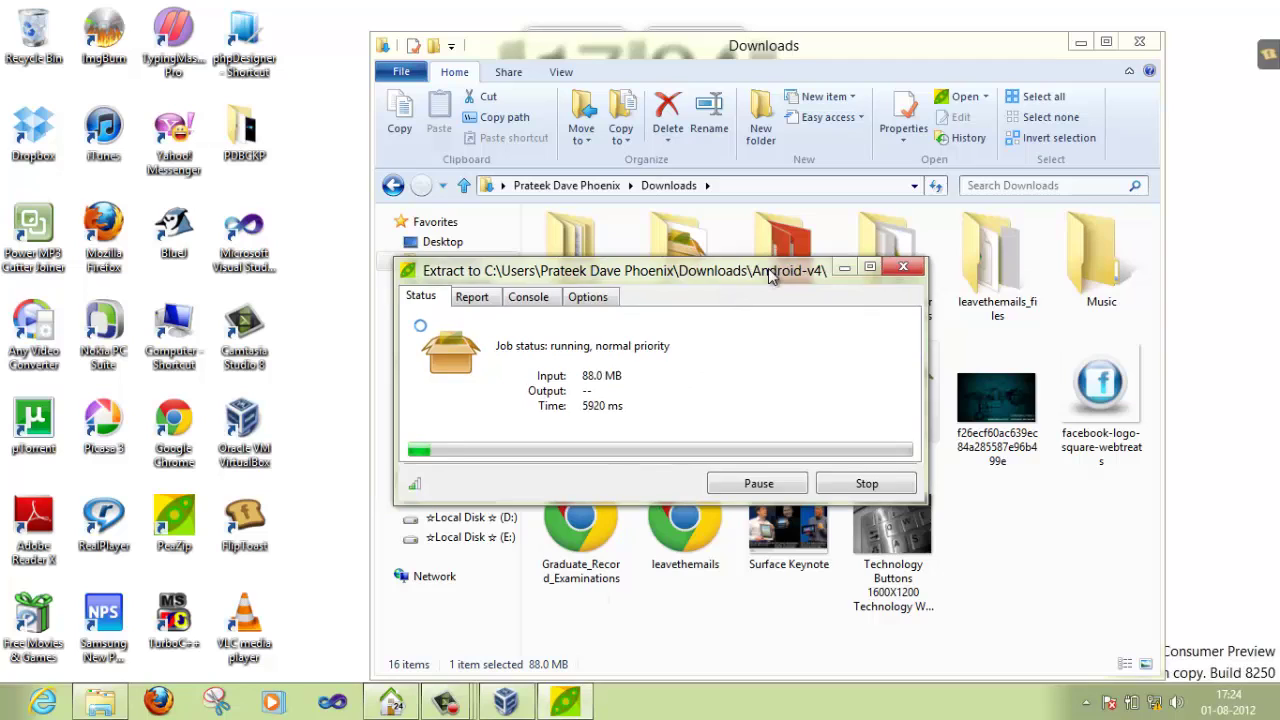
pyautogui.moveTo(660, 270); pyautogui.dragTo(836, 270)
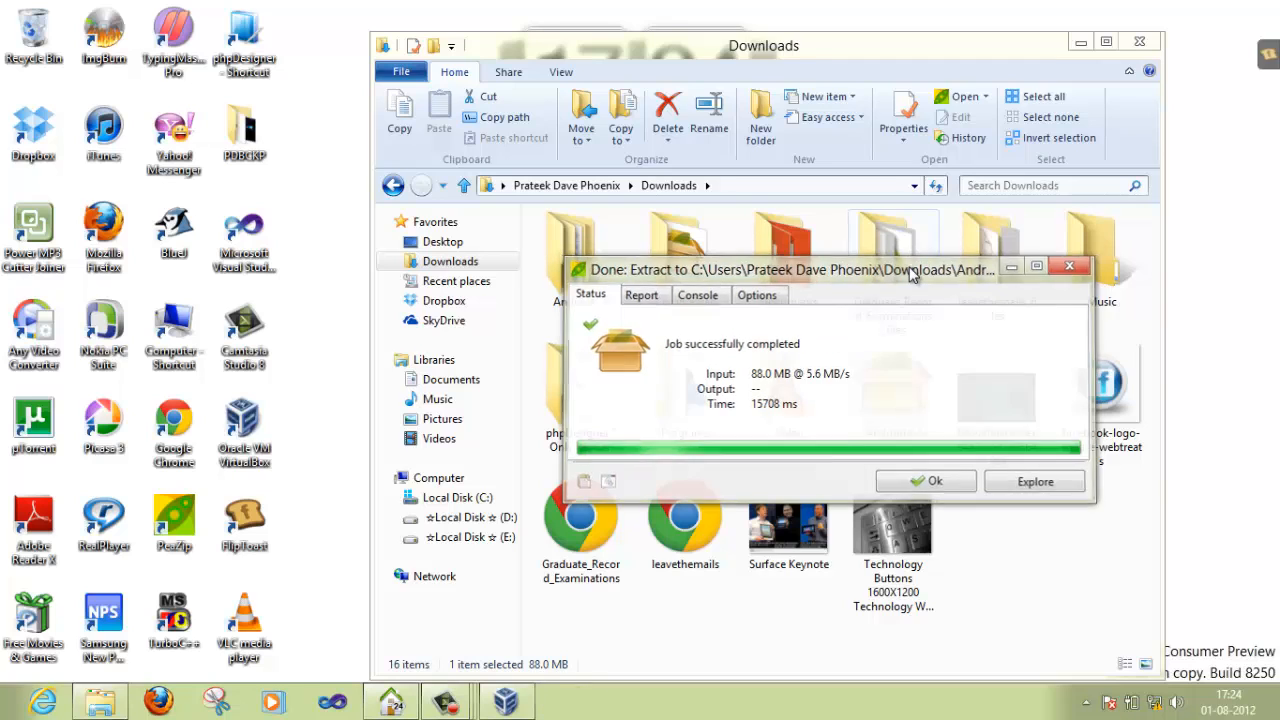
# Dismiss the extraction report and browse into the extracted Android-v4 folder.
pyautogui.click(926, 480)
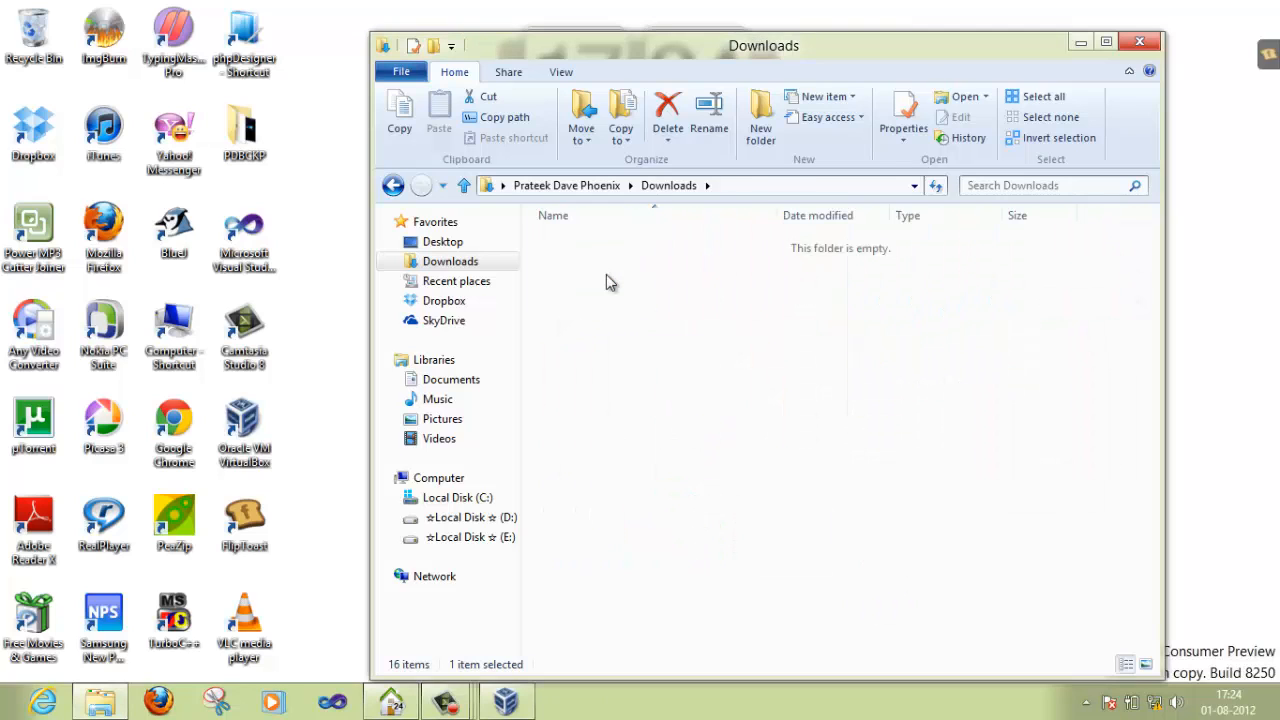
pyautogui.doubleClick(596, 248)
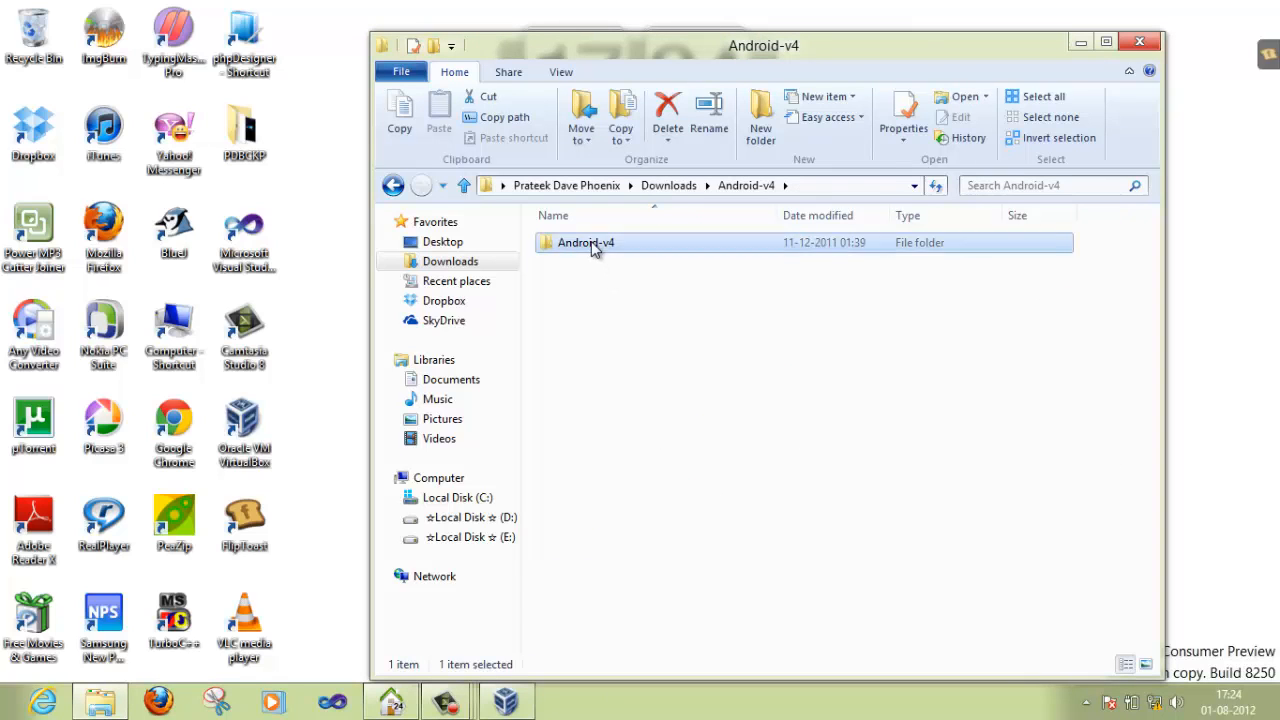
pyautogui.doubleClick(584, 242)
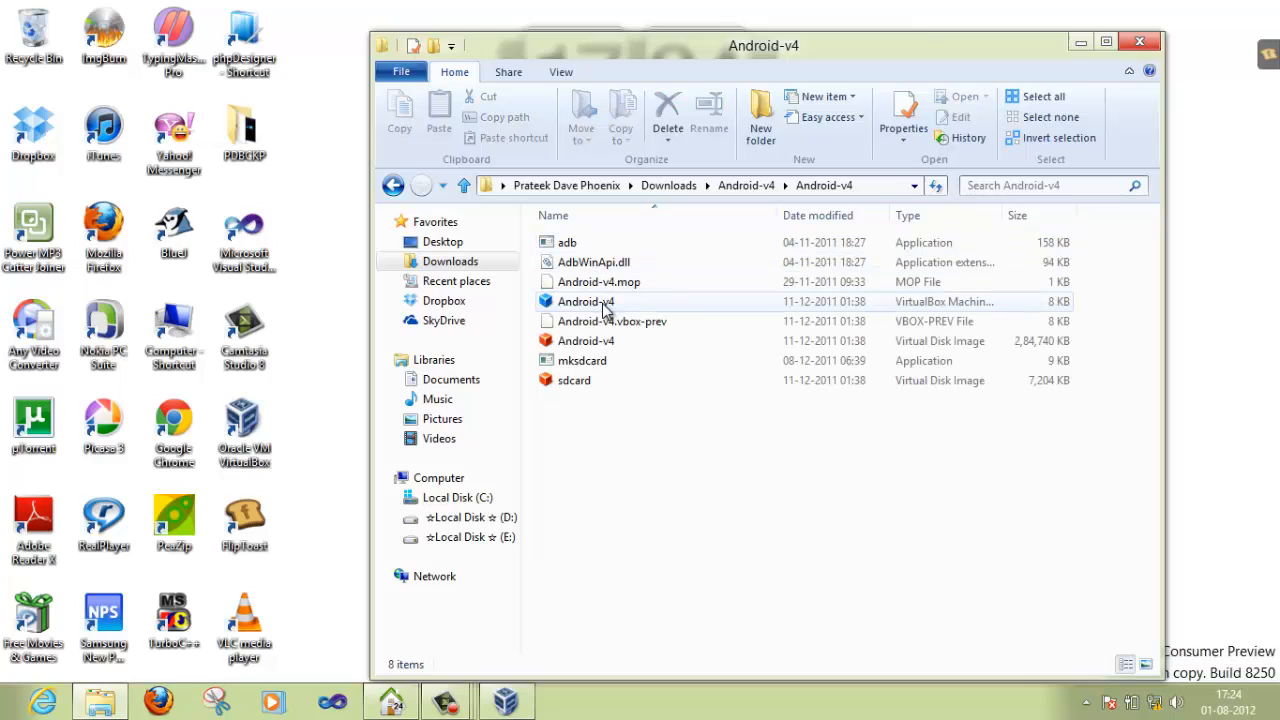
pyautogui.moveTo(586, 300)
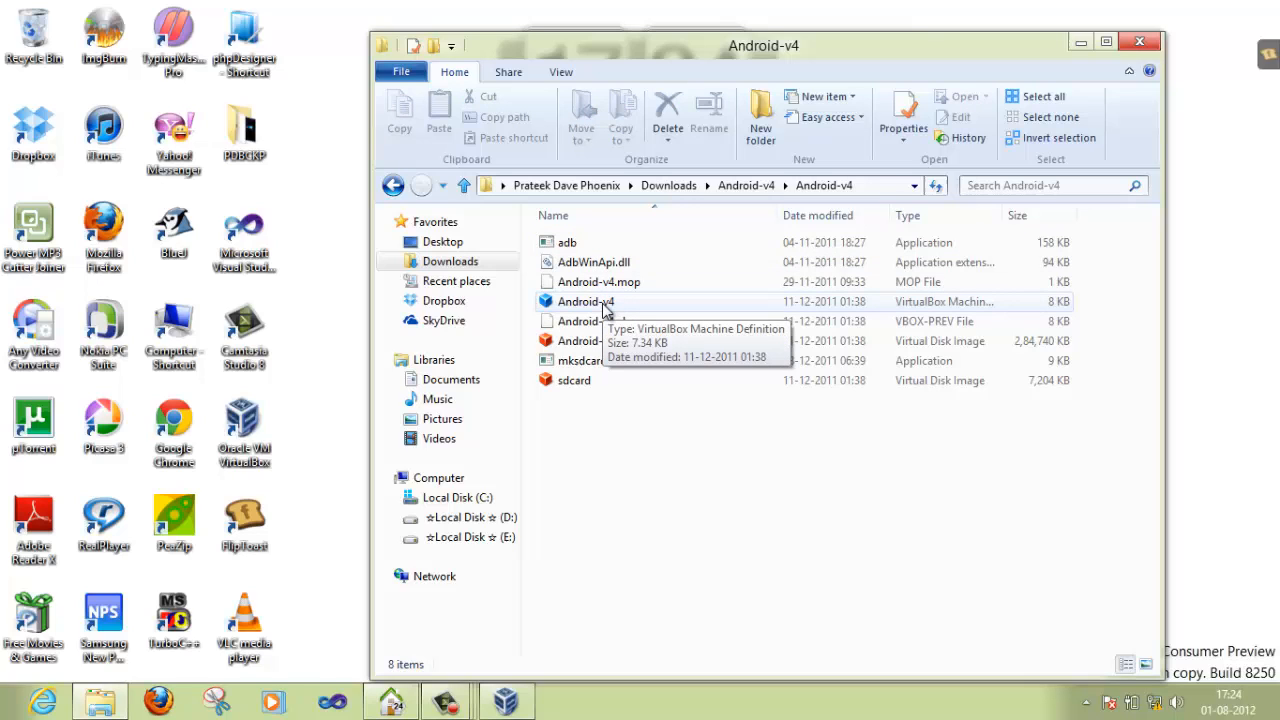
pyautogui.moveTo(608, 304)
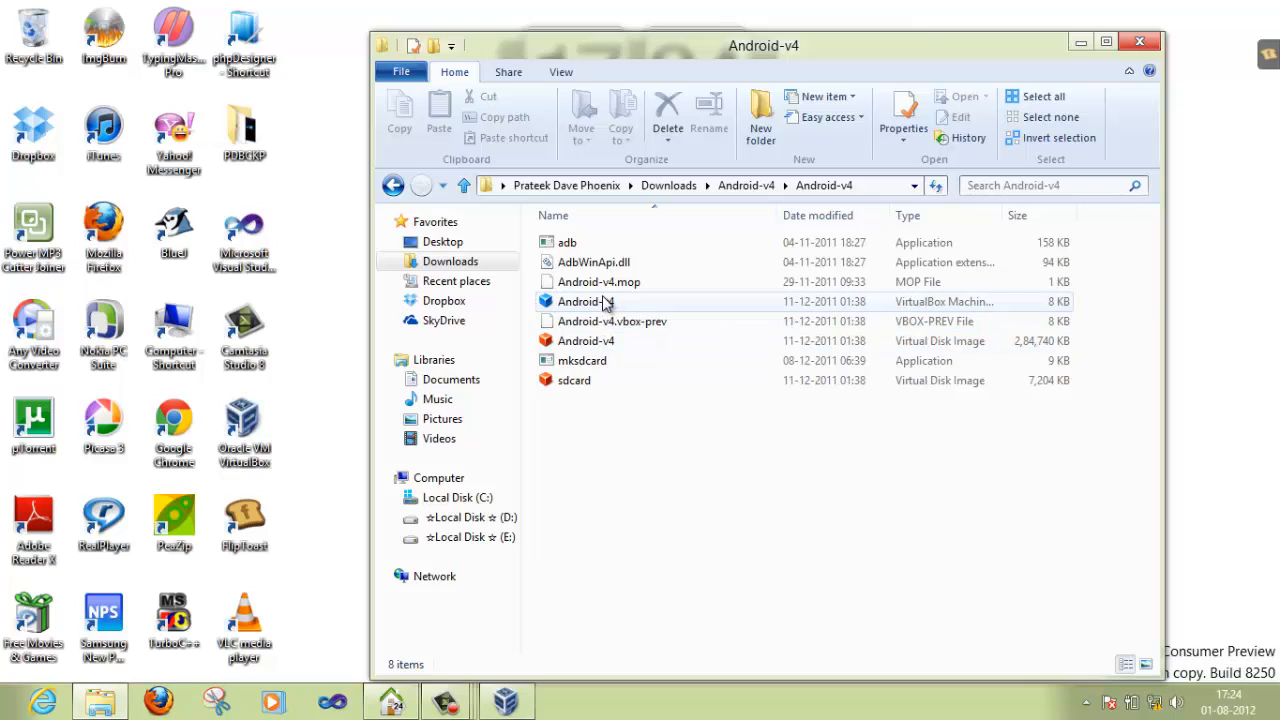
# Check the Android-v4 .vbox file and disk image, then open the .vbox file in VirtualBox.
pyautogui.click(586, 300)
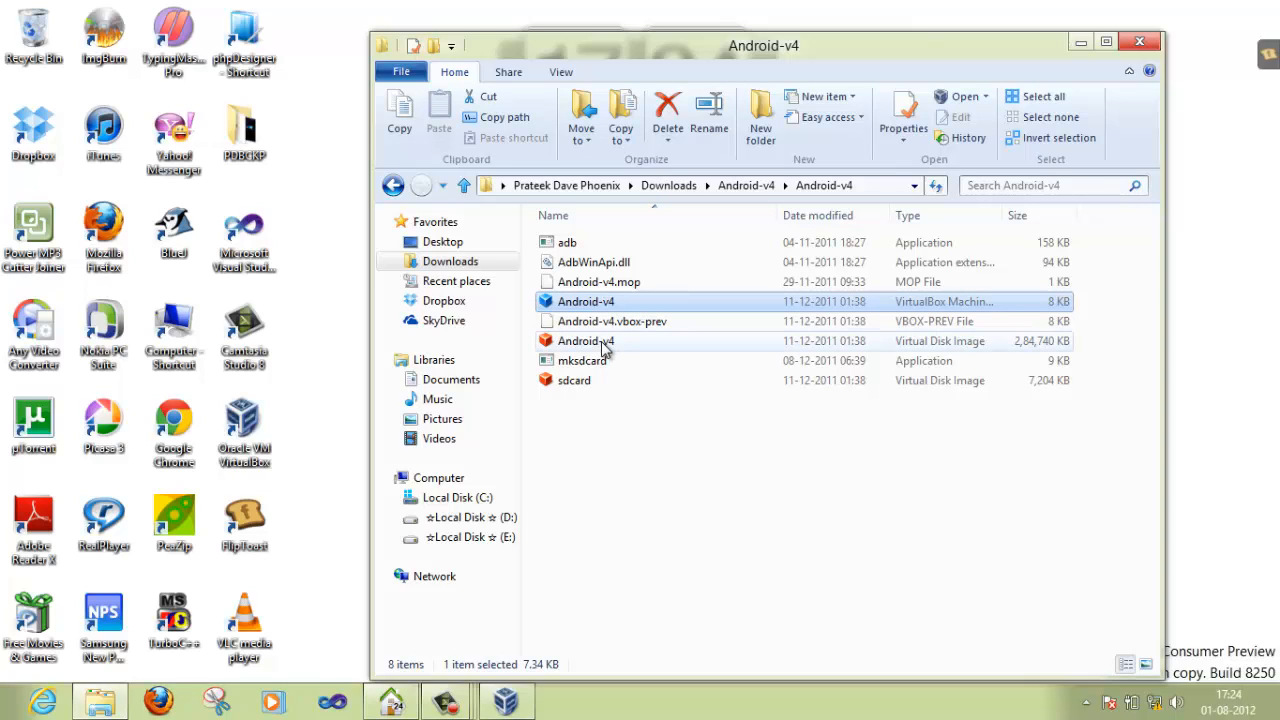
pyautogui.moveTo(584, 340)
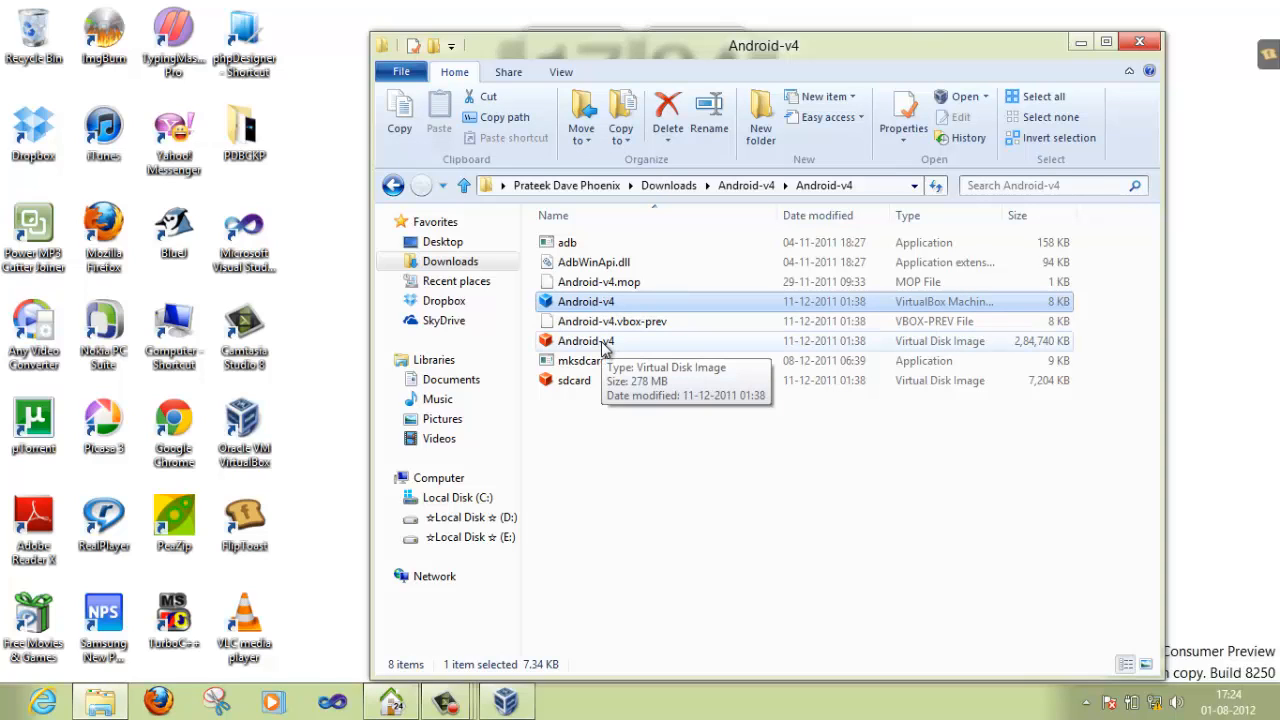
pyautogui.click(586, 340)
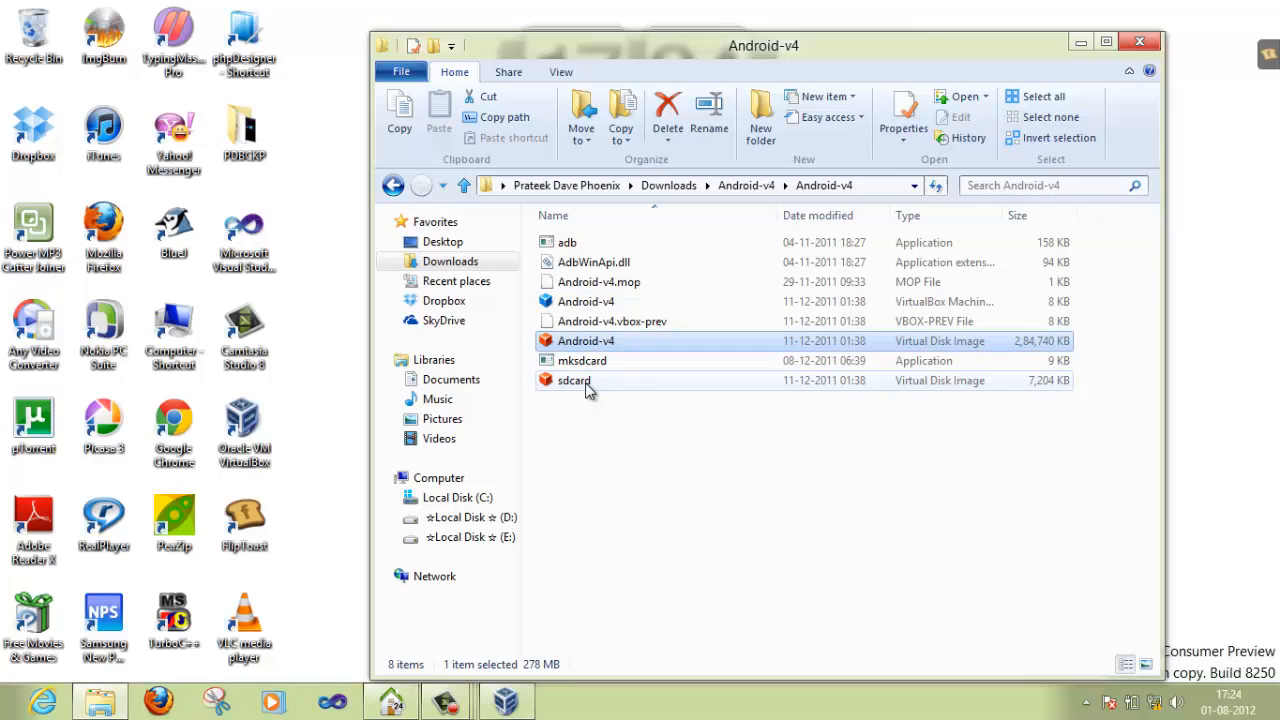
pyautogui.moveTo(584, 384)
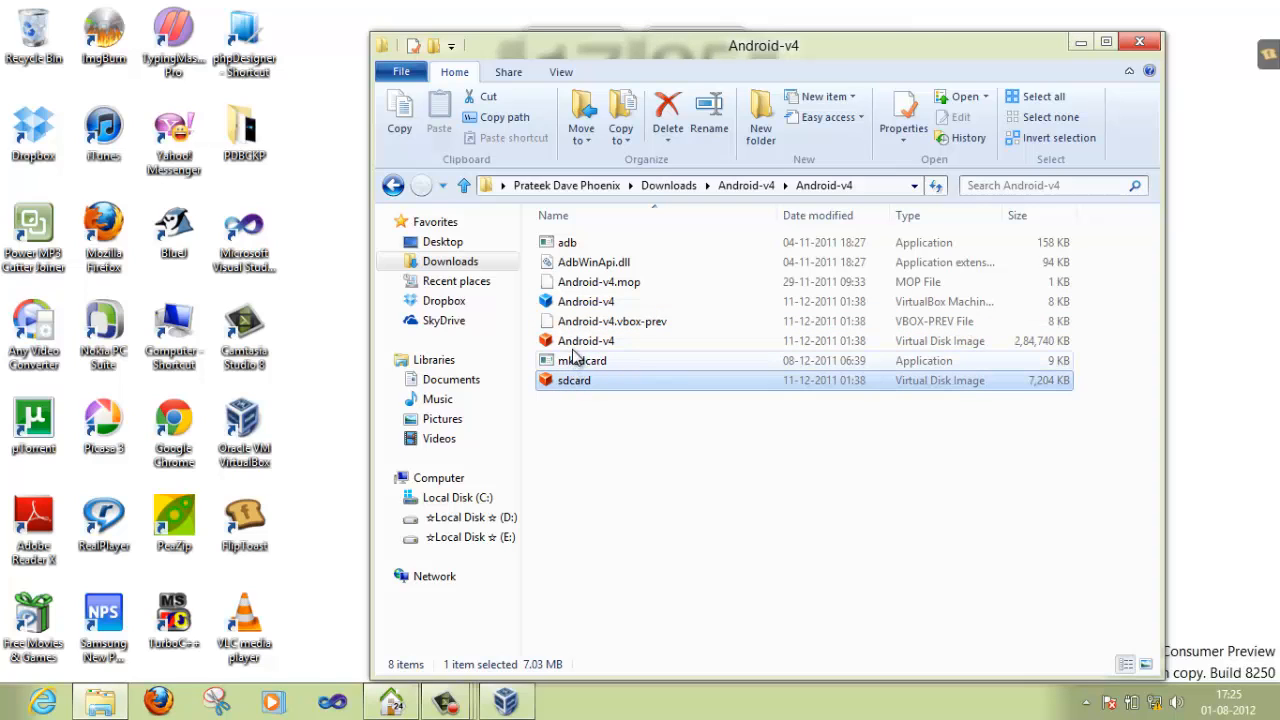
pyautogui.moveTo(584, 340)
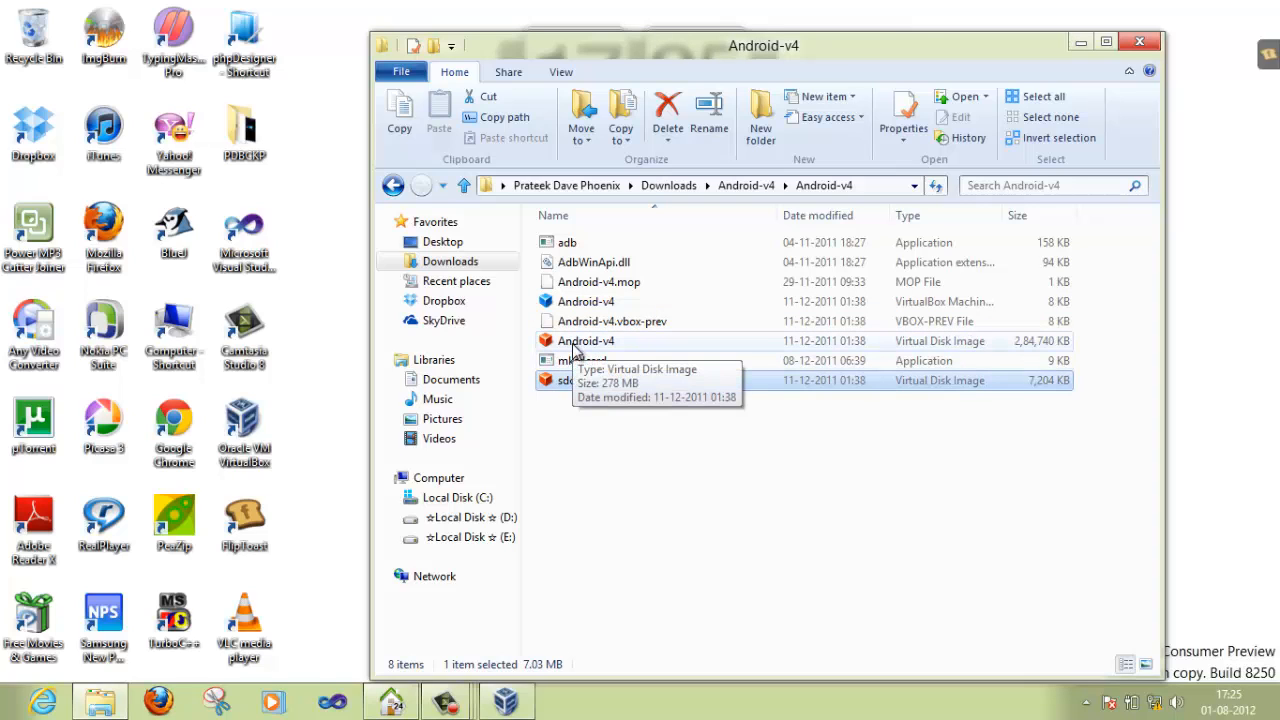
pyautogui.click(586, 300)
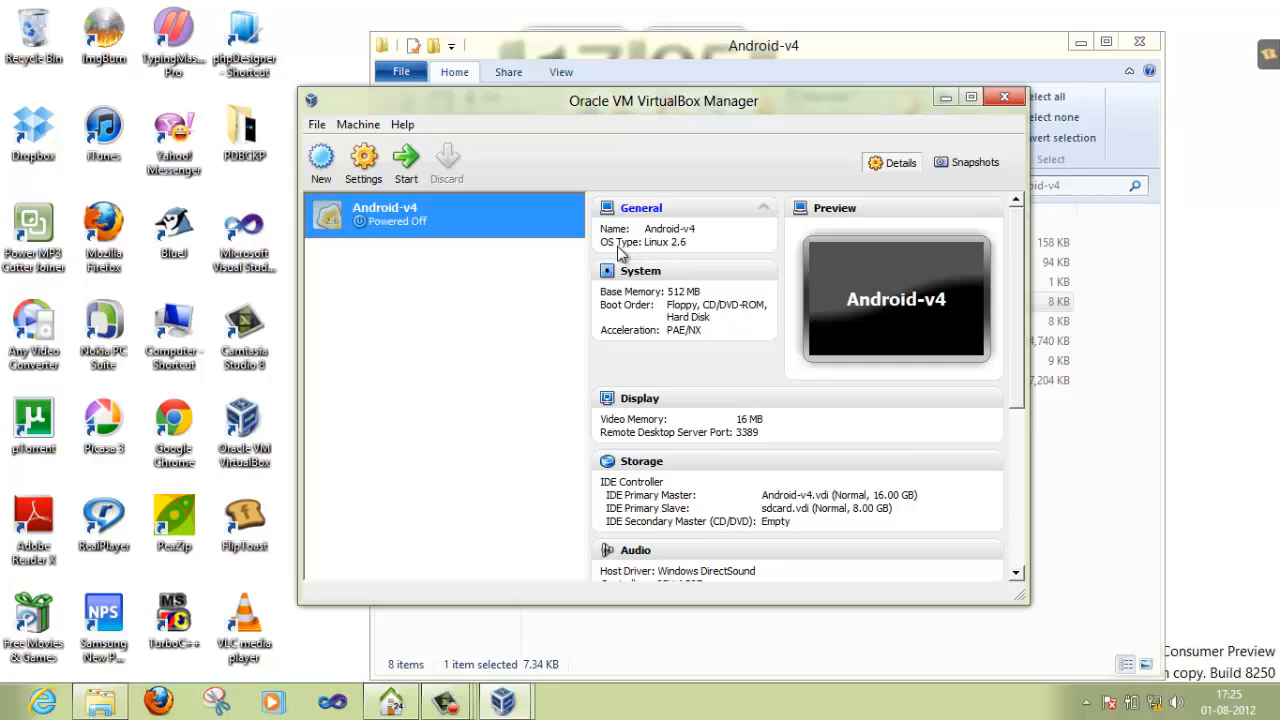
pyautogui.moveTo(684, 256)
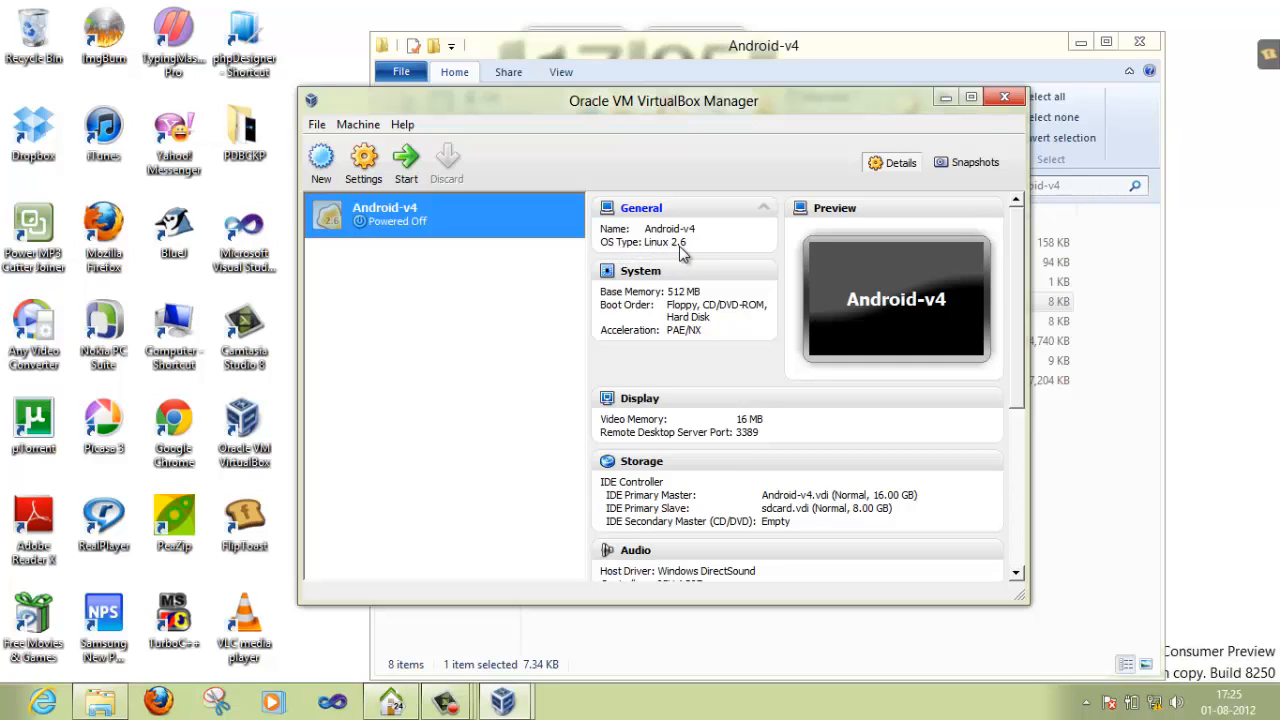
pyautogui.moveTo(910, 88)
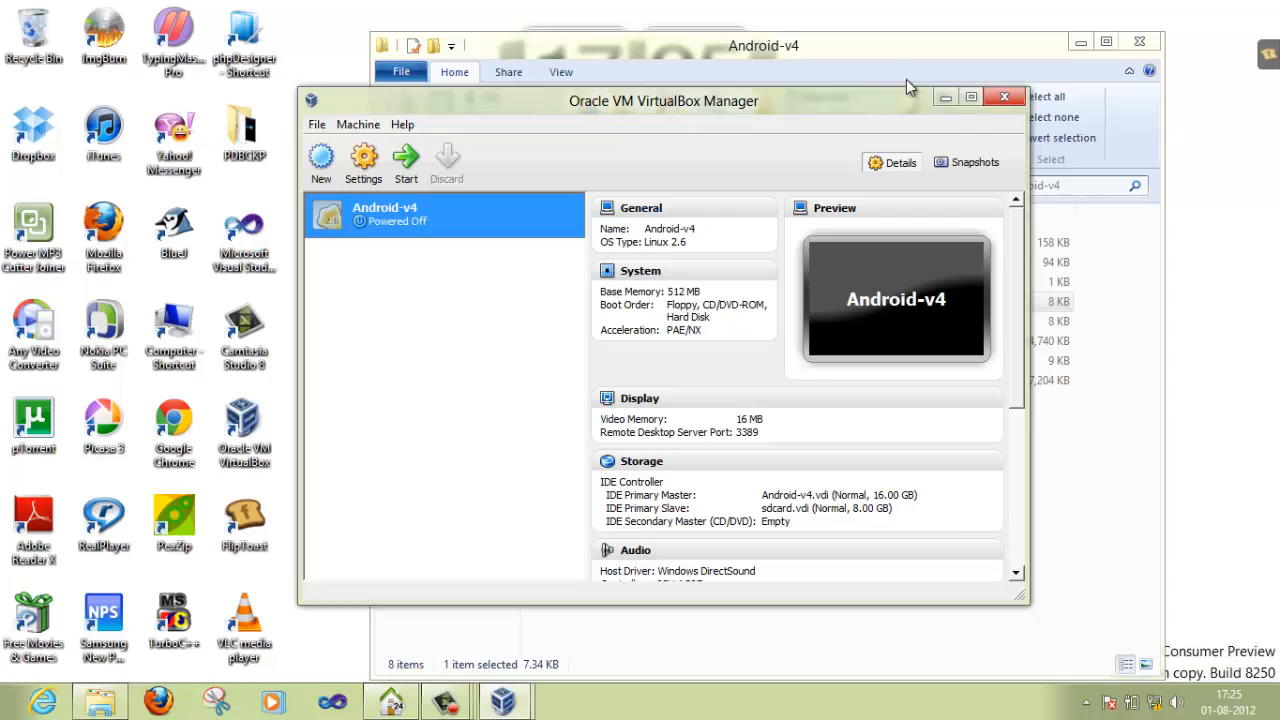
pyautogui.moveTo(970, 96)
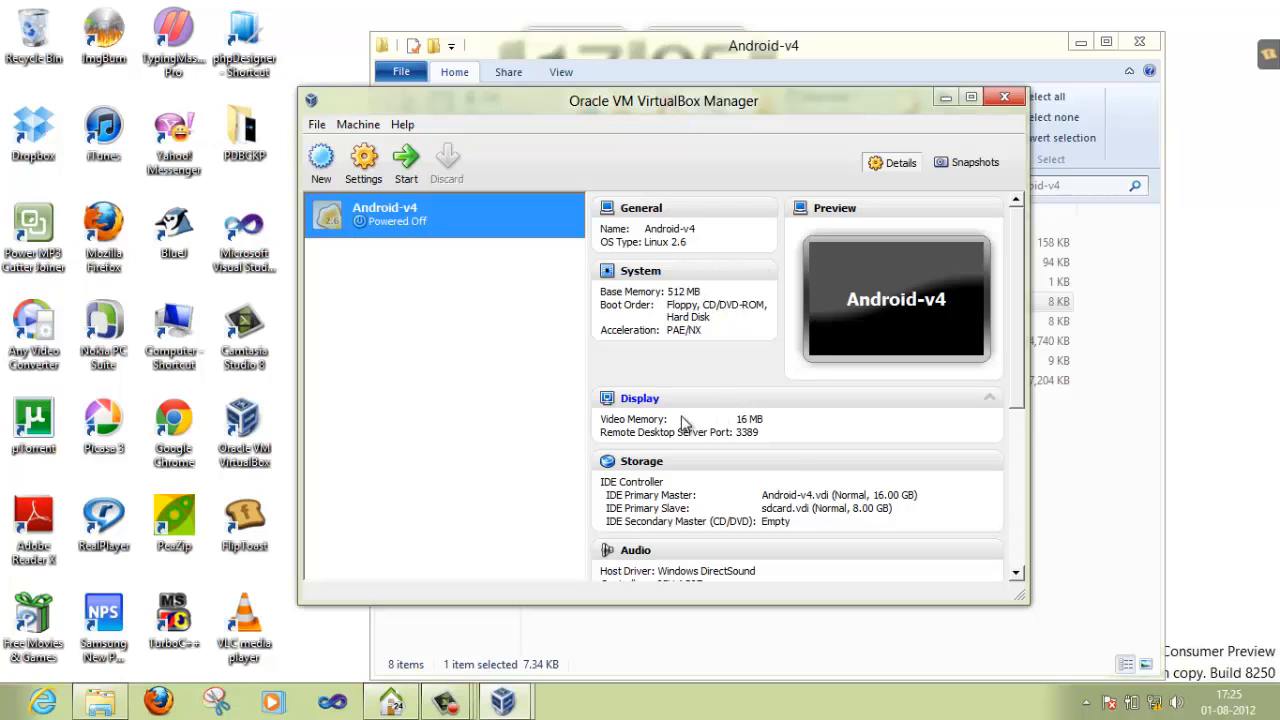
pyautogui.moveTo(788, 432)
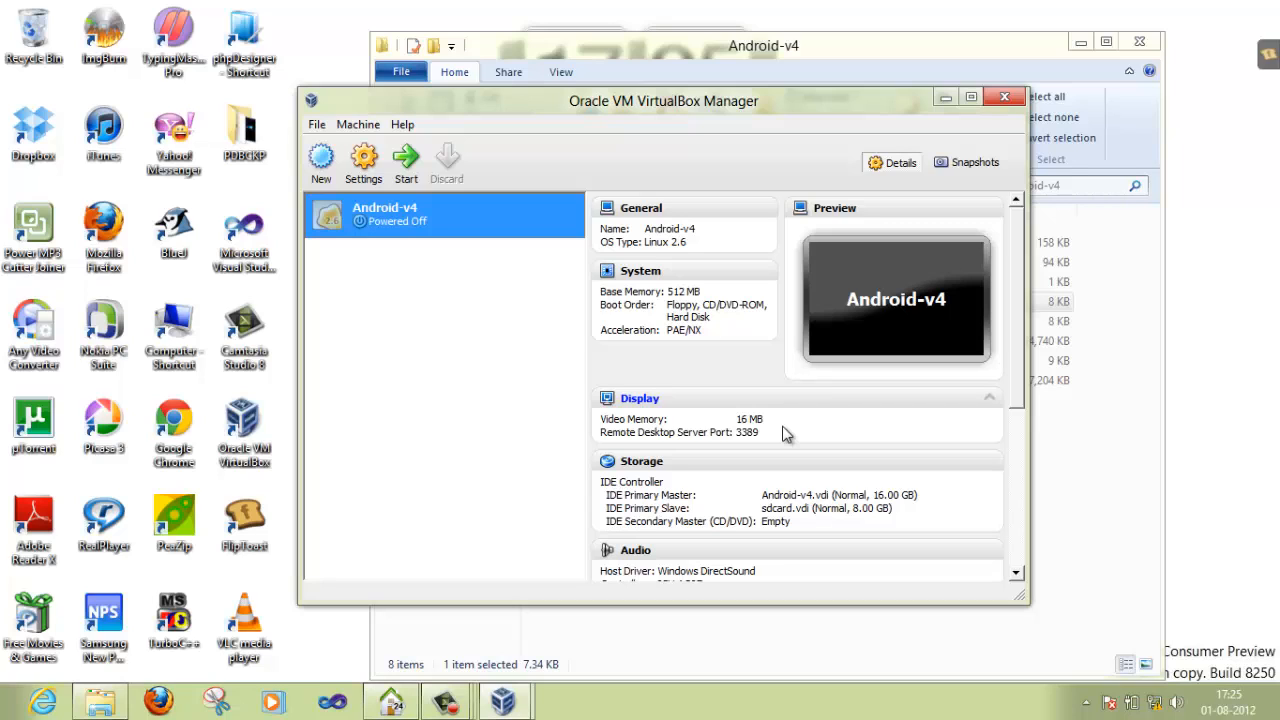
pyautogui.moveTo(364, 160)
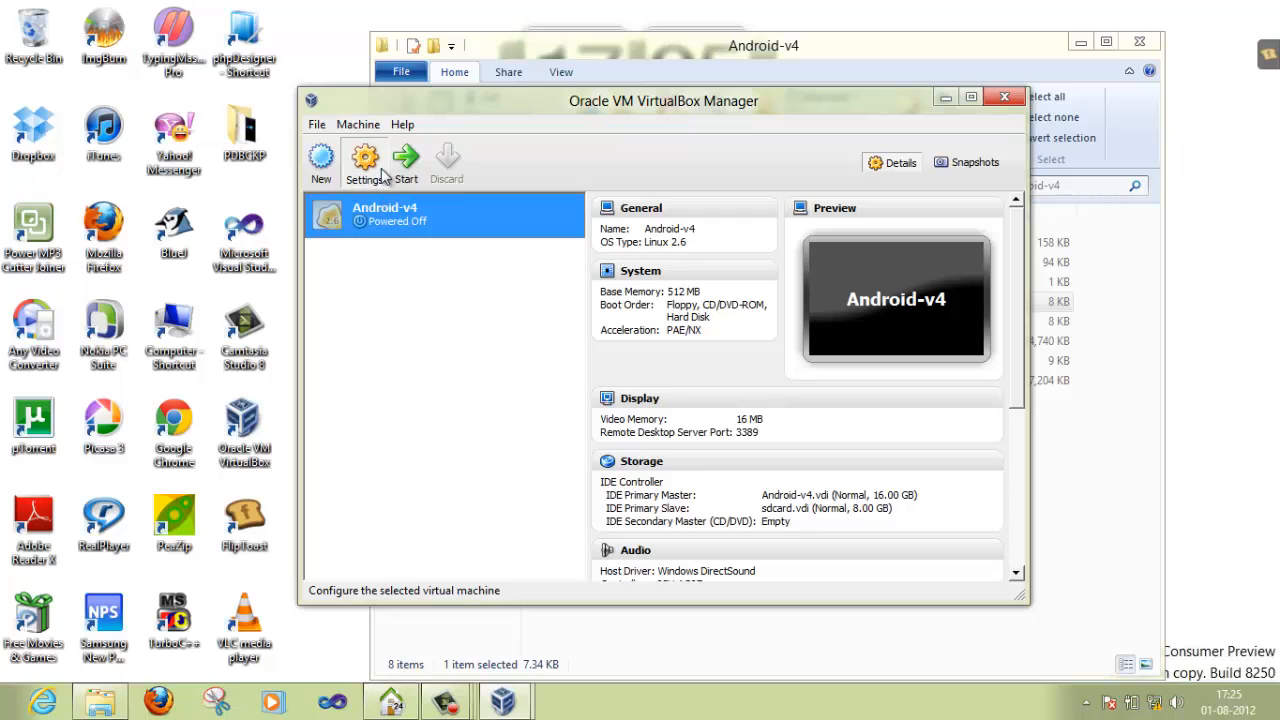
pyautogui.click(364, 160)
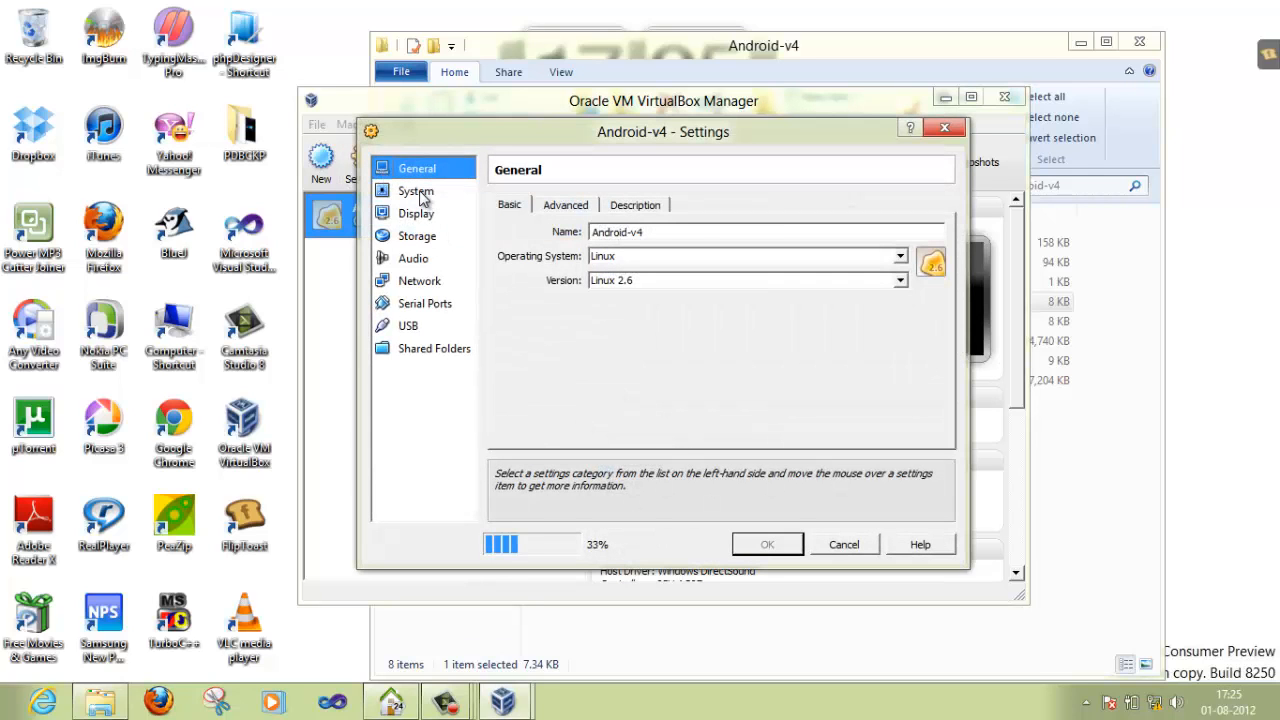
pyautogui.click(416, 192)
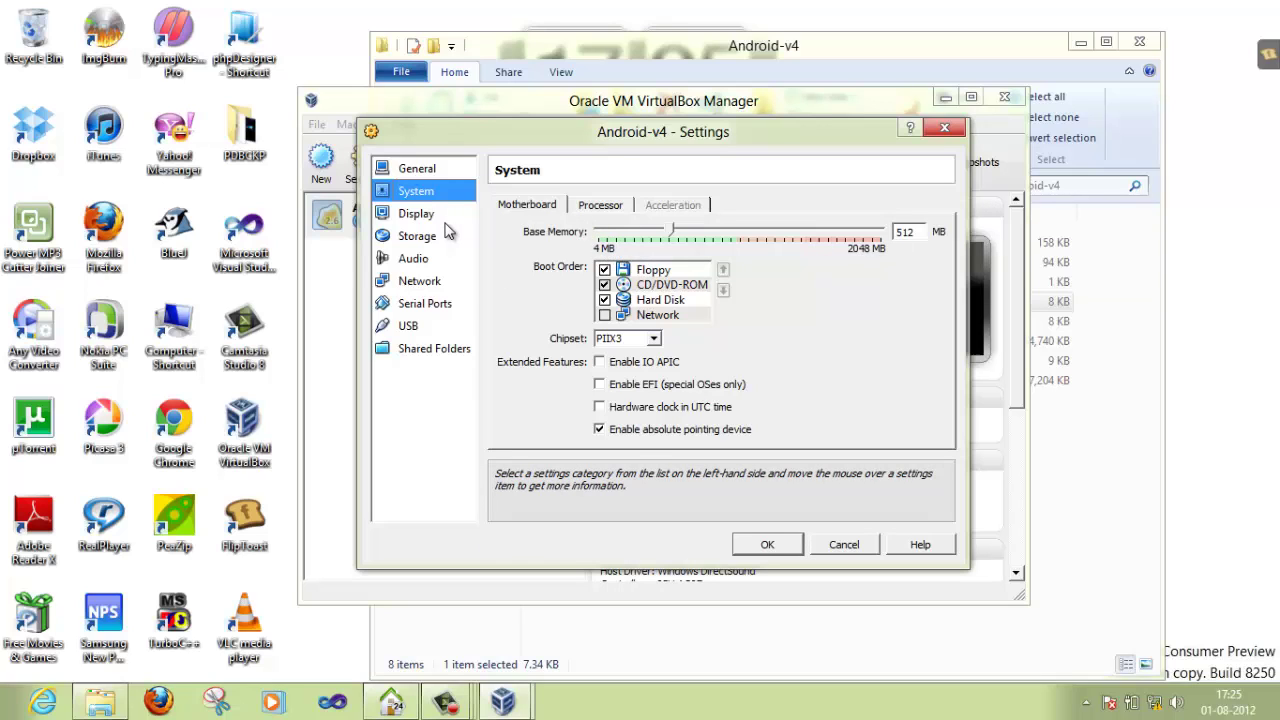
pyautogui.click(416, 212)
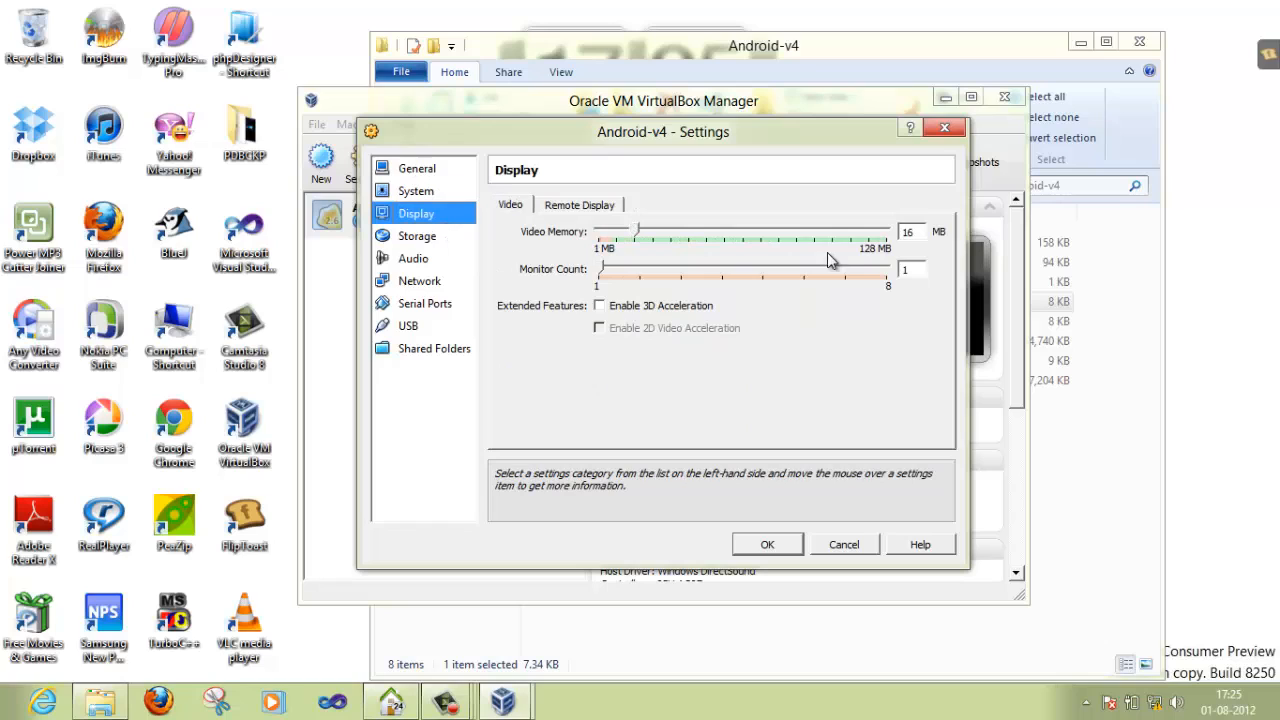
pyautogui.moveTo(884, 256)
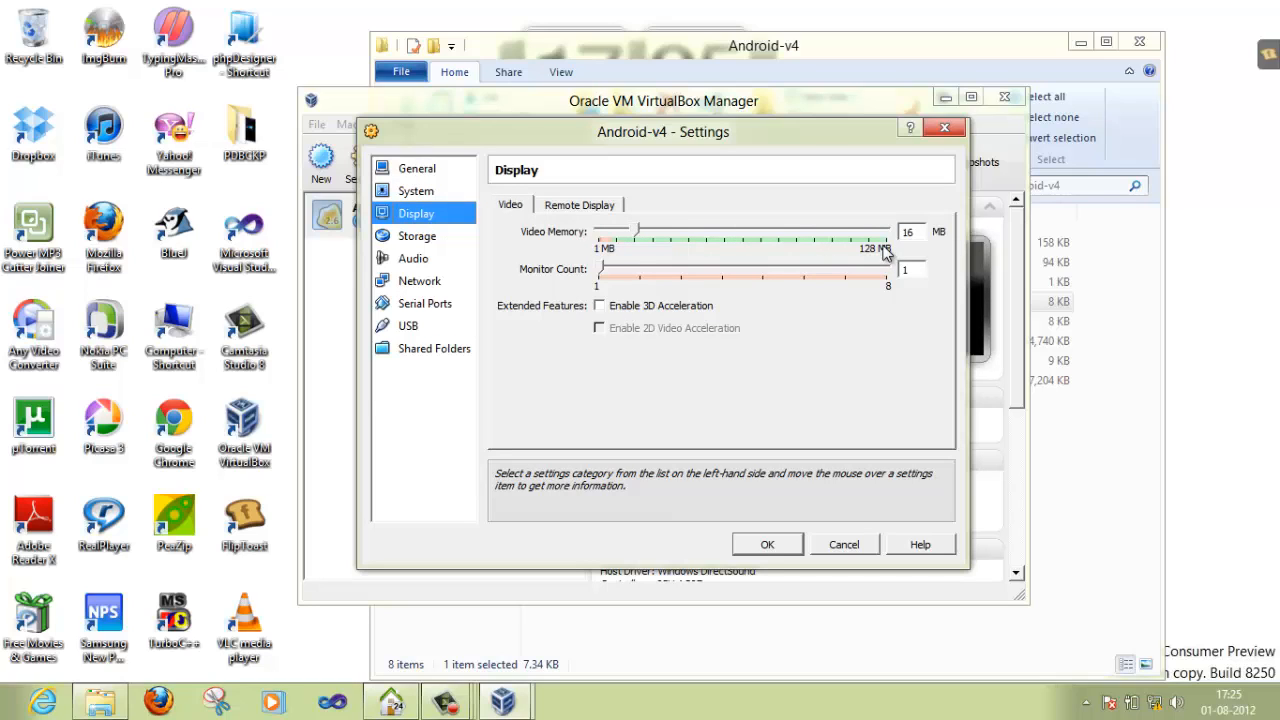
pyautogui.moveTo(856, 298)
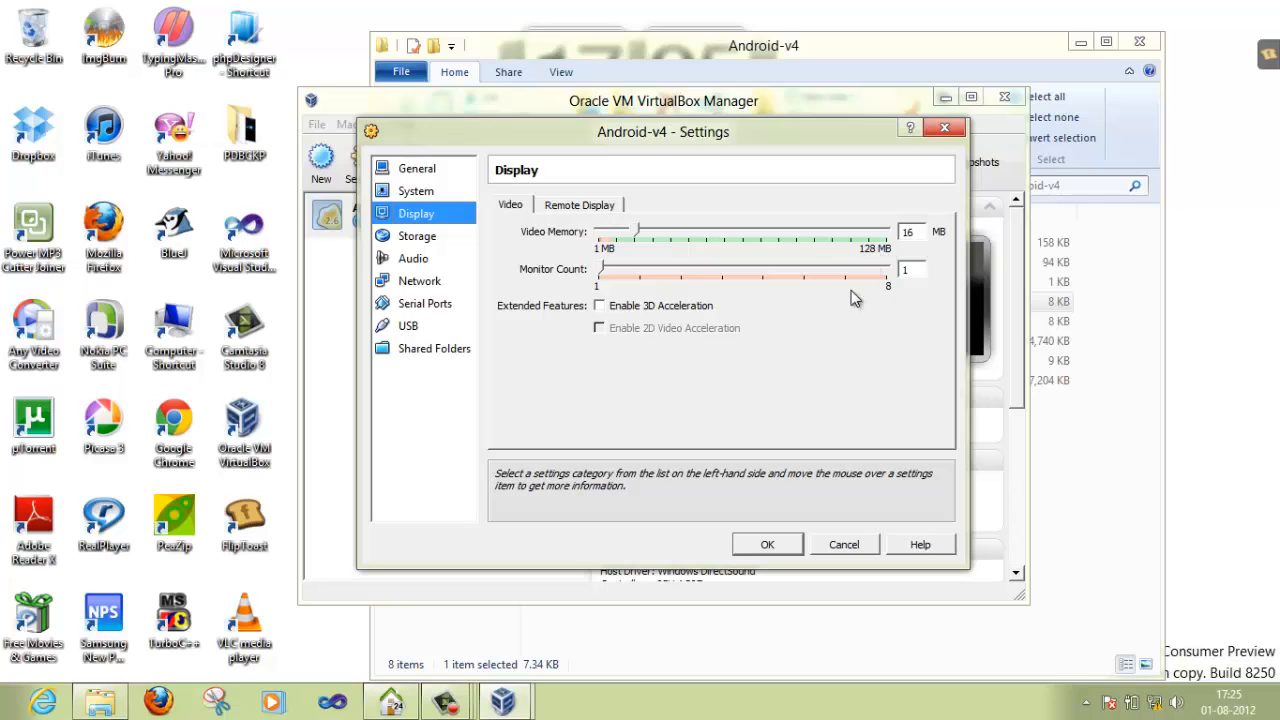
pyautogui.moveTo(792, 516)
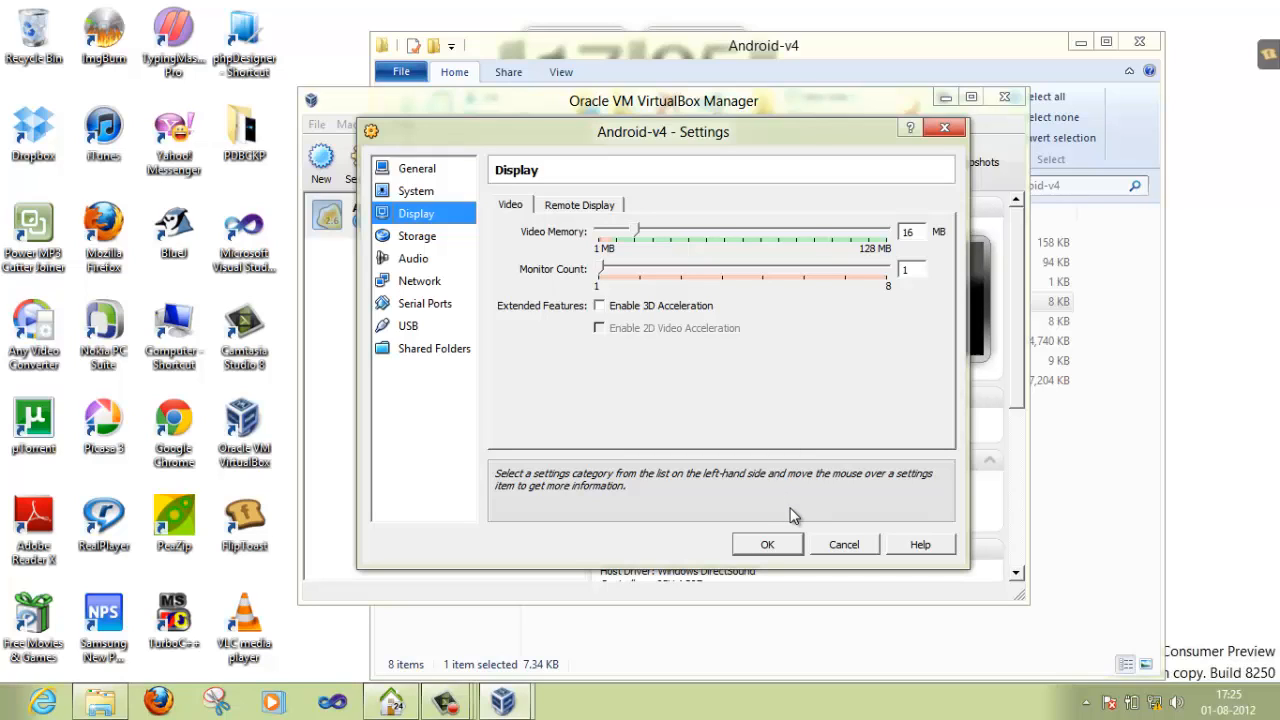
pyautogui.moveTo(796, 548)
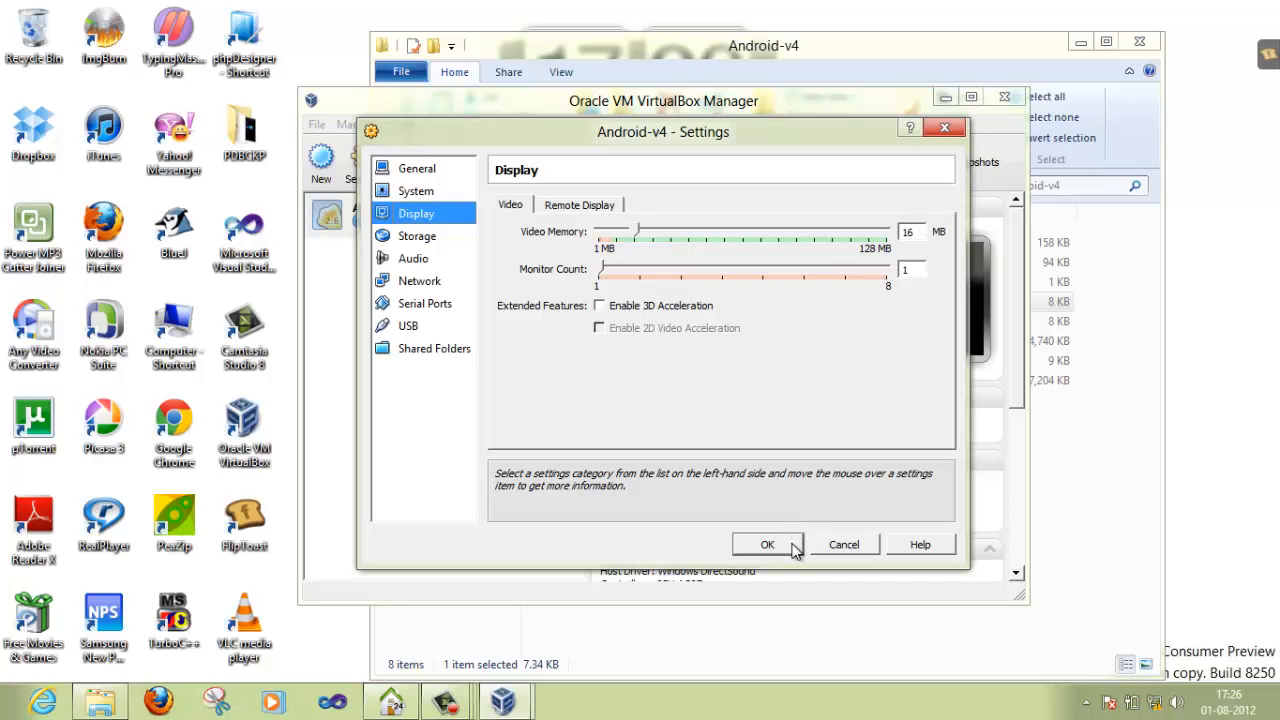
pyautogui.click(768, 544)
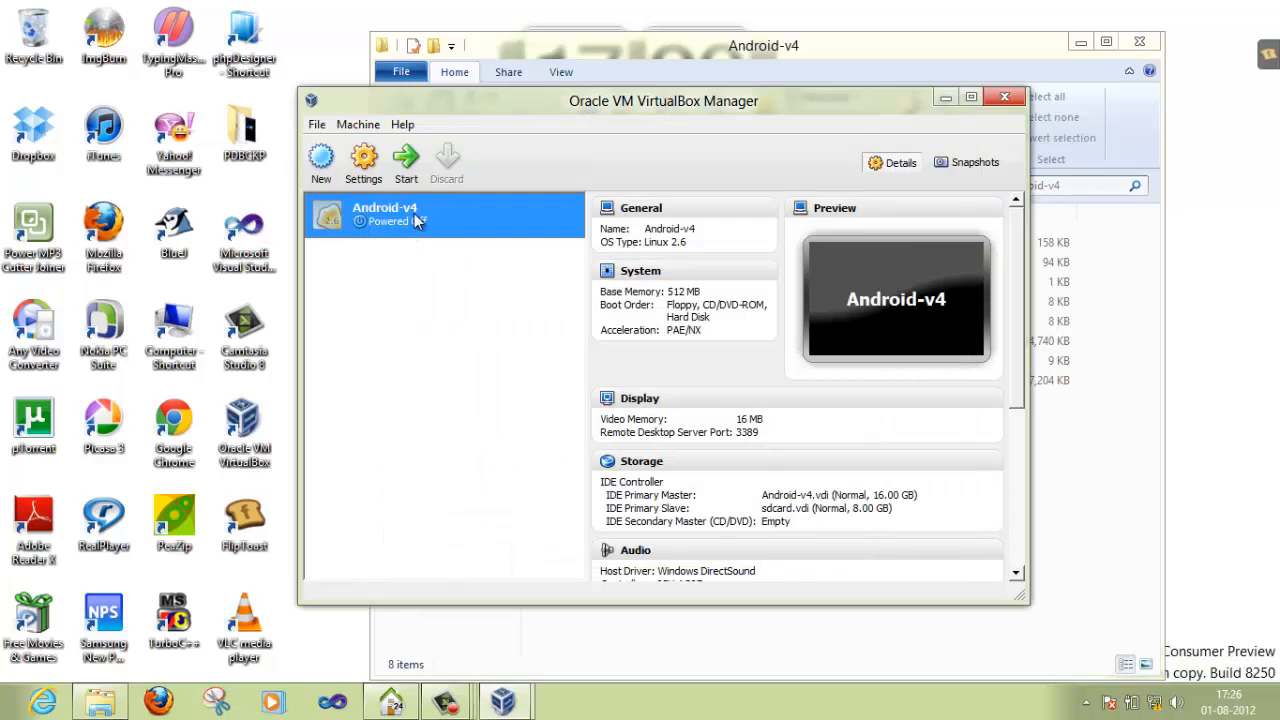
pyautogui.moveTo(406, 160)
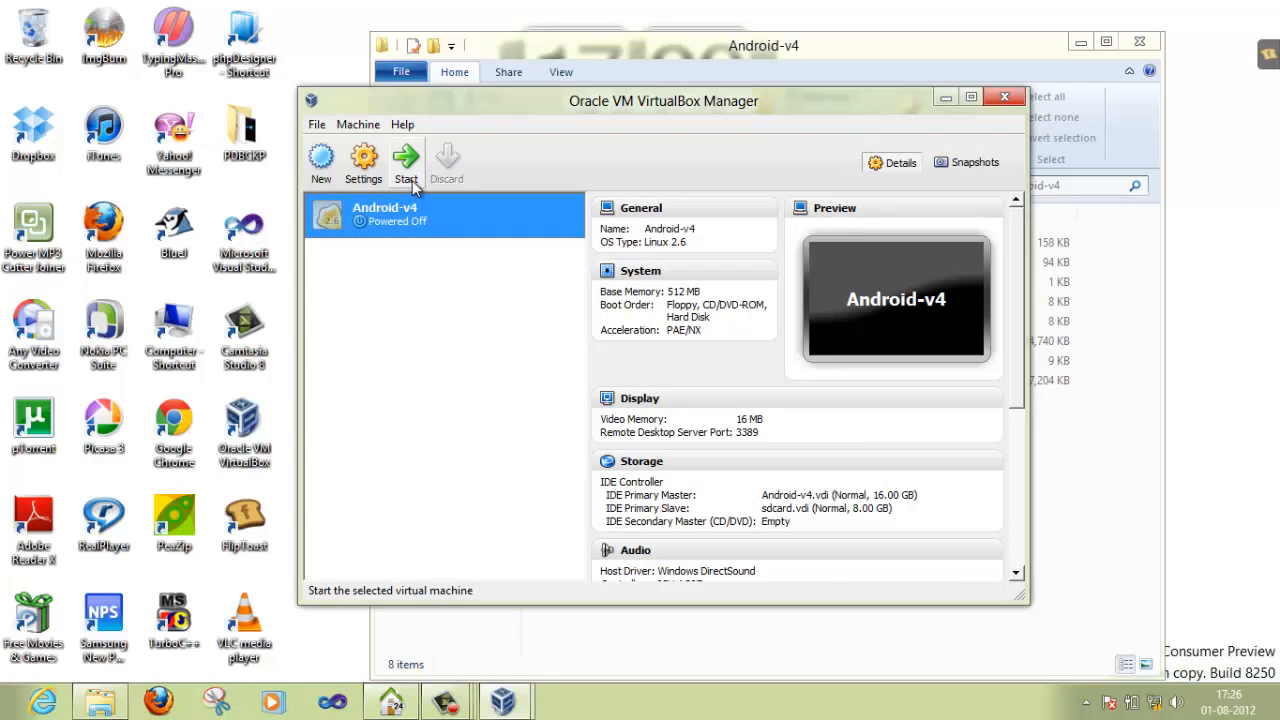
pyautogui.moveTo(428, 210)
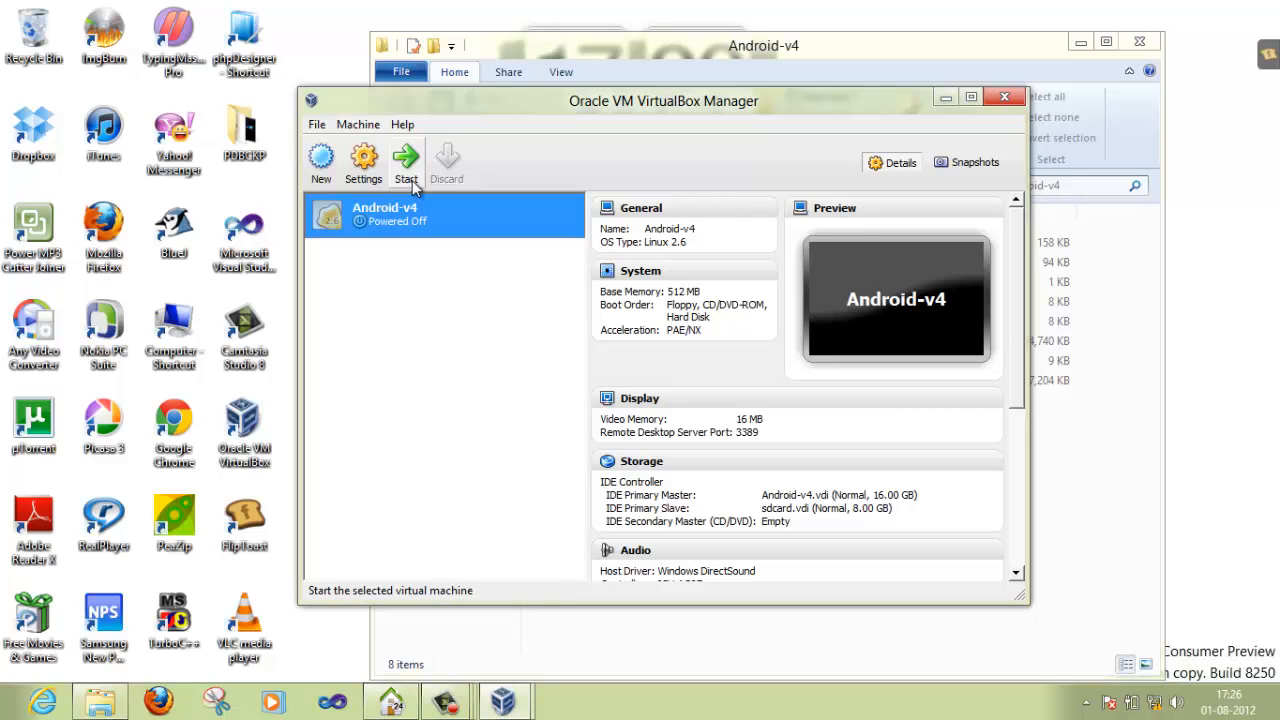
# Start the Android-v4 virtual machine from the Manager.
pyautogui.click(404, 164)
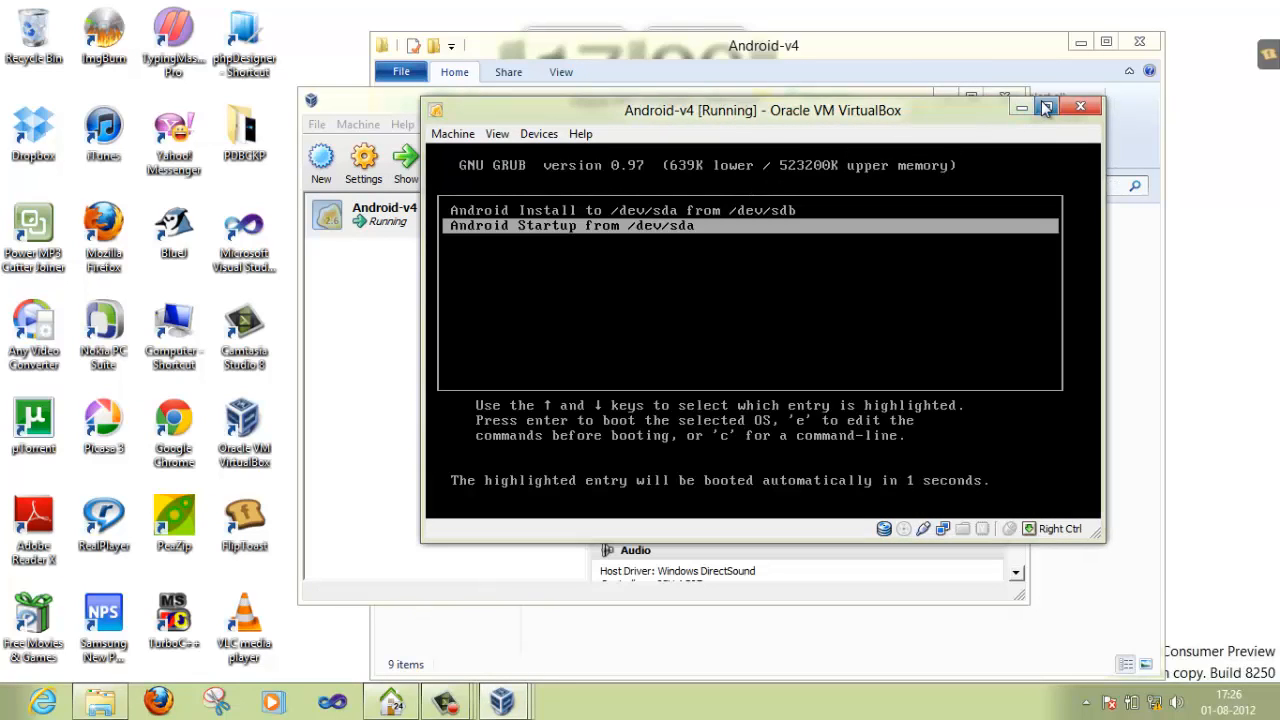
# Maximise the VM window while GRUB boots Android Startup to the lock screen.
pyautogui.click(1046, 108)
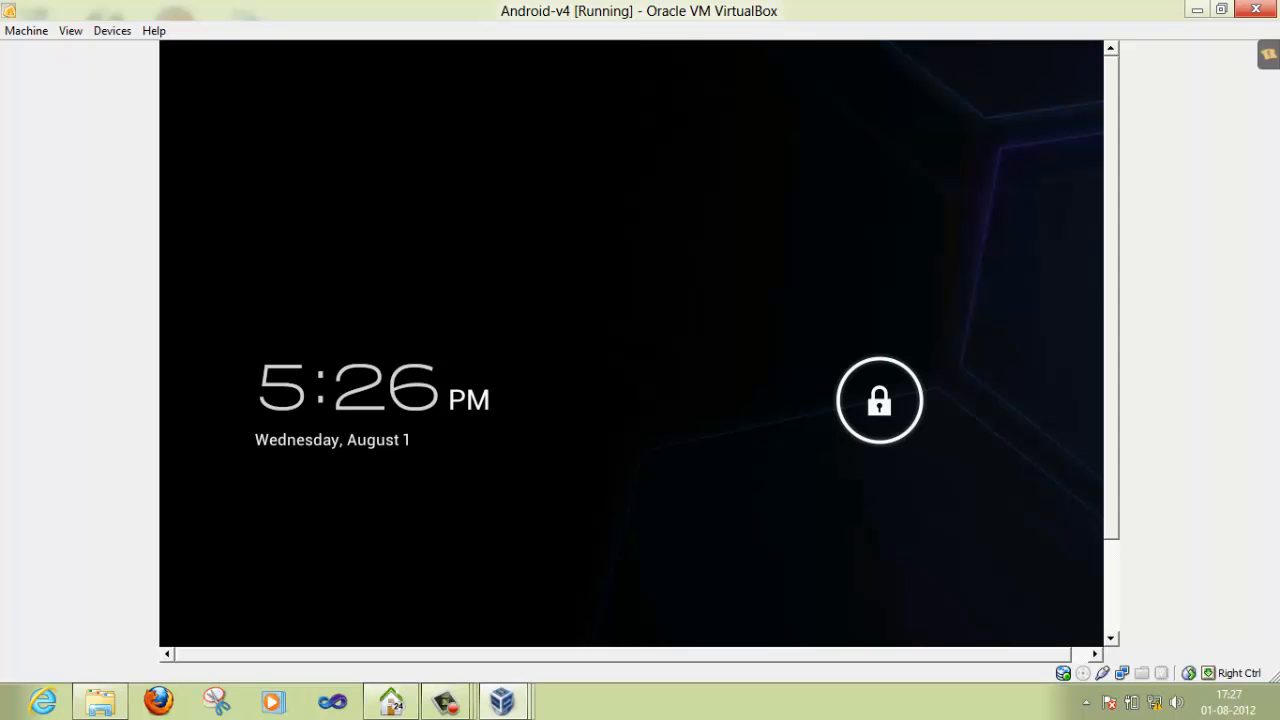
pyautogui.moveTo(664, 352)
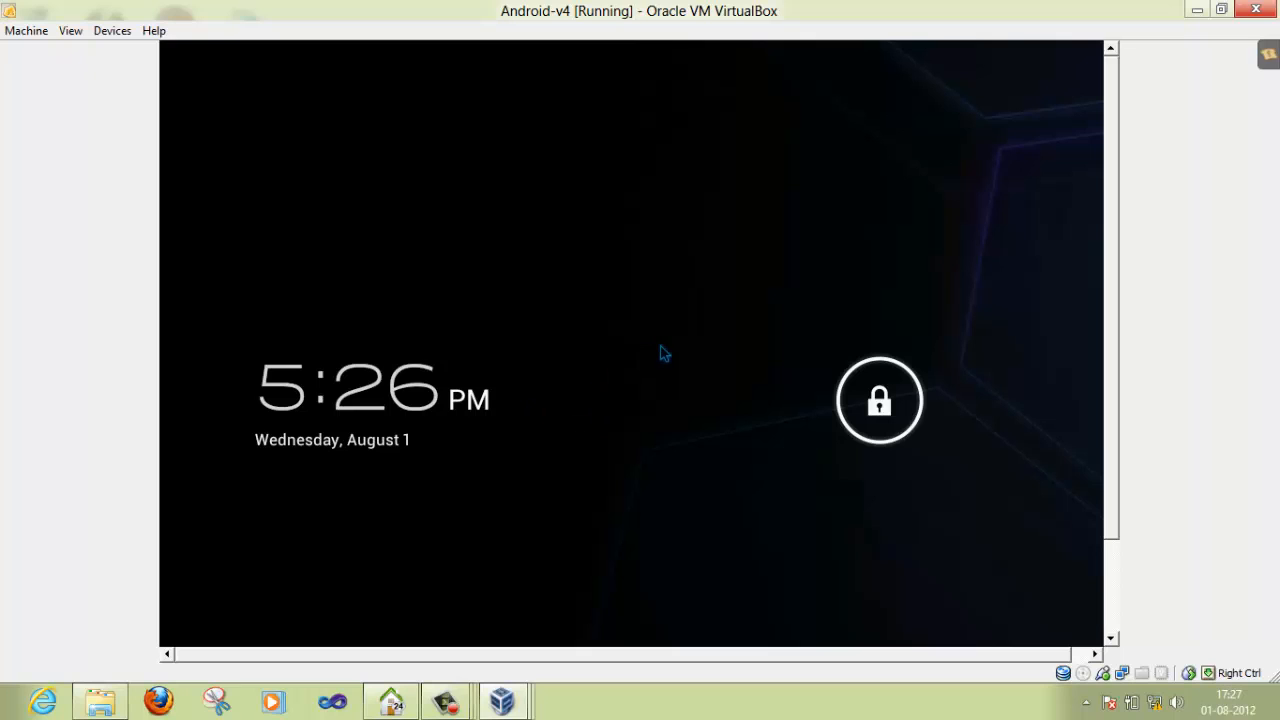
pyautogui.moveTo(844, 392)
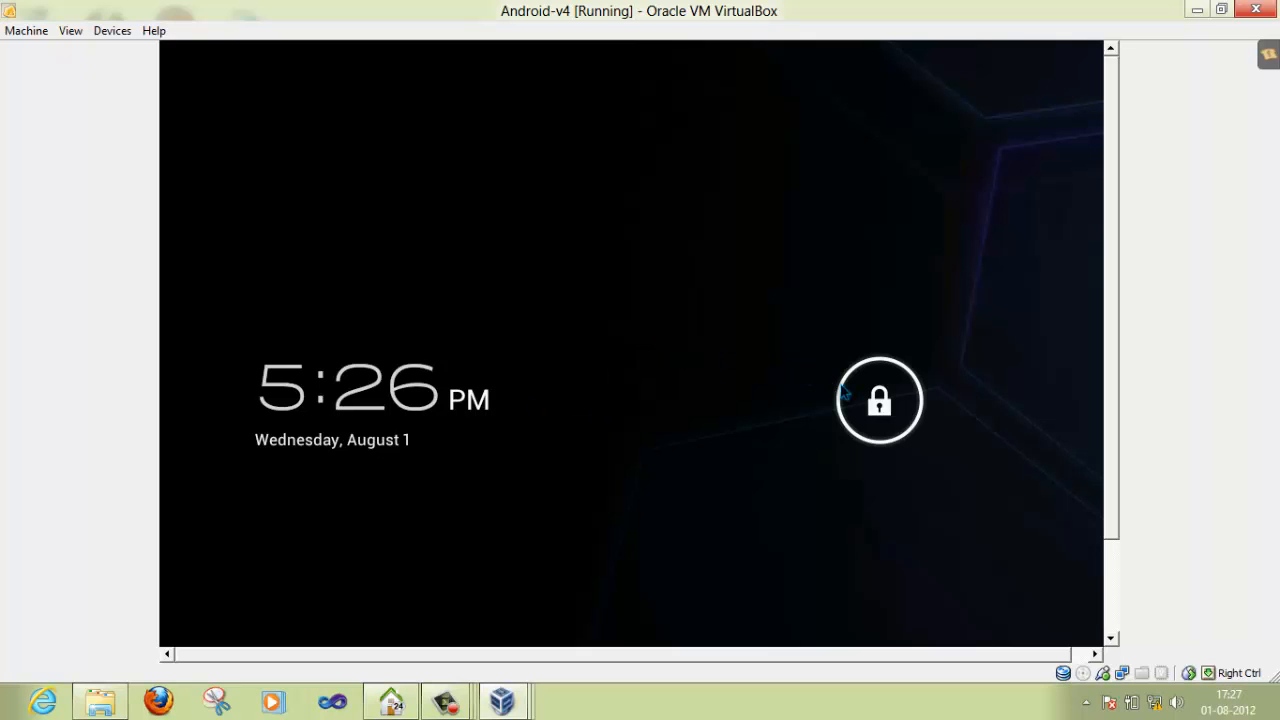
pyautogui.moveTo(844, 392)
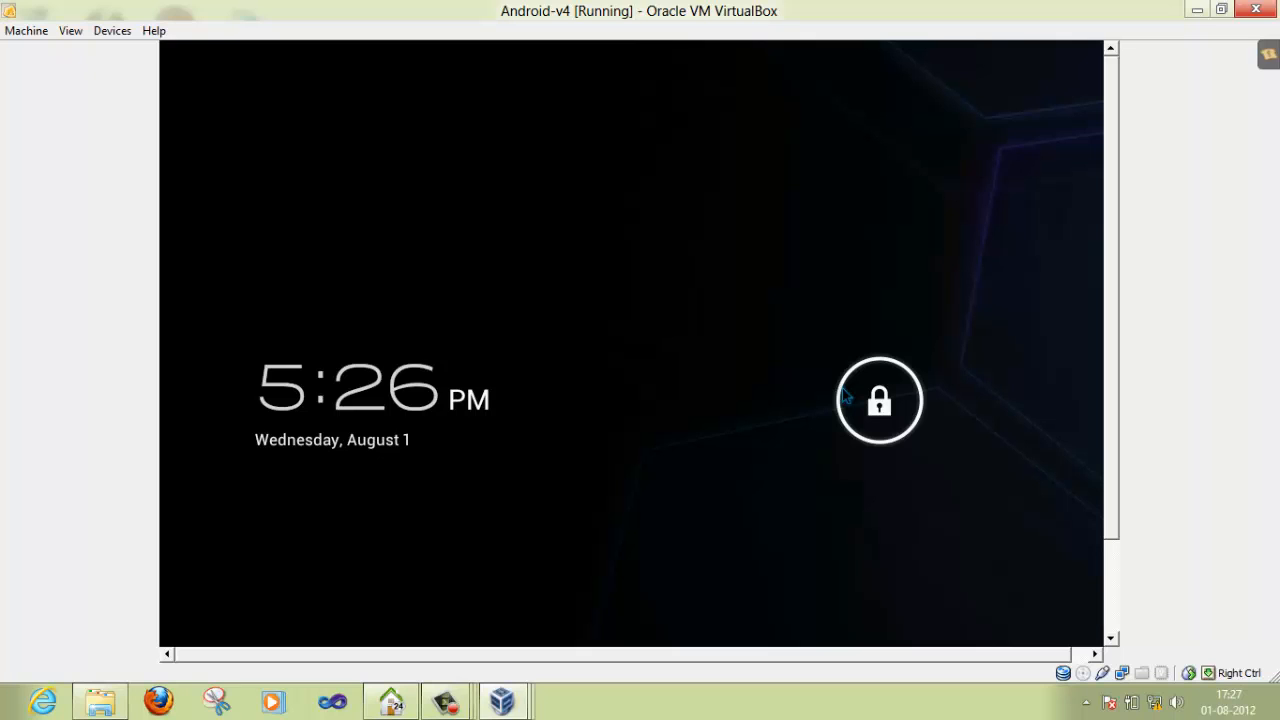
pyautogui.moveTo(898, 400)
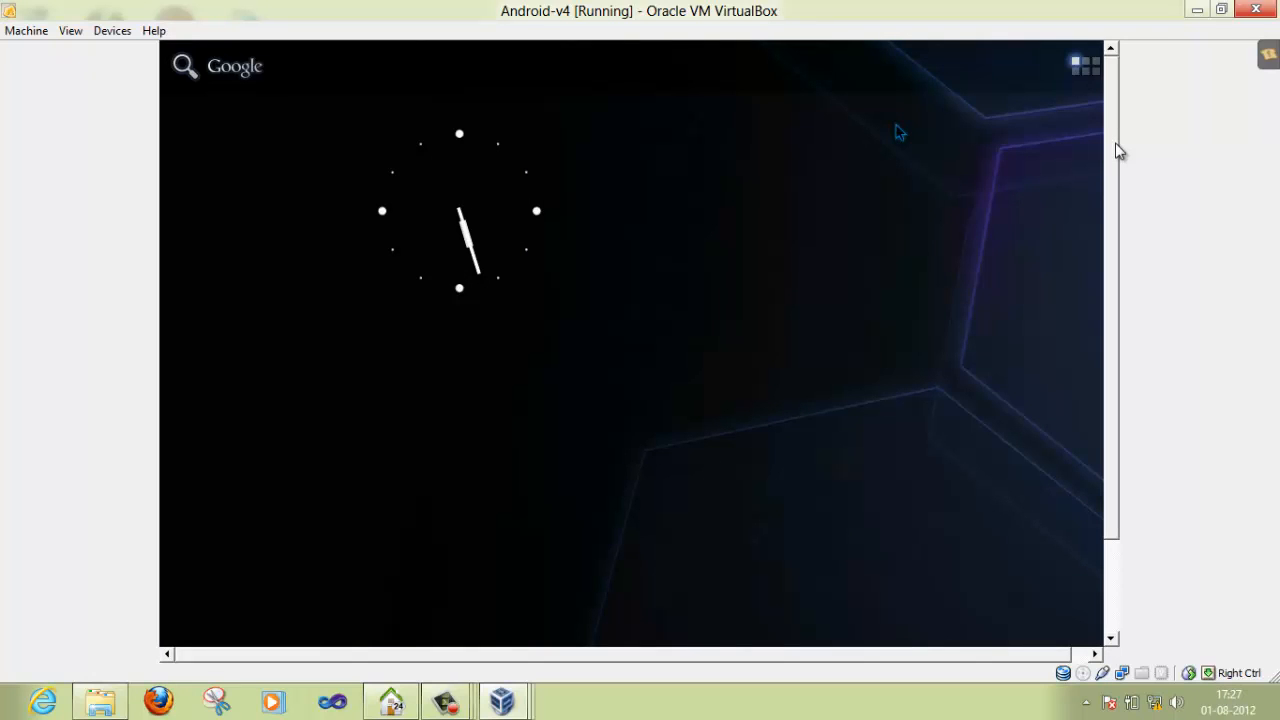
pyautogui.moveTo(892, 92)
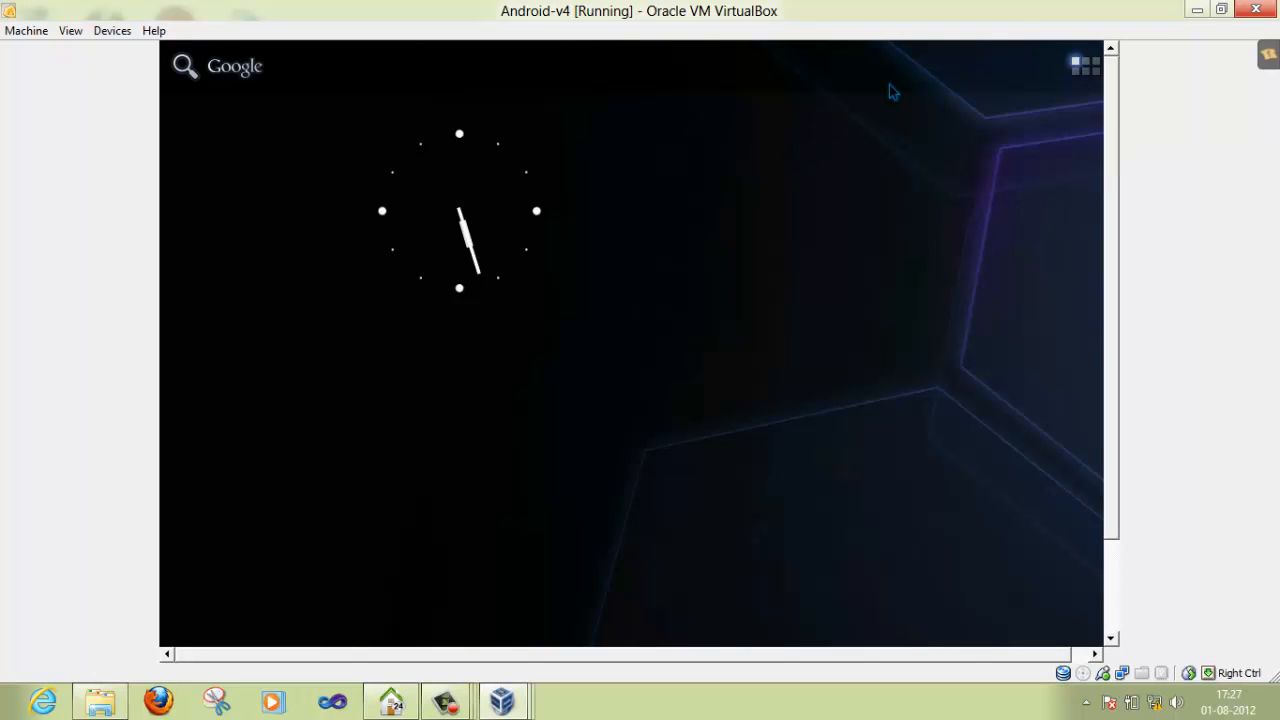
pyautogui.moveTo(800, 100)
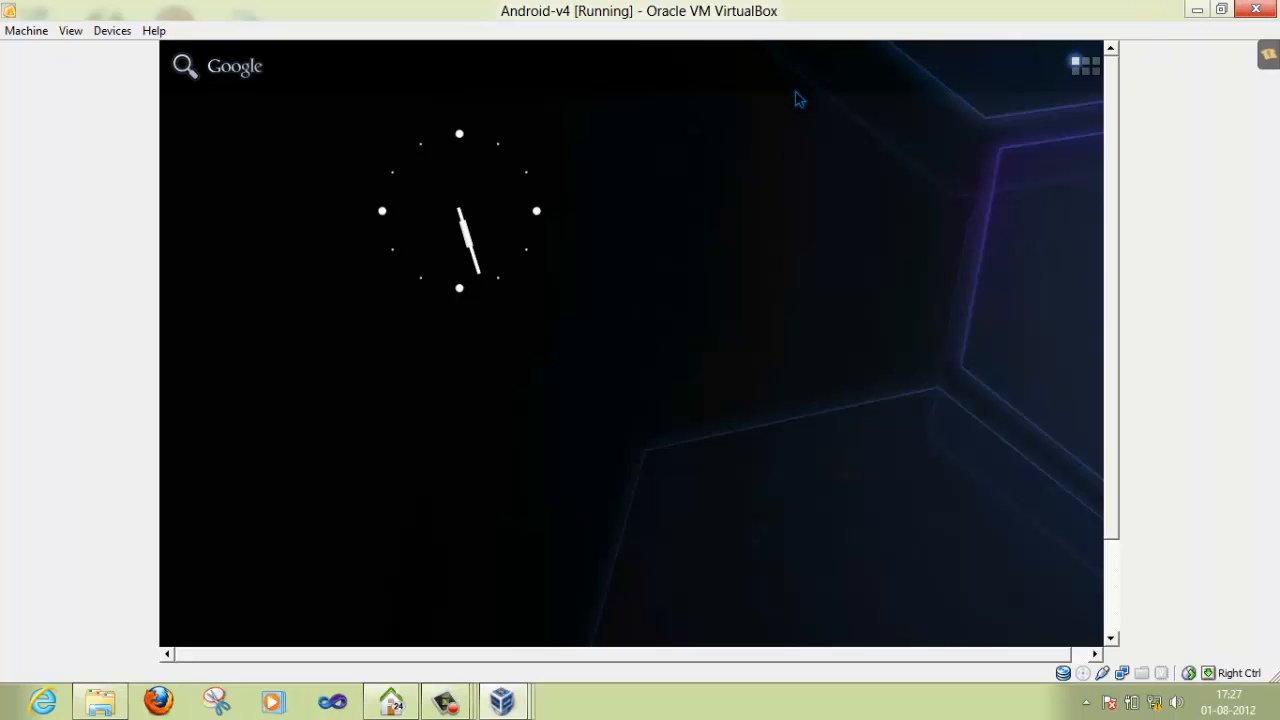
pyautogui.moveTo(896, 68)
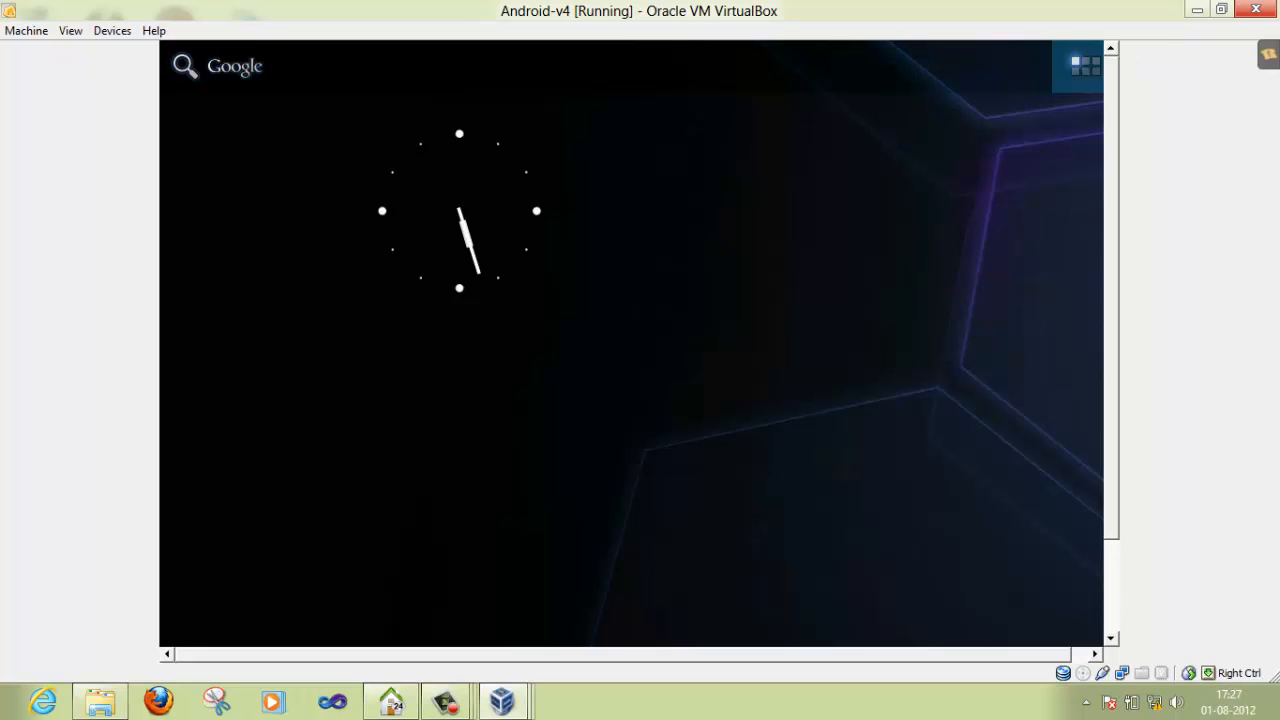
# Show the Android app drawer listing all installed apps.
pyautogui.click(1084, 64)
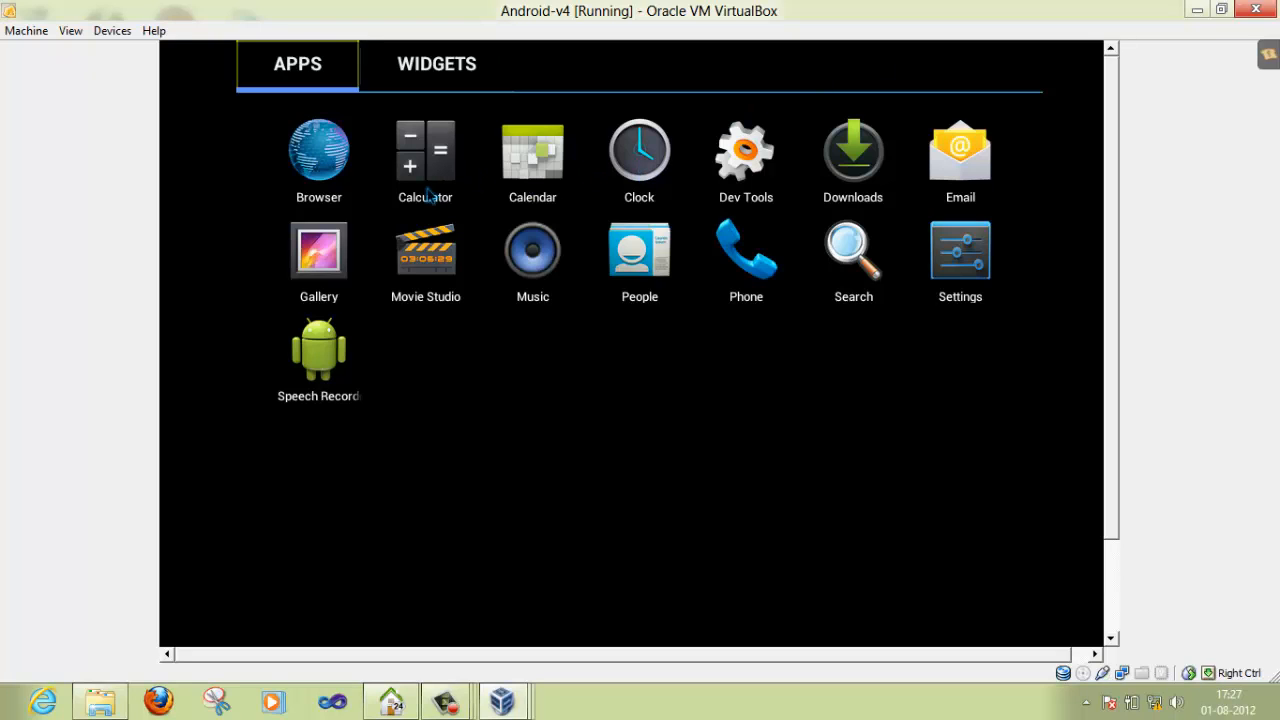
pyautogui.moveTo(624, 188)
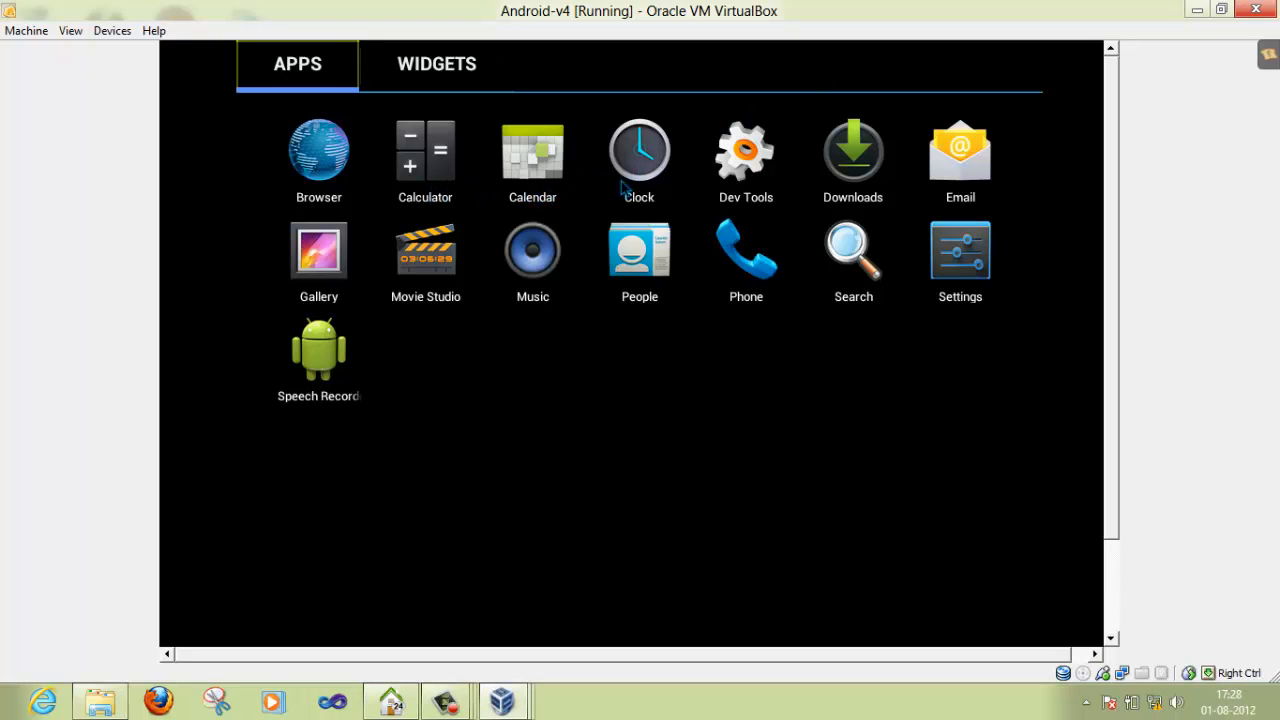
pyautogui.moveTo(800, 176)
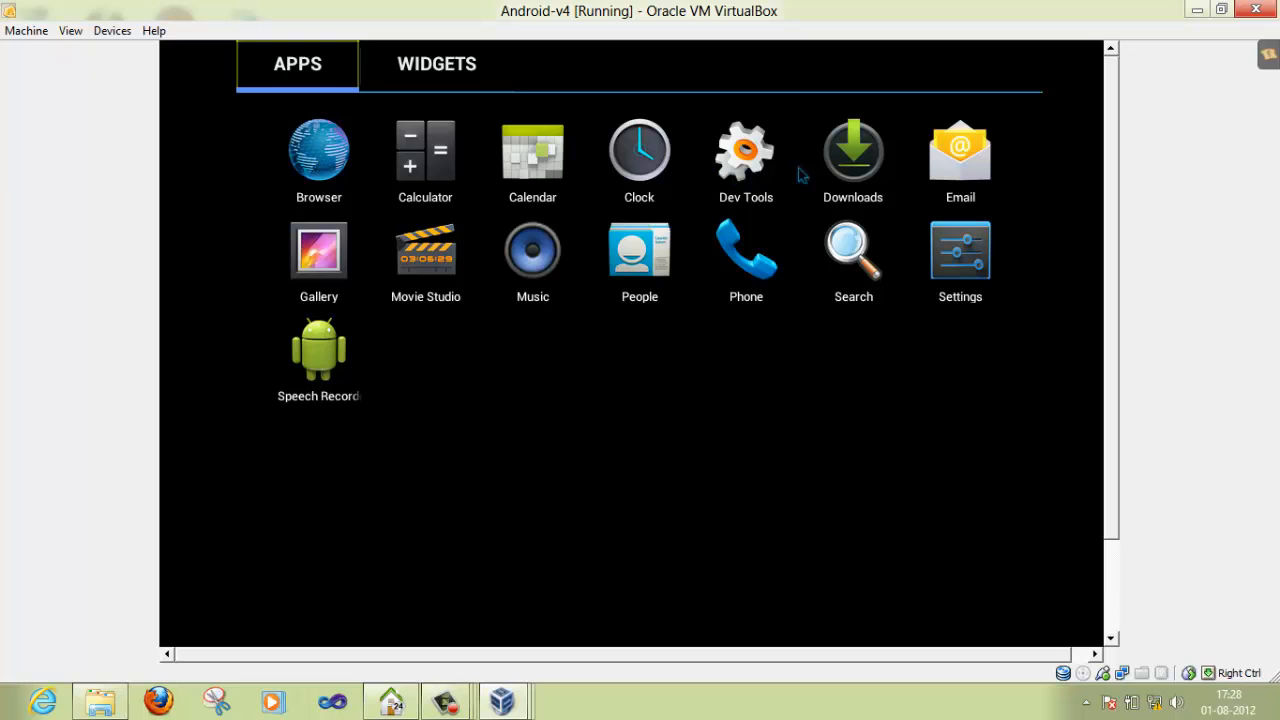
pyautogui.moveTo(462, 230)
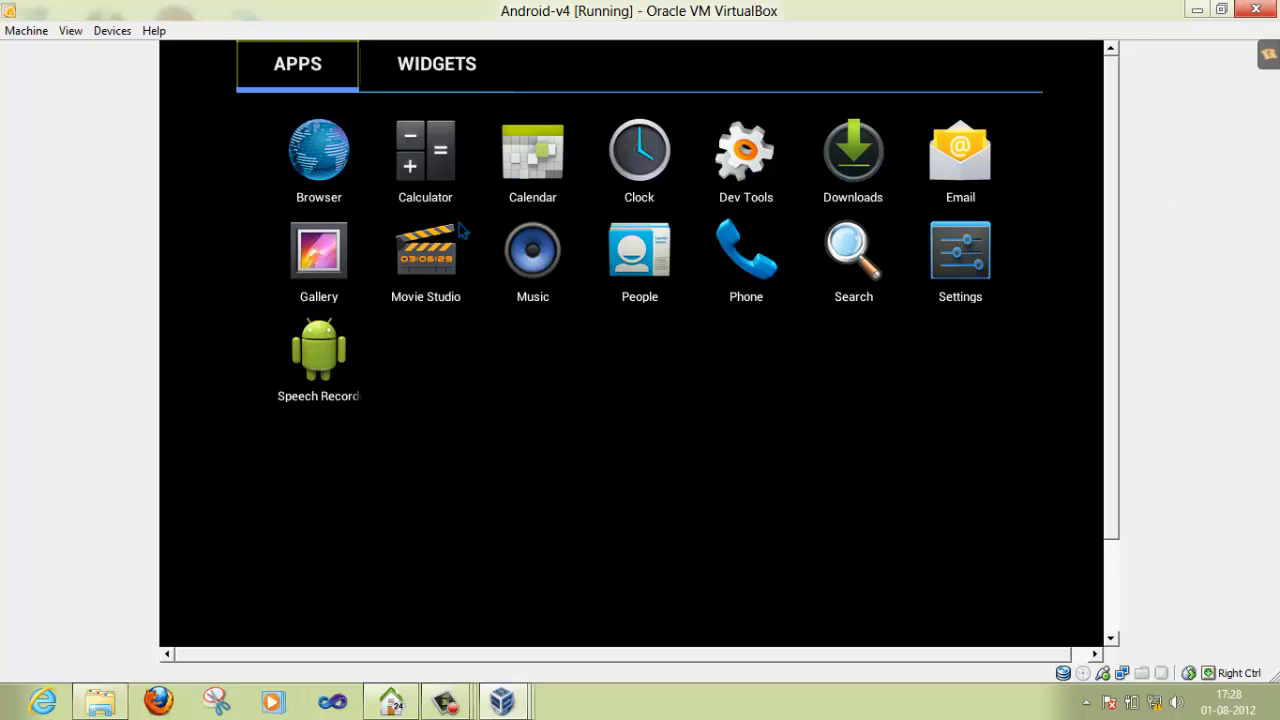
pyautogui.moveTo(446, 280)
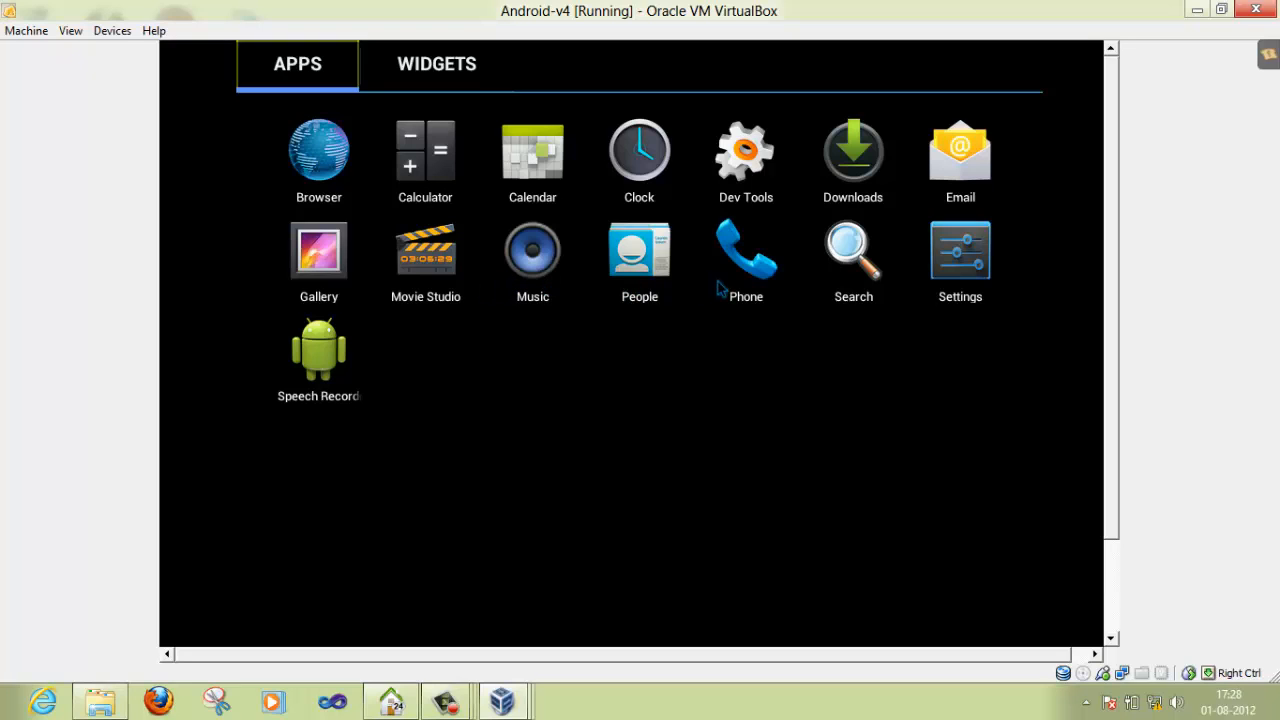
pyautogui.moveTo(890, 296)
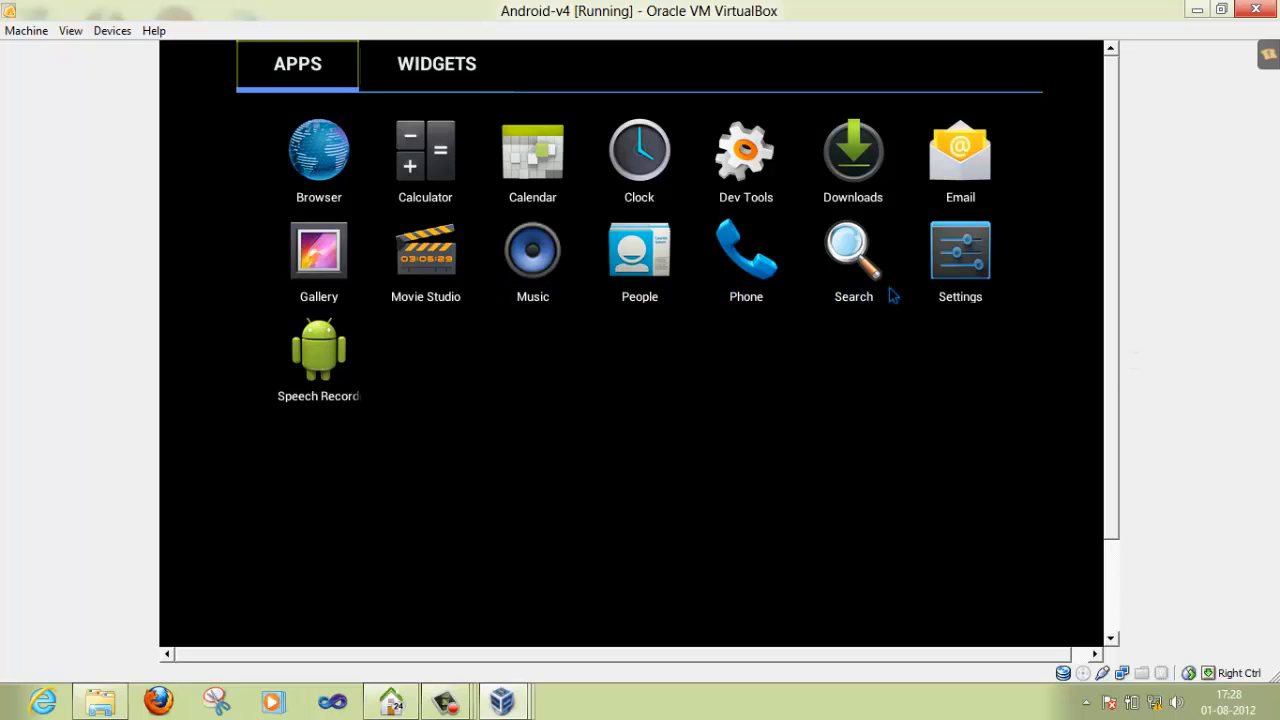
pyautogui.moveTo(500, 164)
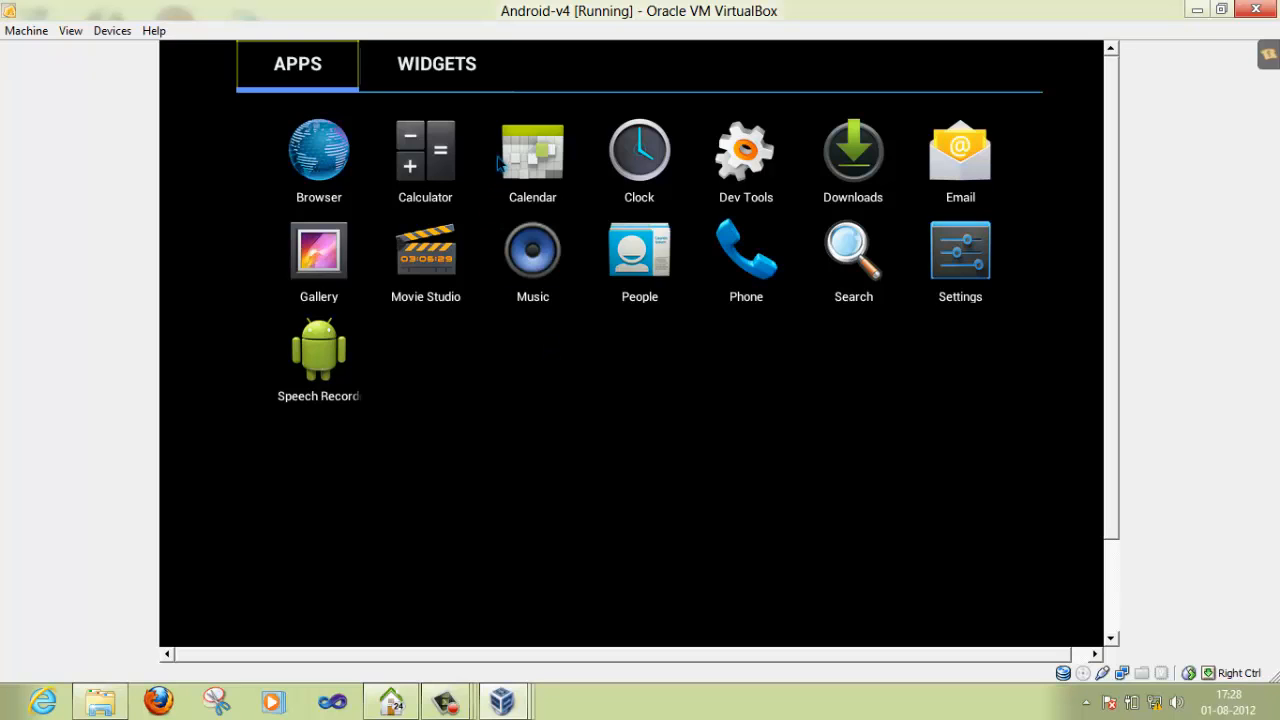
# Switch the app drawer to the WIDGETS list.
pyautogui.click(436, 64)
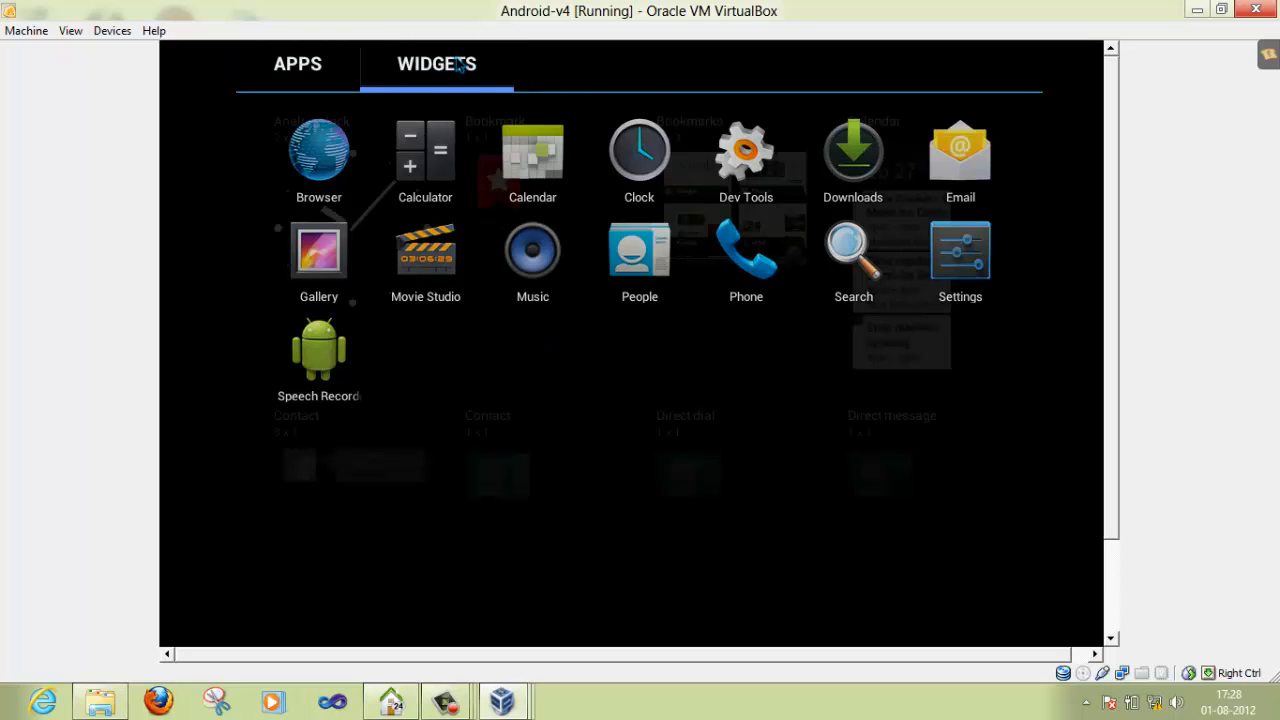
# Close the VM window and power off the Android-v4 machine via the Close dialog.
pyautogui.click(436, 62)
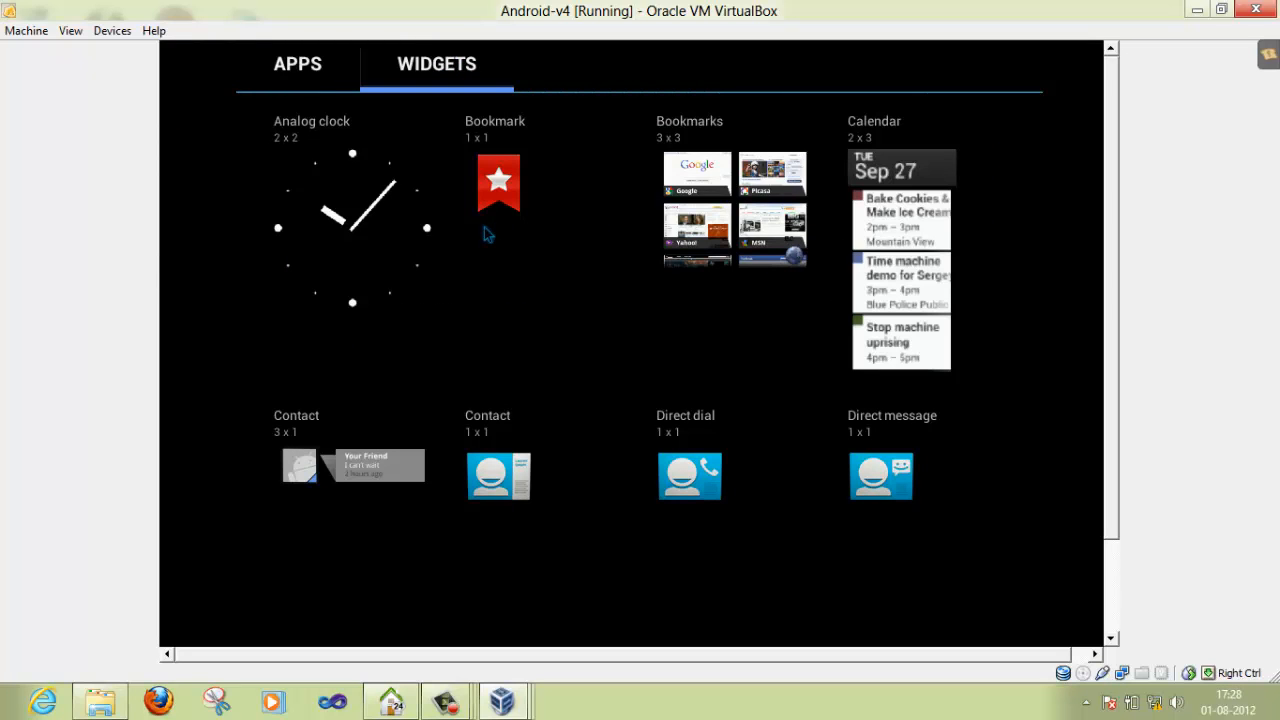
pyautogui.moveTo(340, 324)
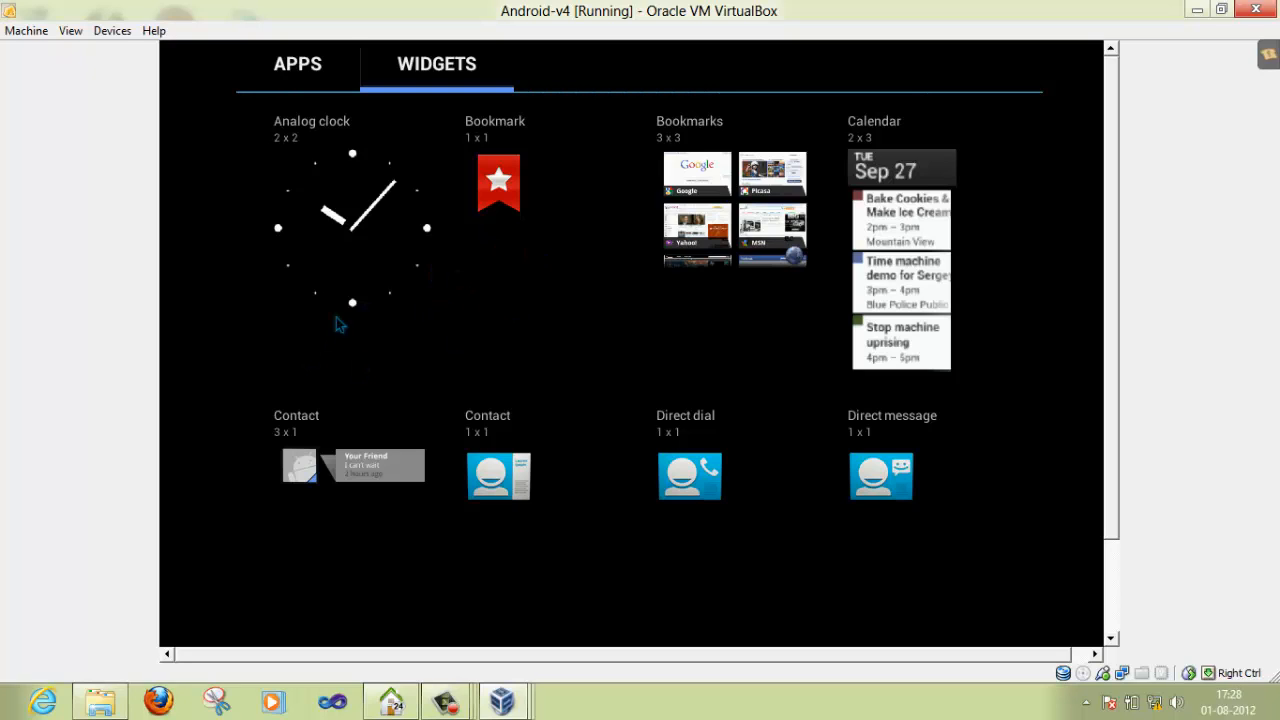
pyautogui.moveTo(628, 208)
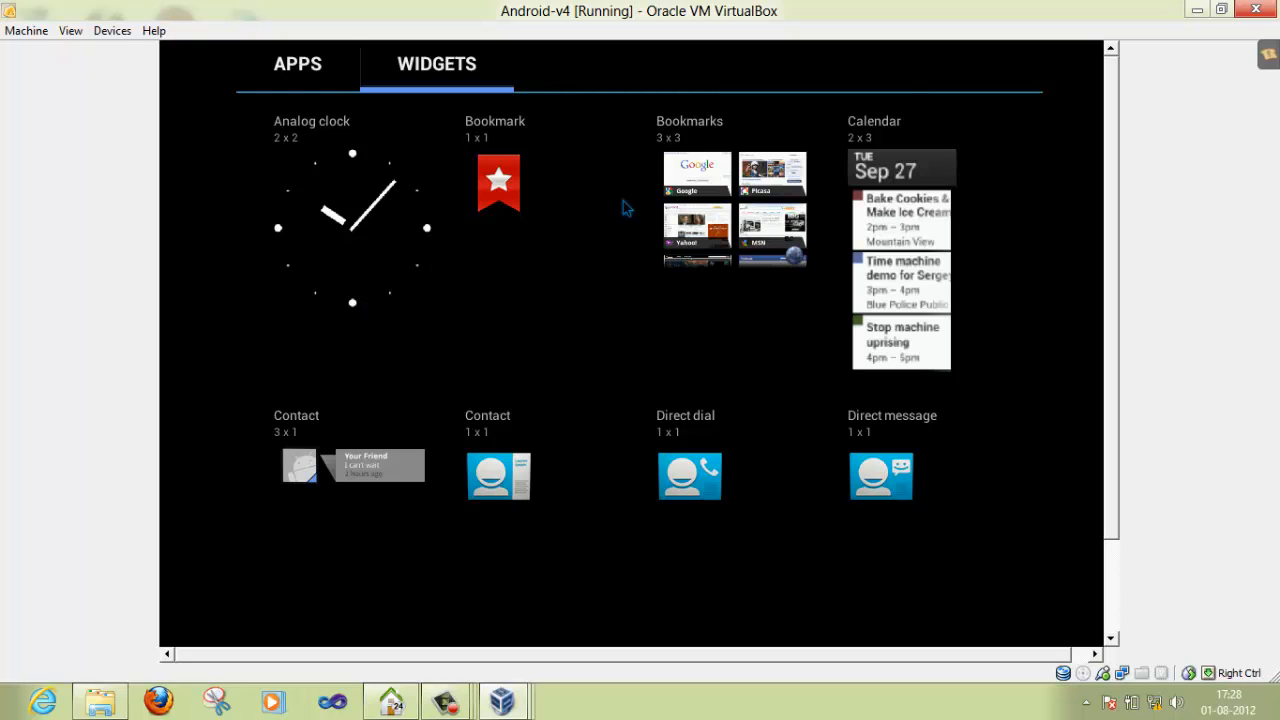
pyautogui.moveTo(878, 504)
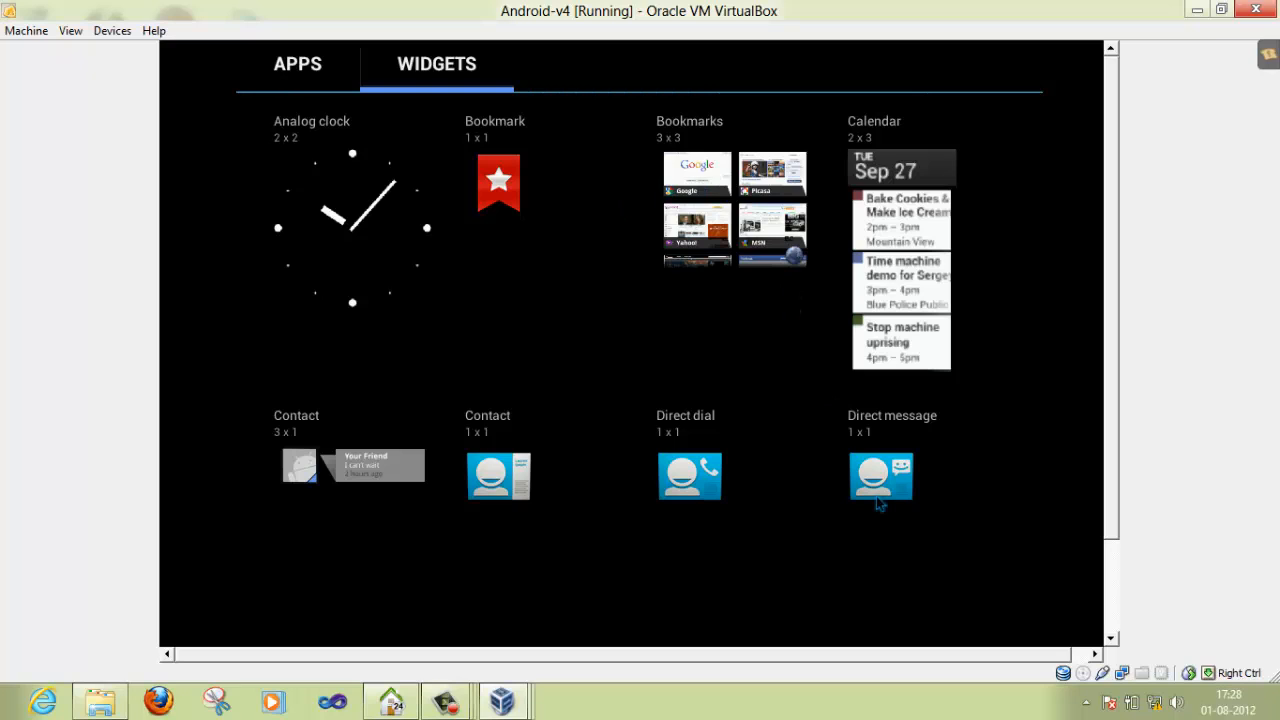
pyautogui.moveTo(1150, 560)
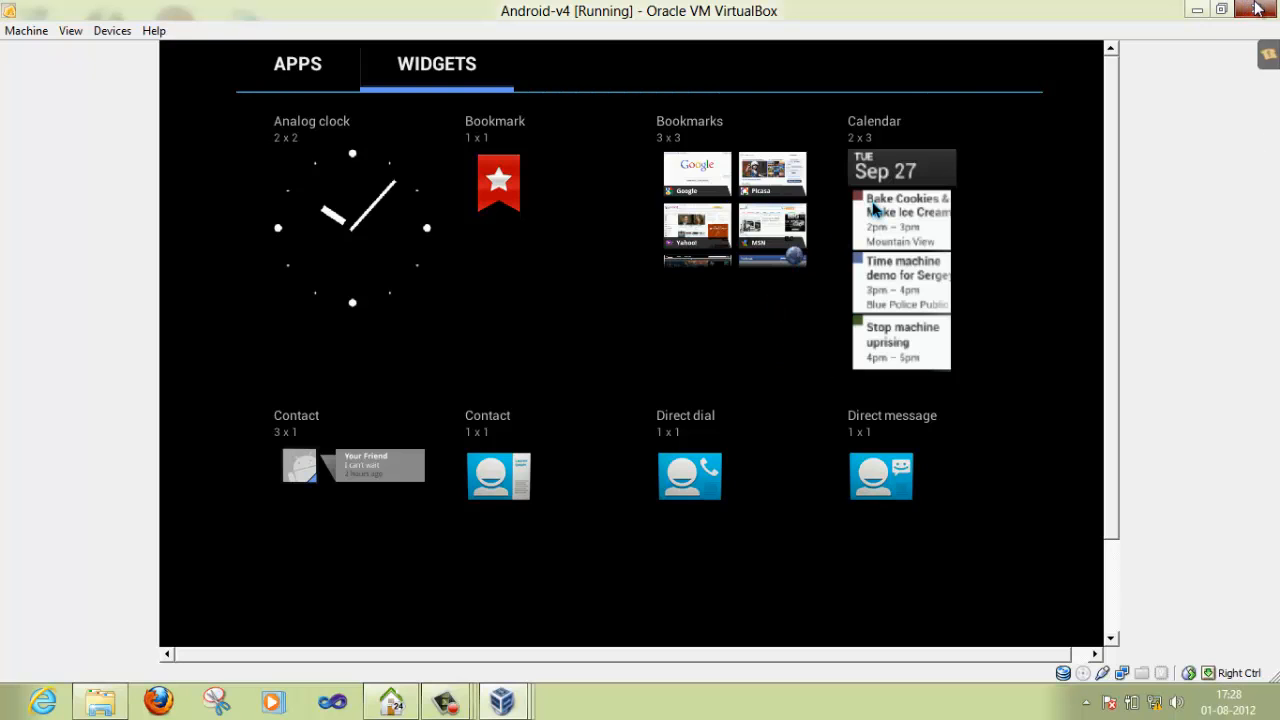
pyautogui.click(1256, 10)
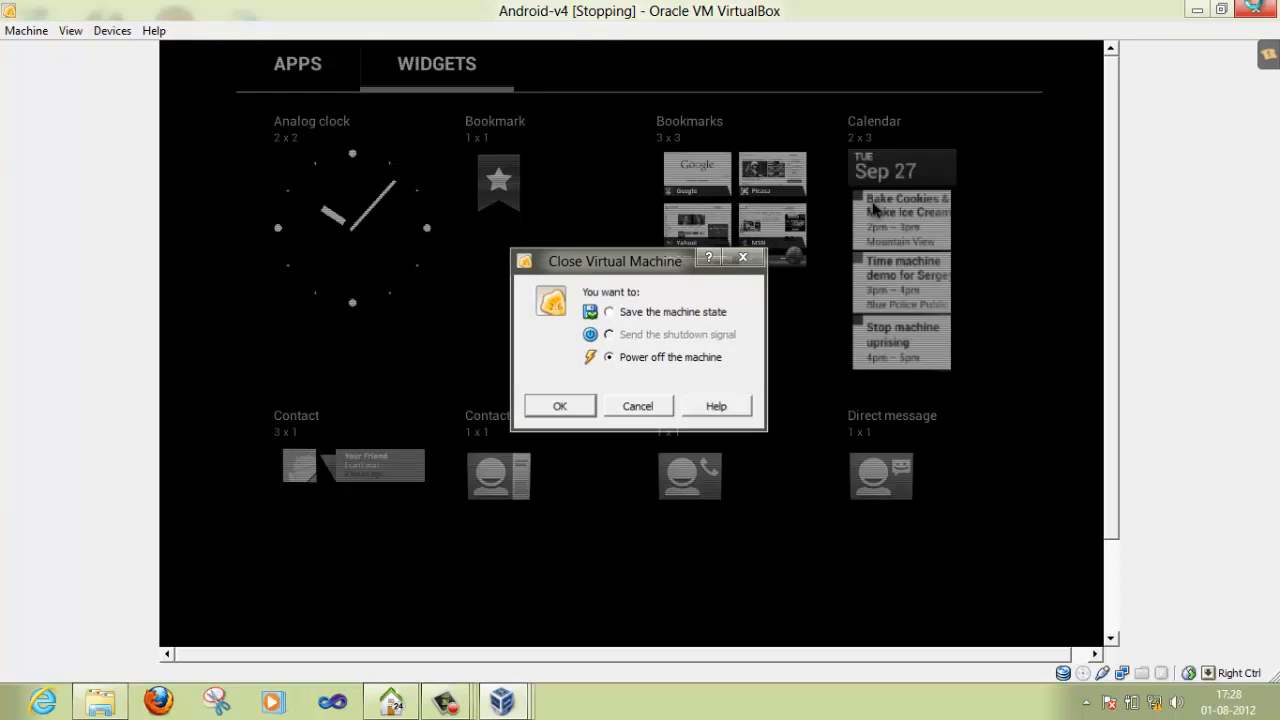
pyautogui.click(560, 404)
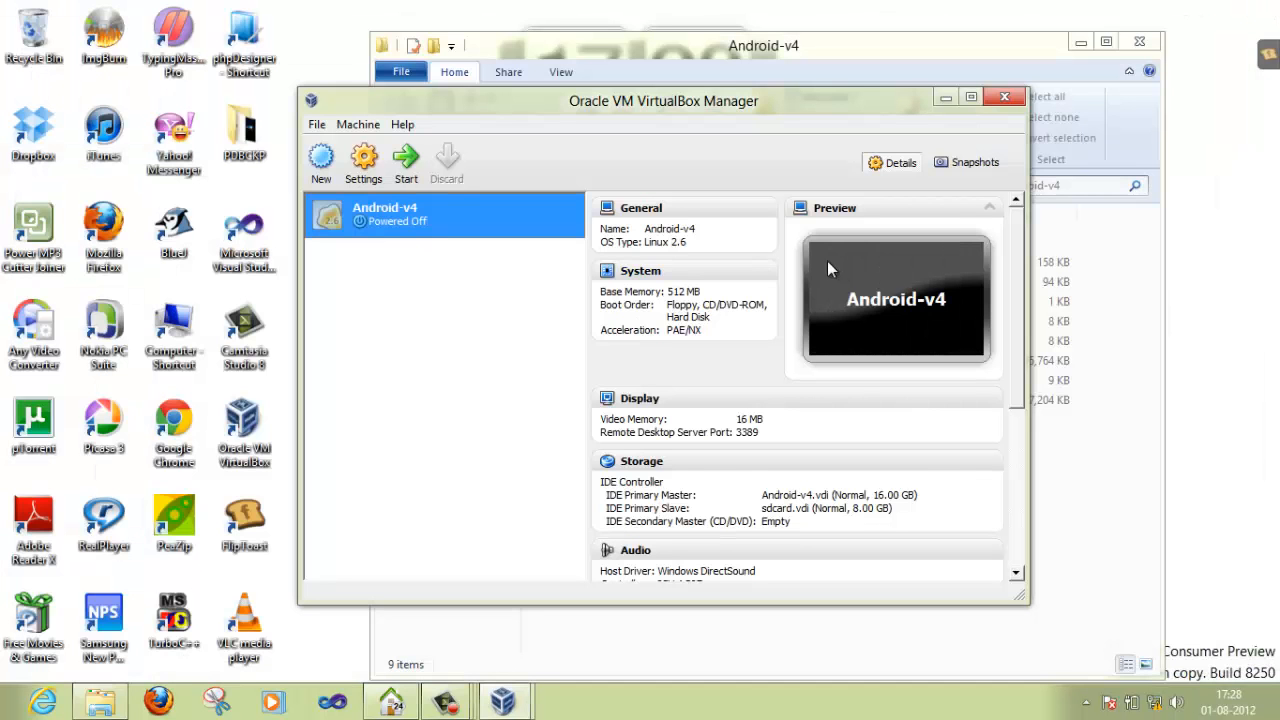
pyautogui.moveTo(758, 132)
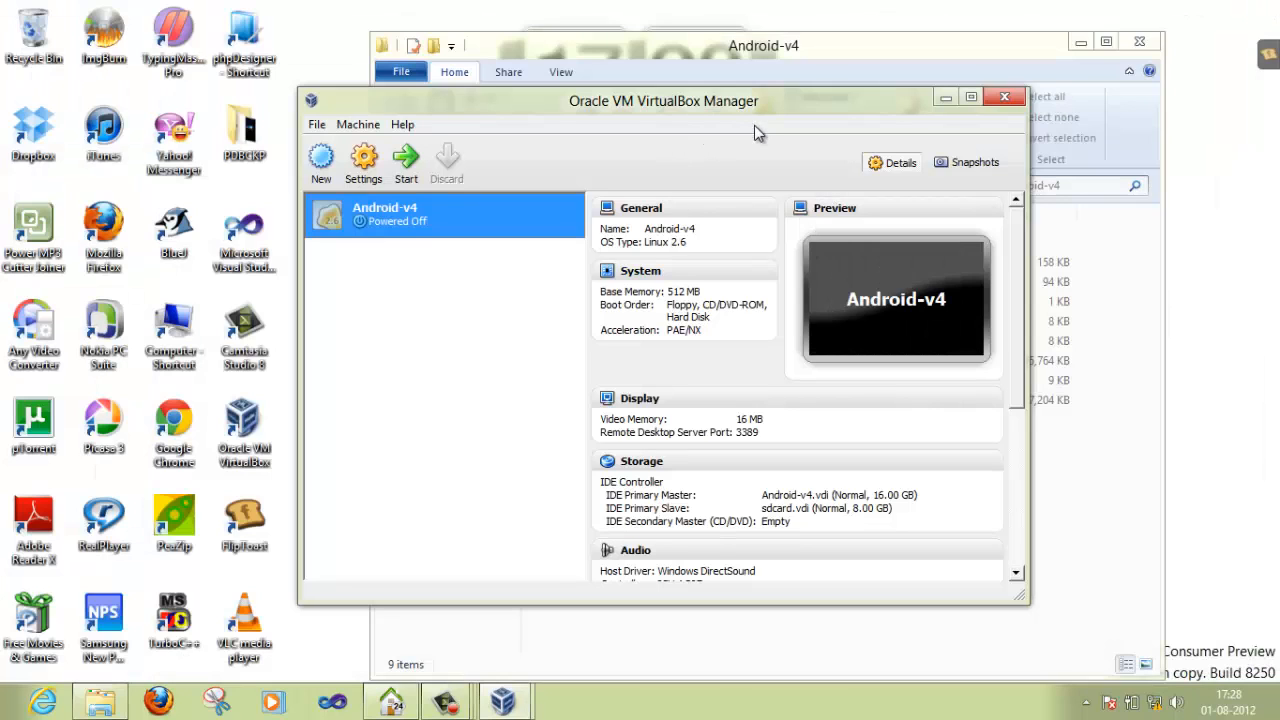
pyautogui.moveTo(960, 48)
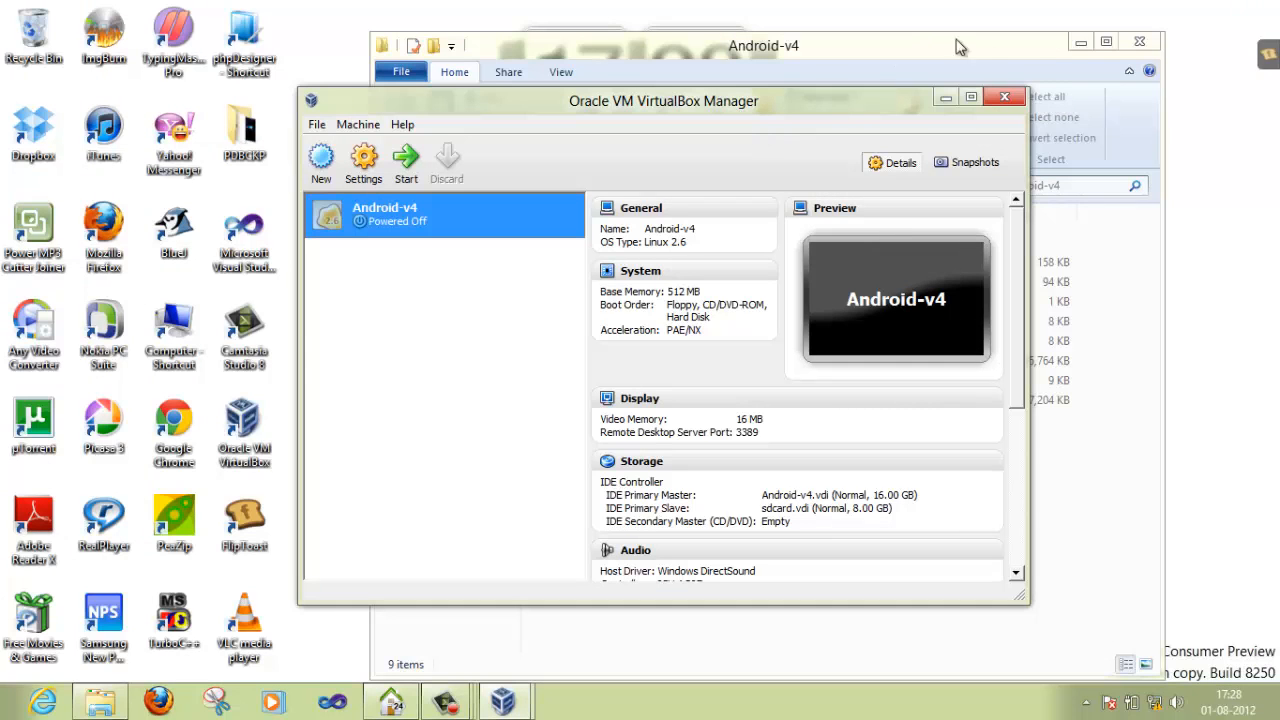
pyautogui.moveTo(1138, 44)
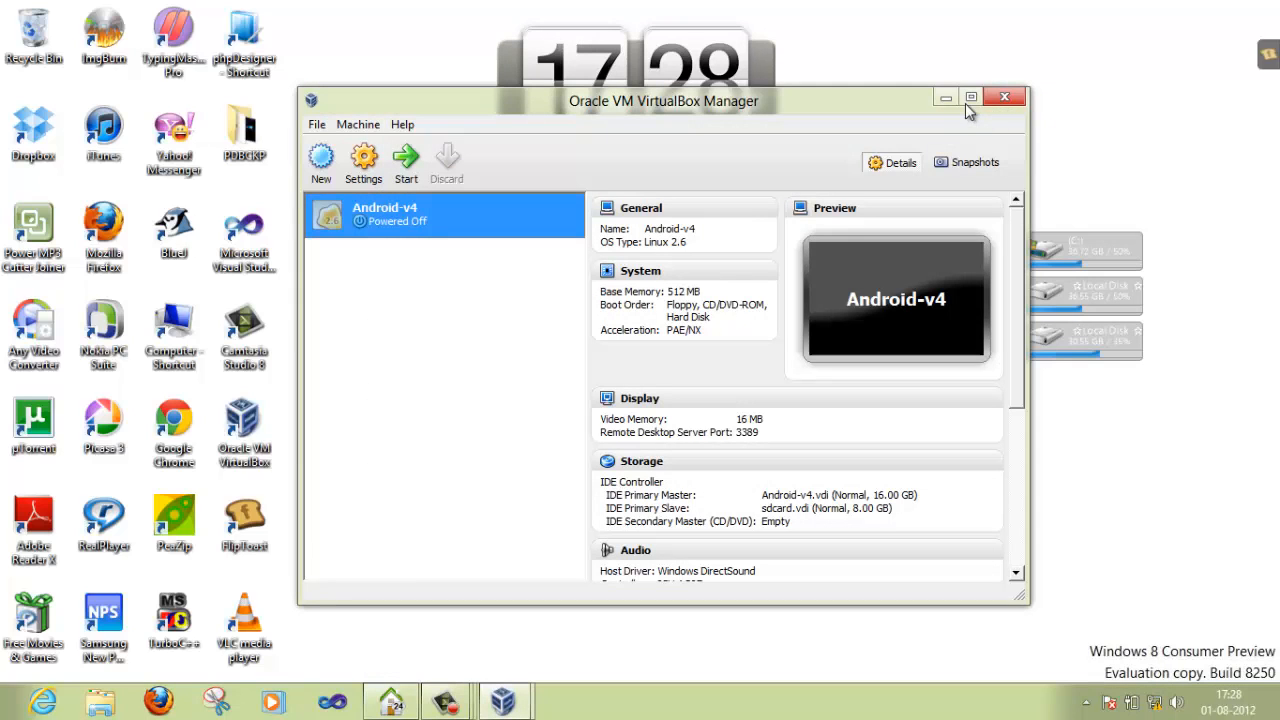
pyautogui.moveTo(944, 96)
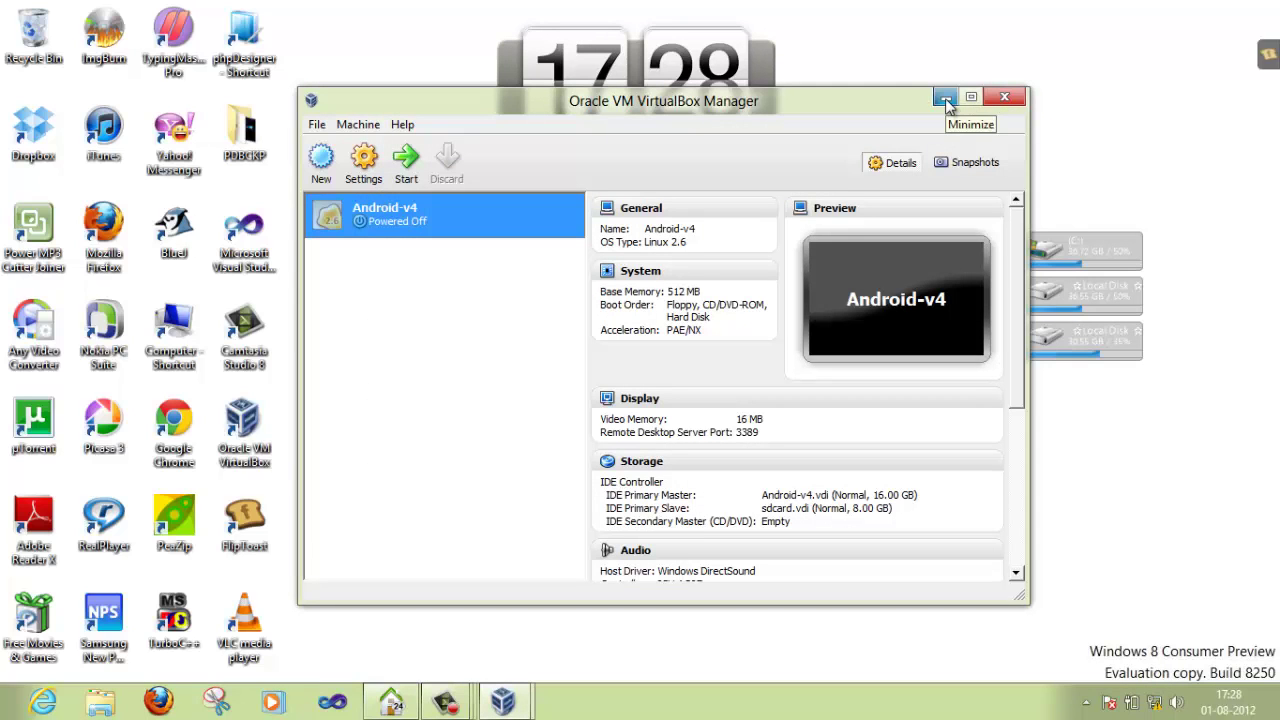
# Minimize the VirtualBox Manager so only the Windows desktop remains visible.
pyautogui.click(944, 96)
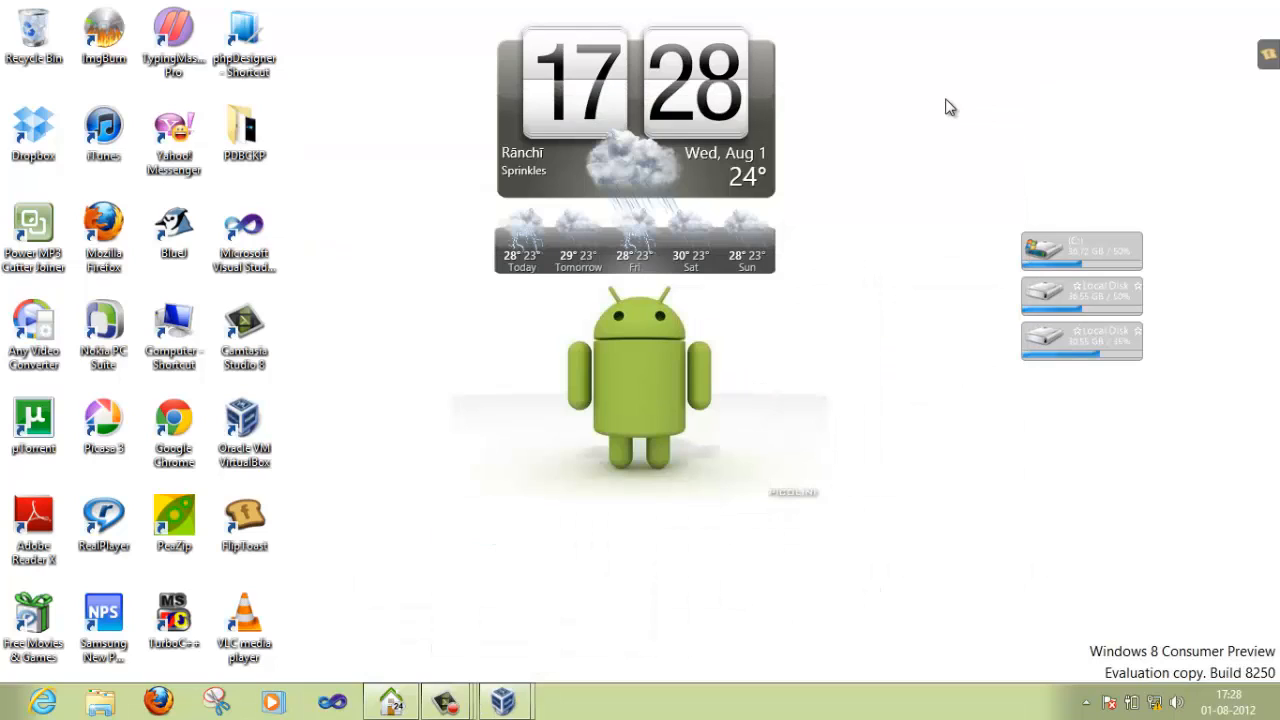
pyautogui.moveTo(716, 186)
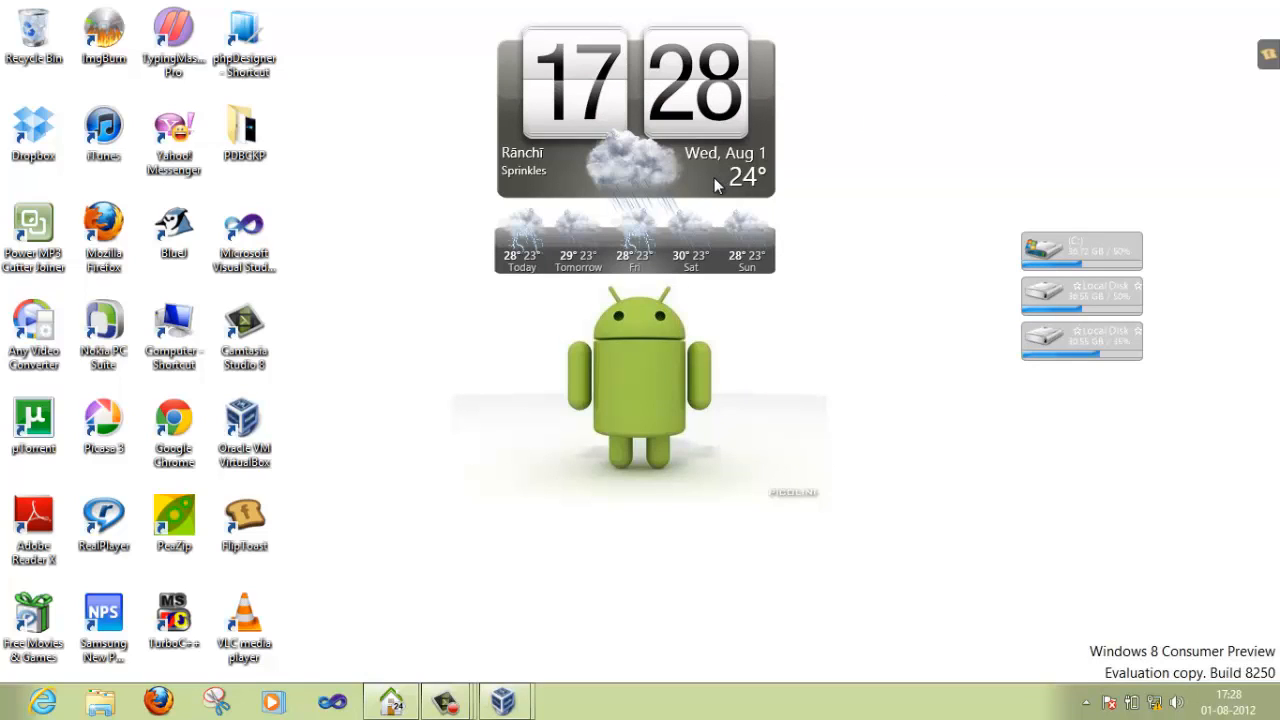
pyautogui.moveTo(716, 328)
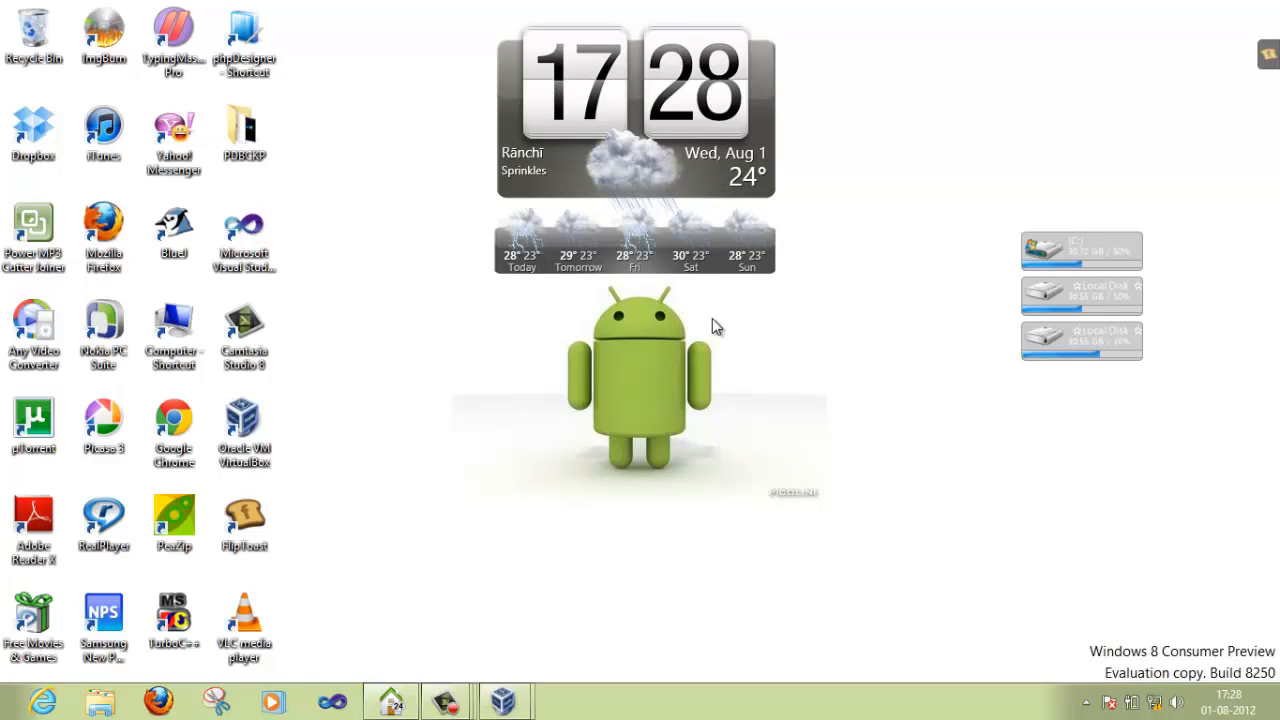